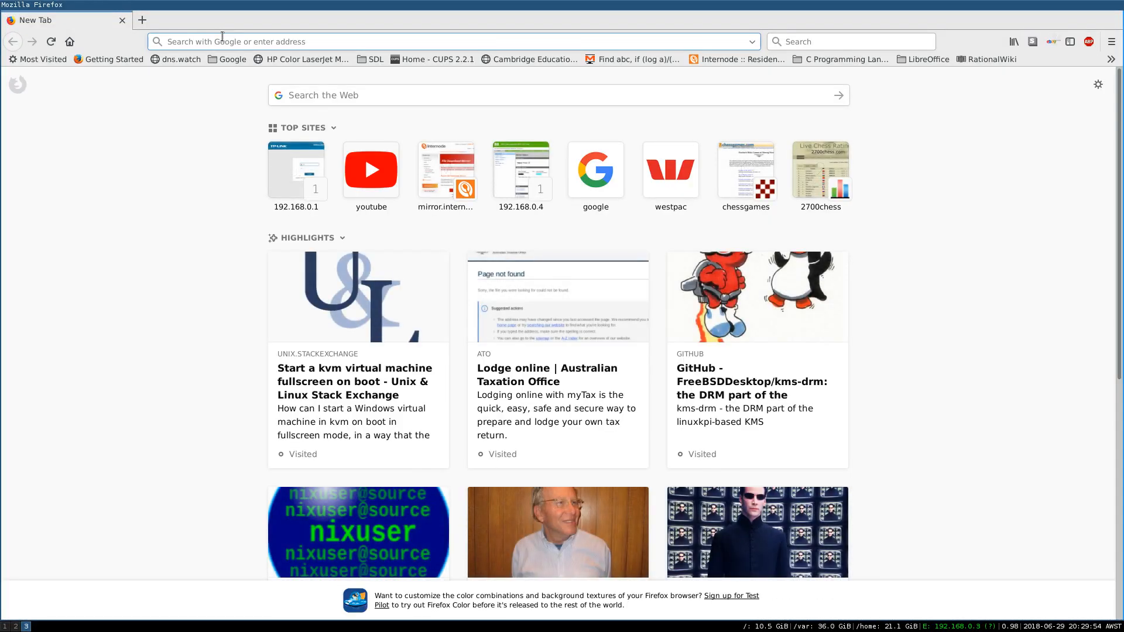
Pick Devuan from DistroWatch's Select Distribution dropdown and load its page.
{"action": "type", "text": "distrowatch.com"}
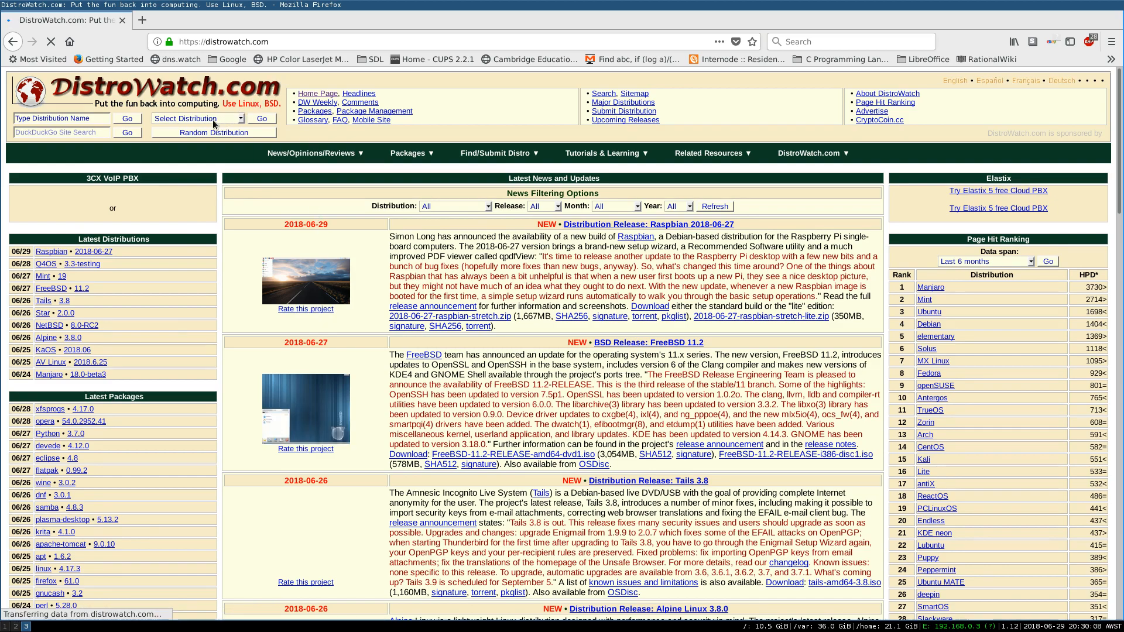
{"action": "left_click", "coordinate": [198, 119]}
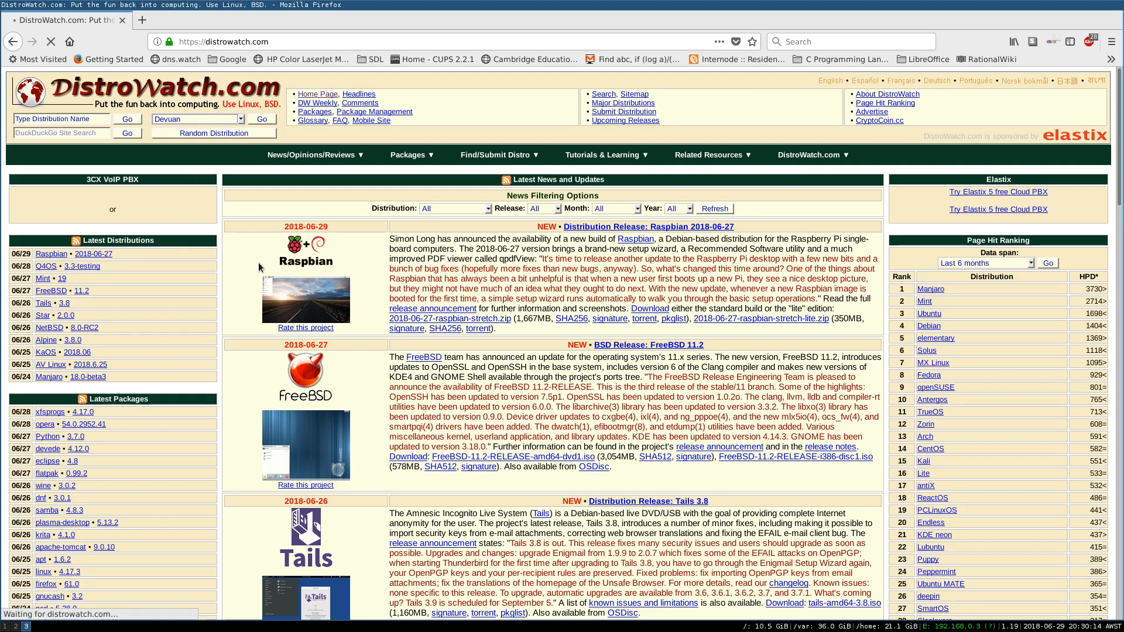
{"action": "left_click", "coordinate": [263, 119]}
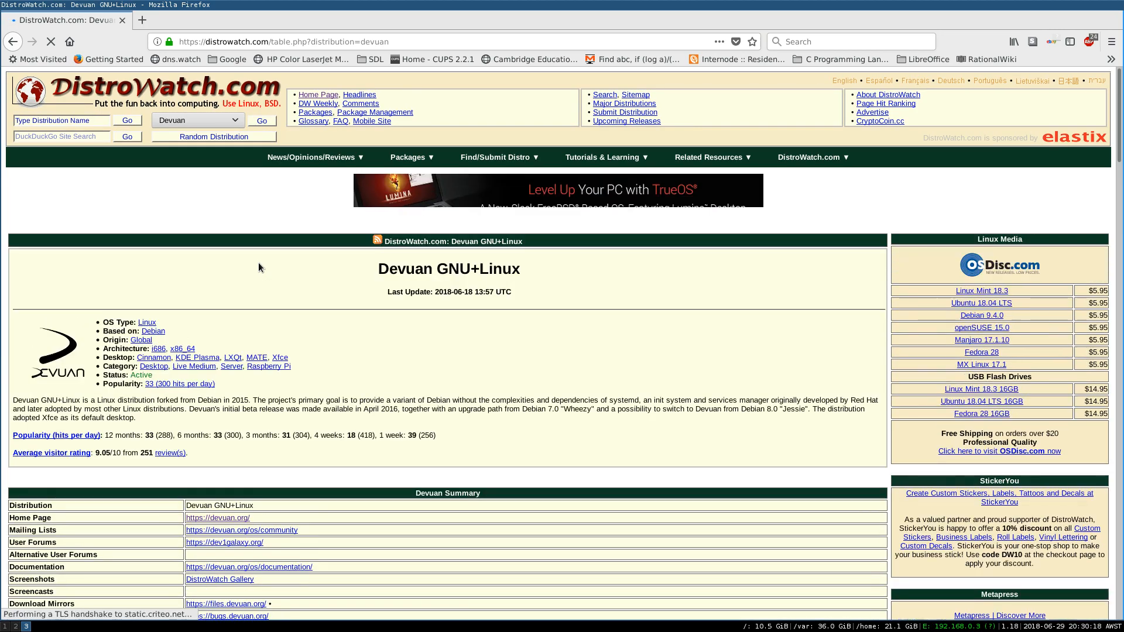
{"action": "scroll", "scroll_direction": "down", "scroll_amount": 3}
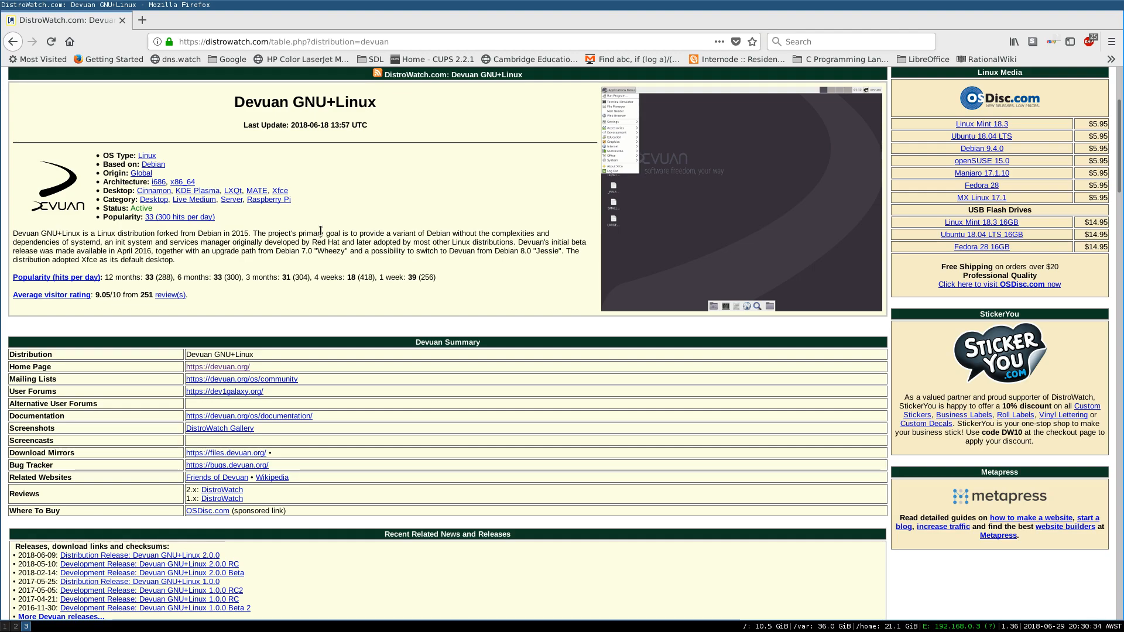
{"action": "double_click", "coordinate": [85, 242]}
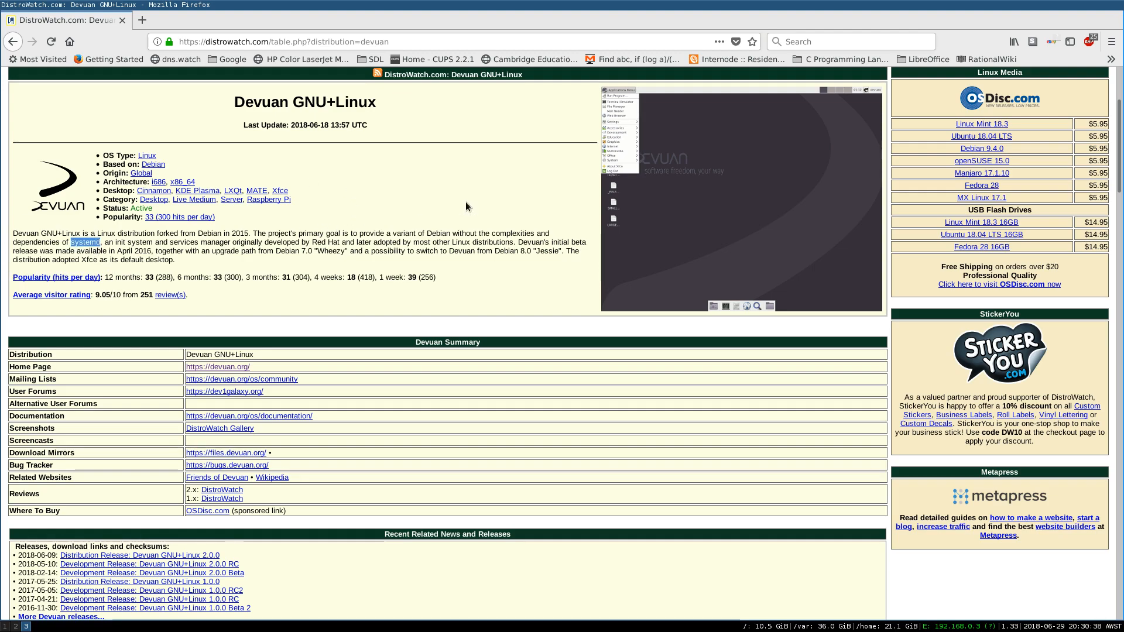
{"action": "mouse_move", "coordinate": [499, 189]}
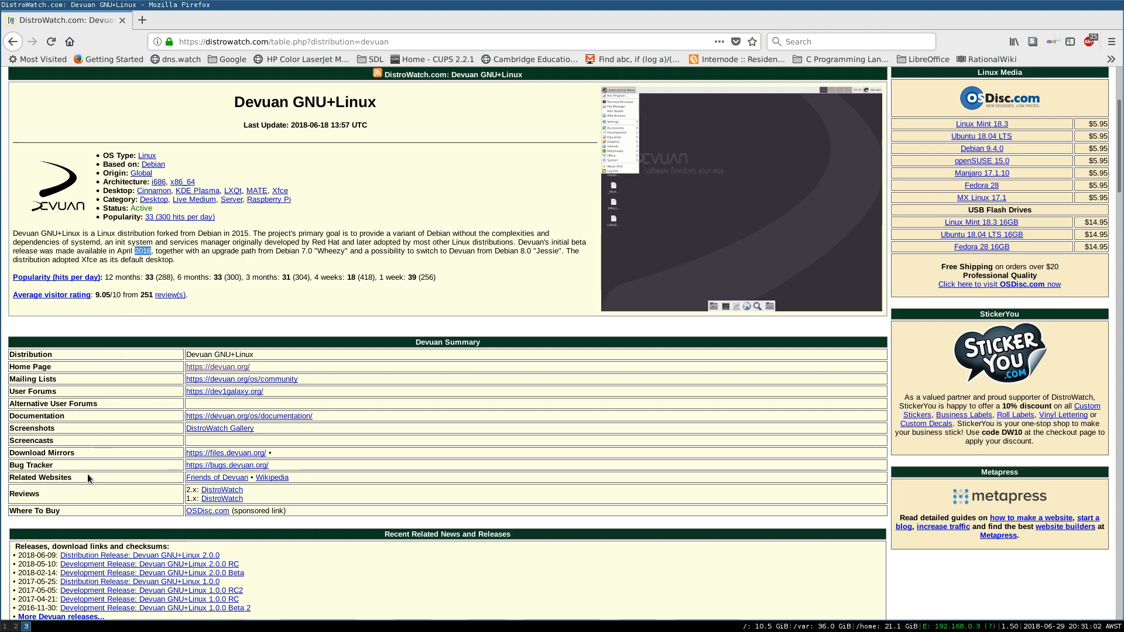
{"action": "mouse_move", "coordinate": [263, 253]}
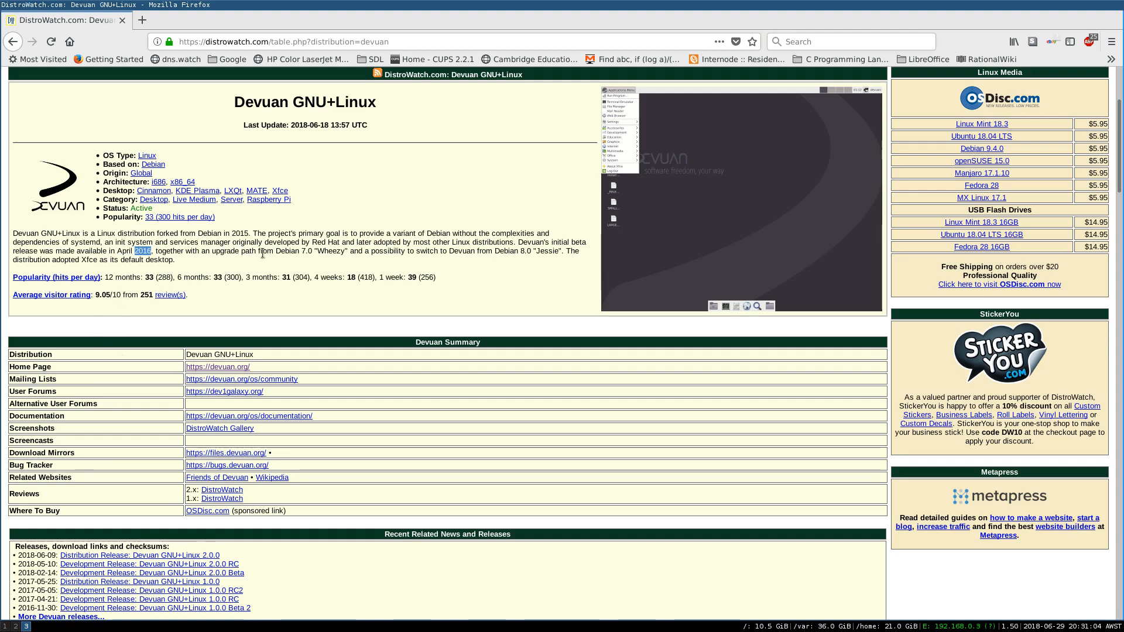
{"action": "double_click", "coordinate": [287, 252]}
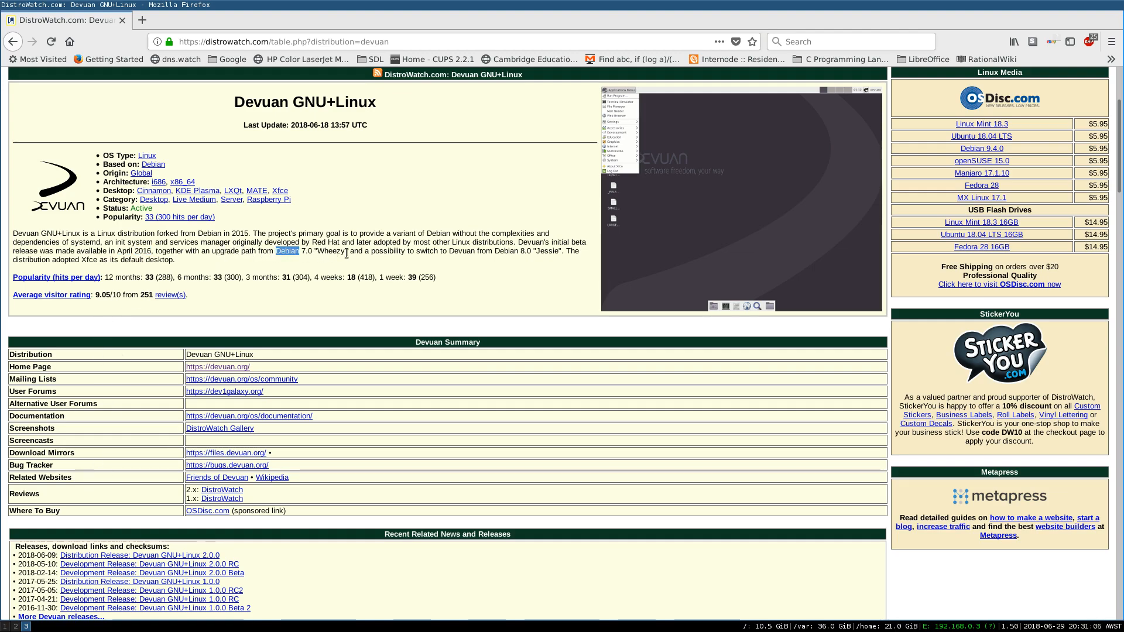
{"action": "mouse_move", "coordinate": [476, 258]}
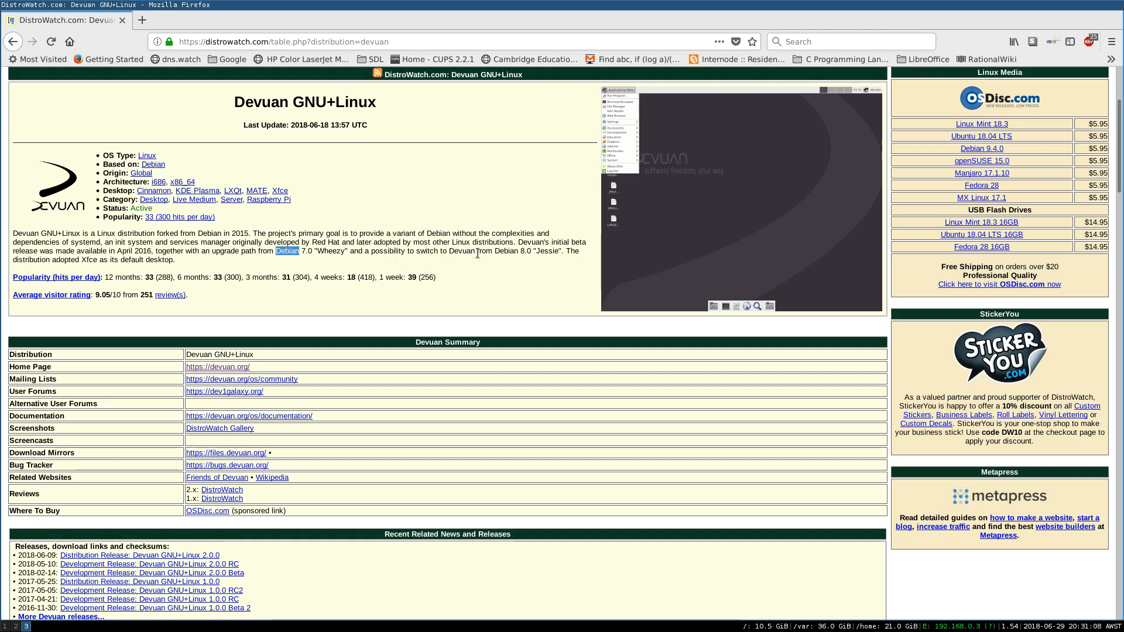
{"action": "mouse_move", "coordinate": [491, 252]}
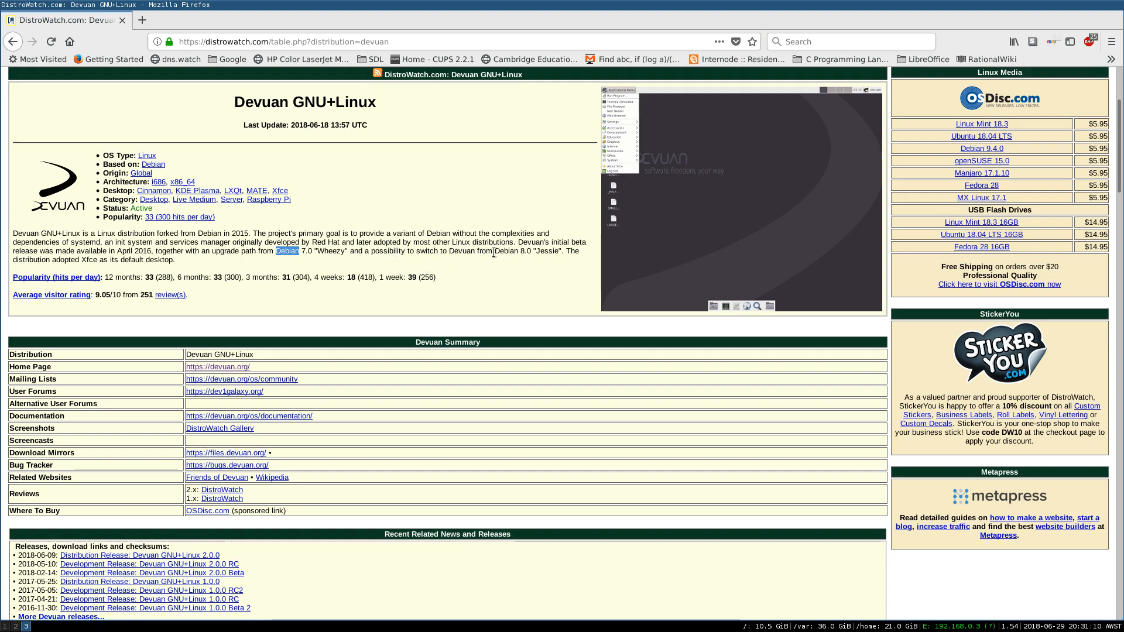
{"action": "mouse_move", "coordinate": [21, 259]}
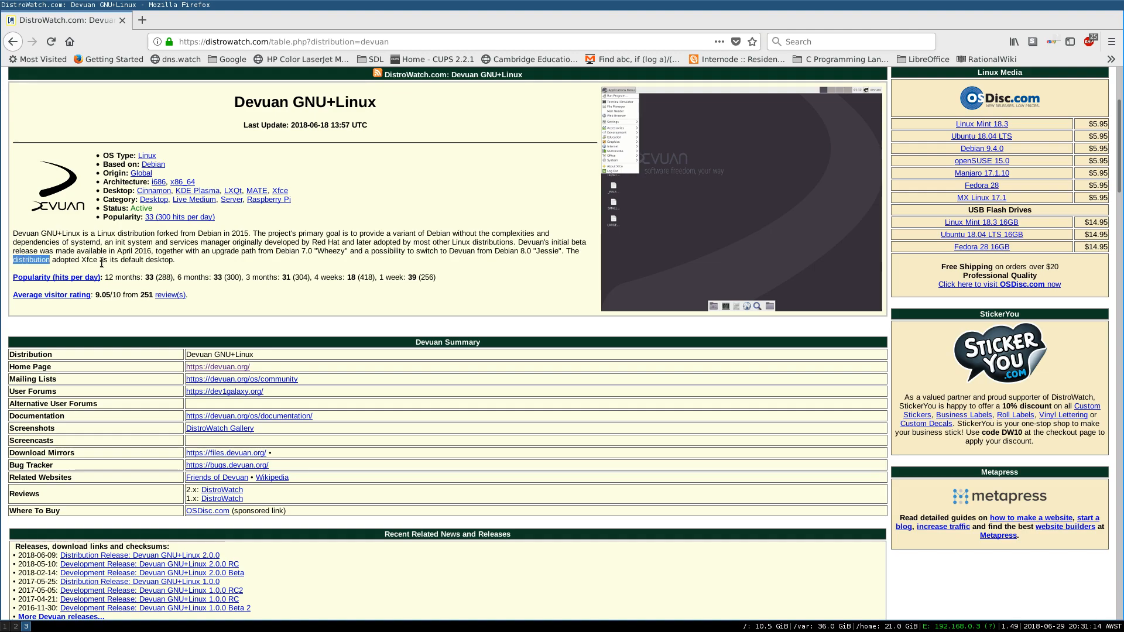
{"action": "mouse_move", "coordinate": [179, 268]}
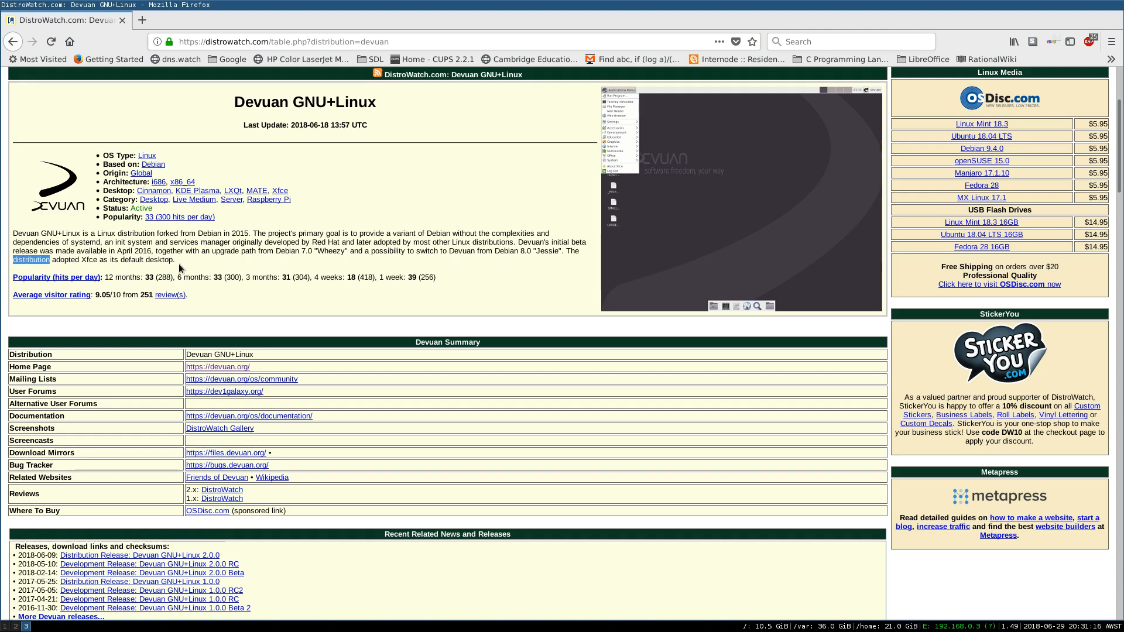
{"action": "left_click", "coordinate": [86, 260]}
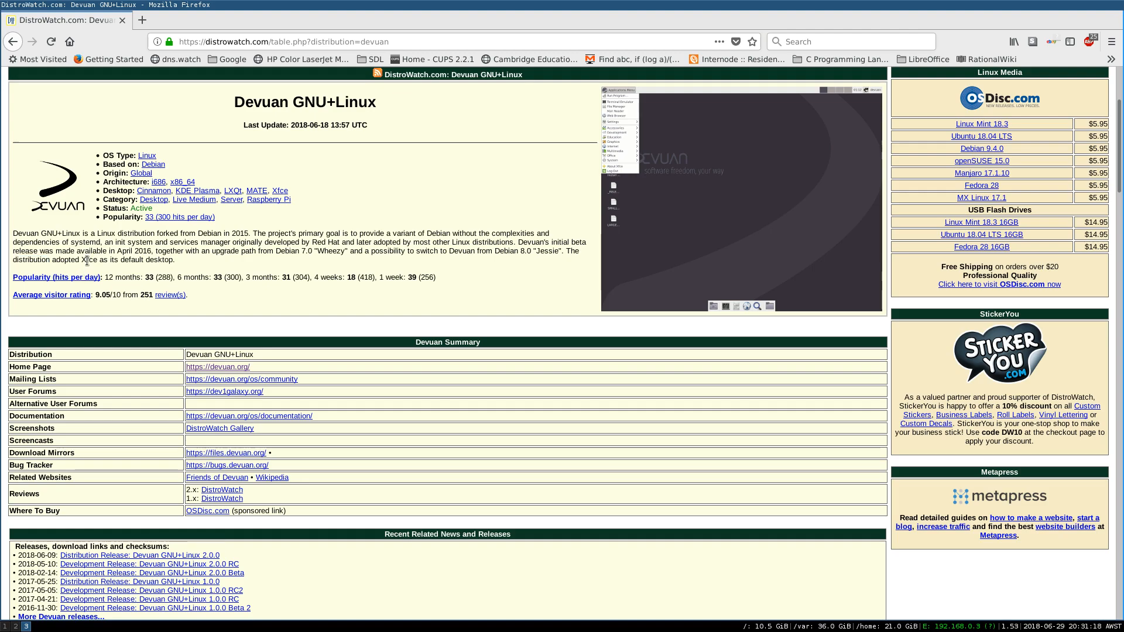
{"action": "double_click", "coordinate": [84, 260]}
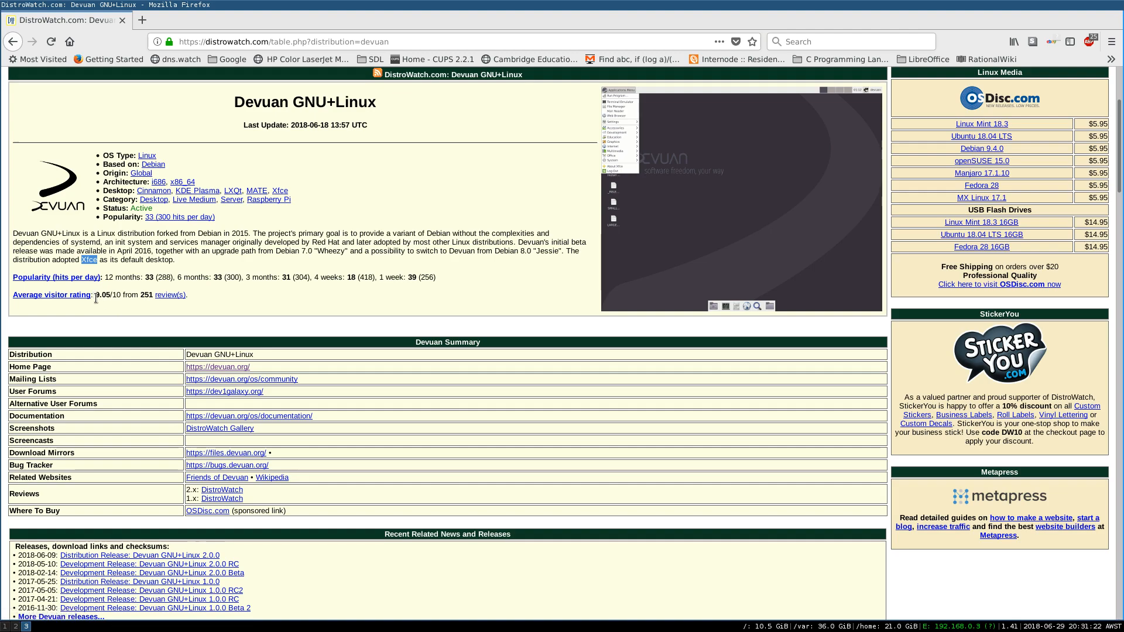
{"action": "mouse_move", "coordinate": [551, 262]}
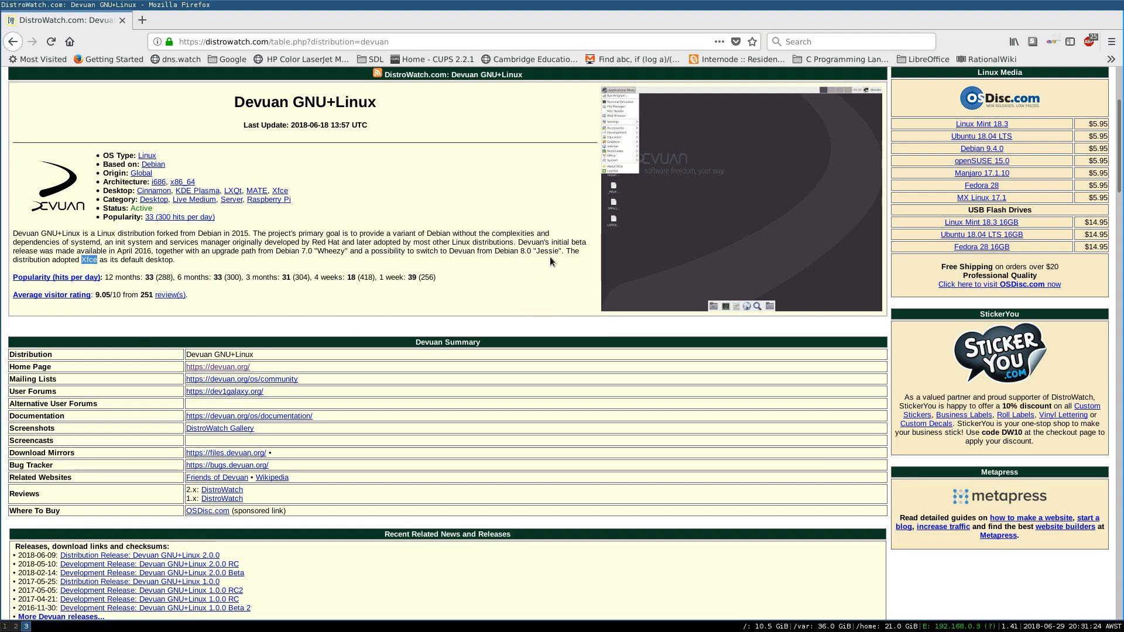
{"action": "mouse_move", "coordinate": [798, 205]}
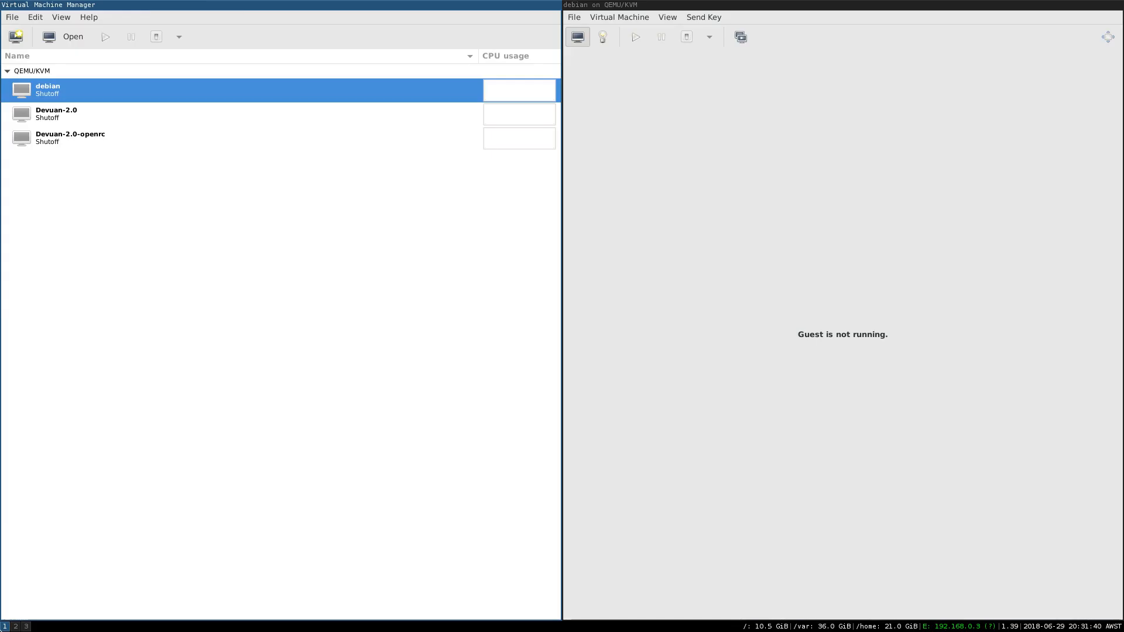
{"action": "mouse_move", "coordinate": [290, 228]}
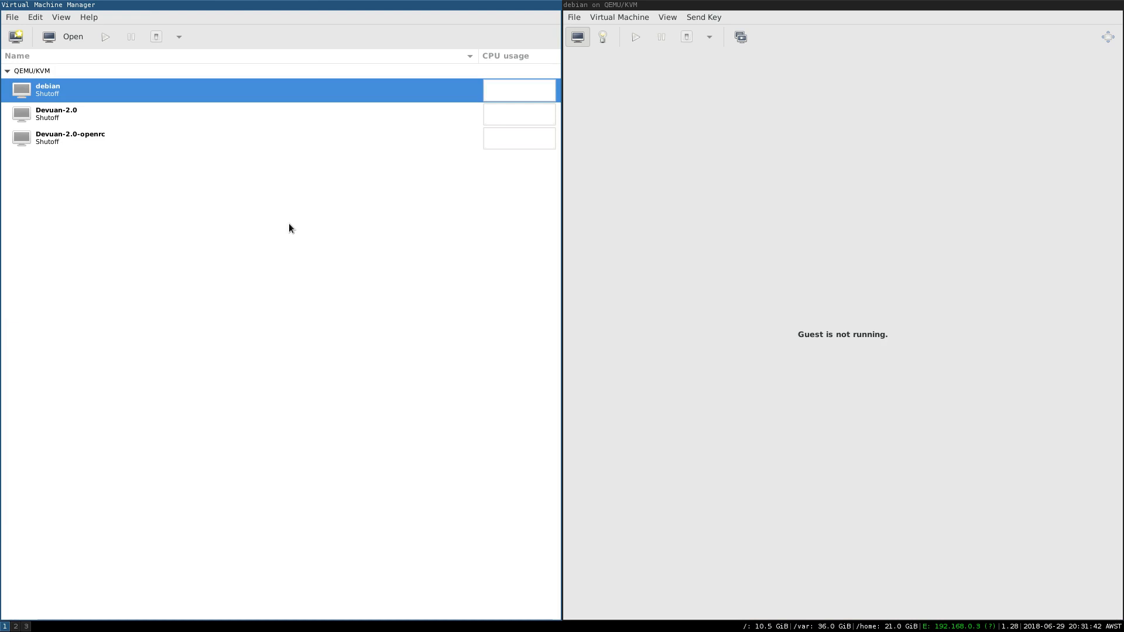
{"action": "mouse_move", "coordinate": [667, 17]}
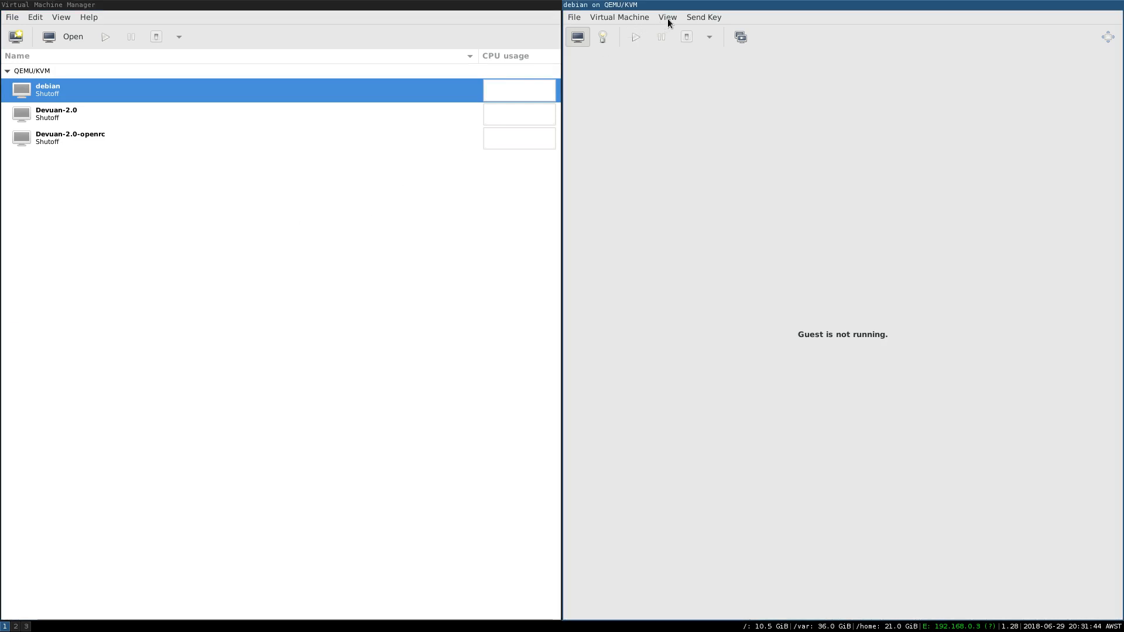
Run the debian virtual machine and switch its console to fullscreen.
{"action": "left_click", "coordinate": [667, 16]}
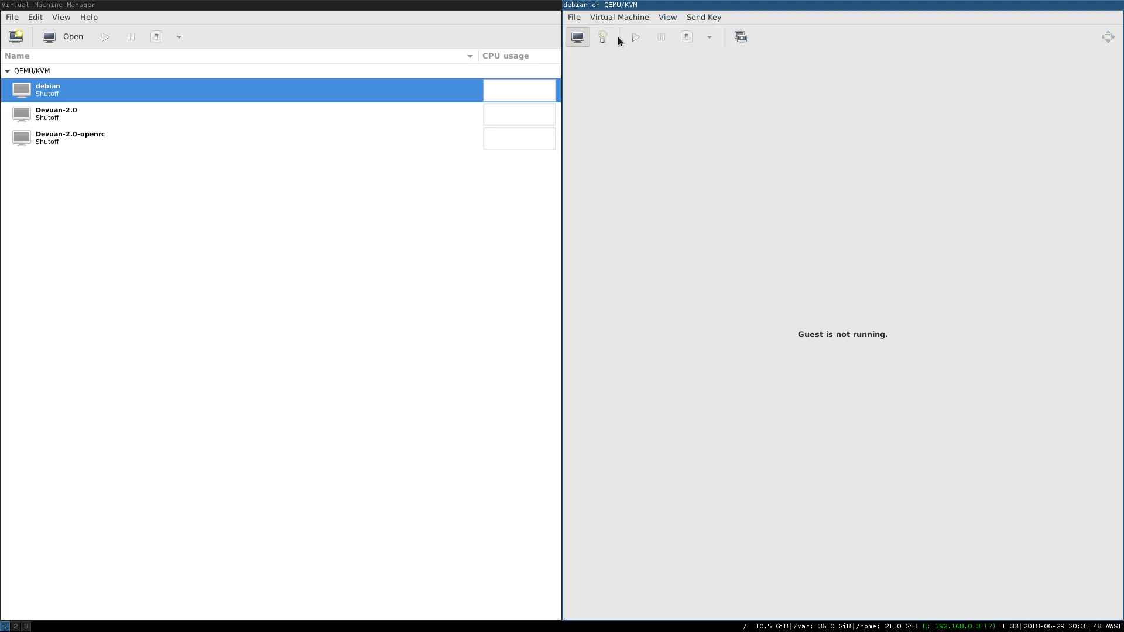
{"action": "left_click", "coordinate": [667, 16]}
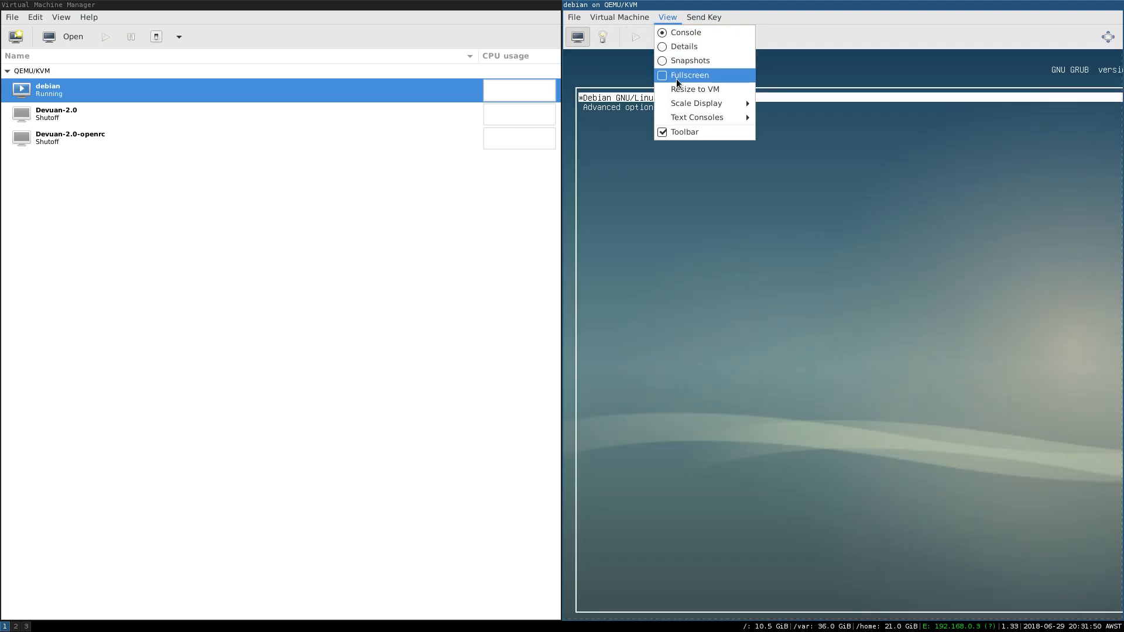
{"action": "left_click", "coordinate": [687, 74]}
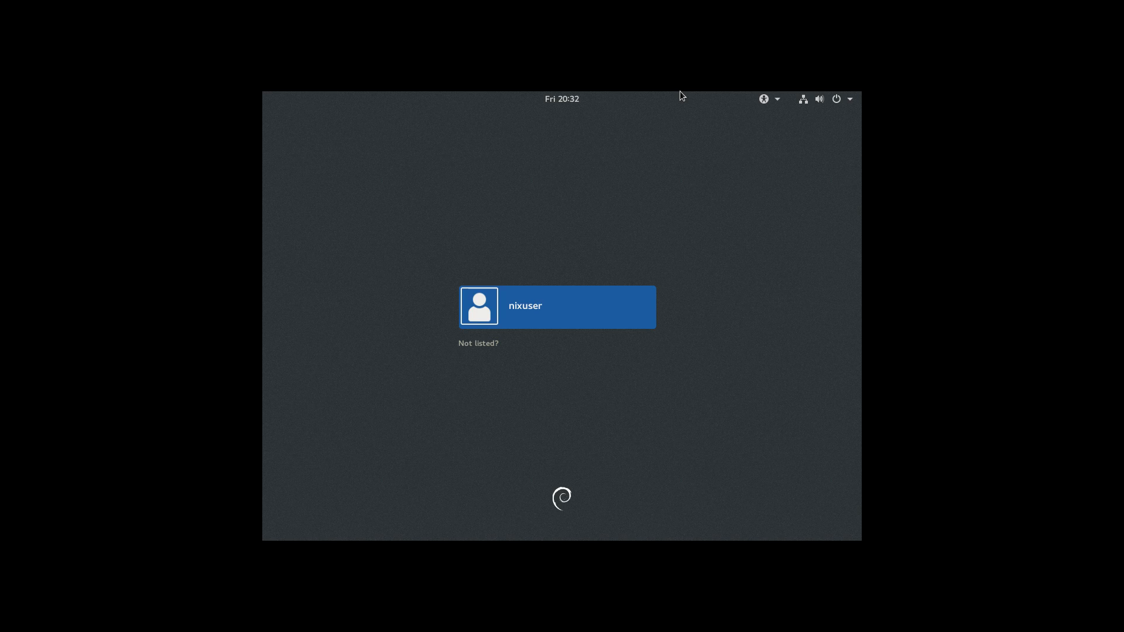
Send Ctrl+Alt+F2 to the debian guest to reach the tty2 text login.
{"action": "left_click", "coordinate": [574, 12]}
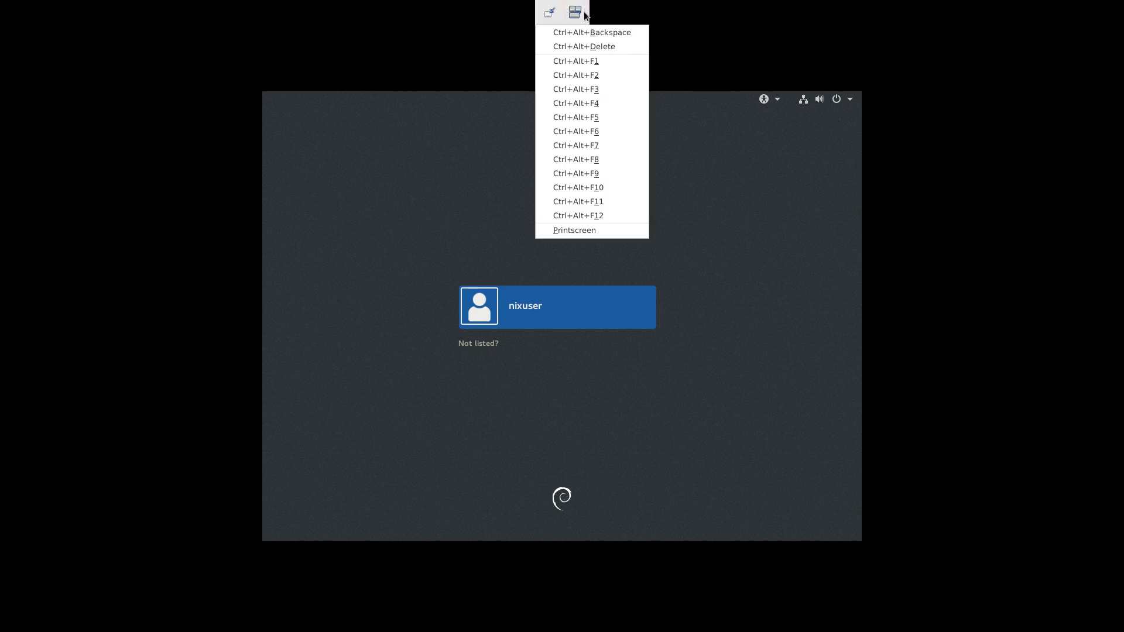
{"action": "left_click", "coordinate": [575, 74]}
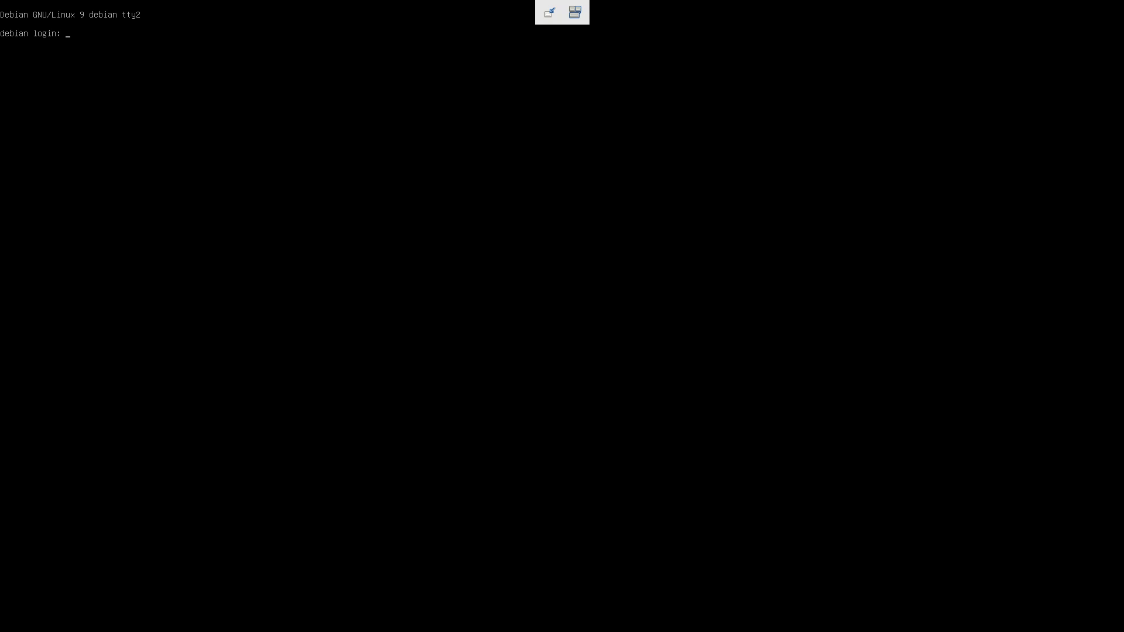
Log in as root on tty2 and run the mistyped systemsctl command.
{"action": "type", "text": "r"}
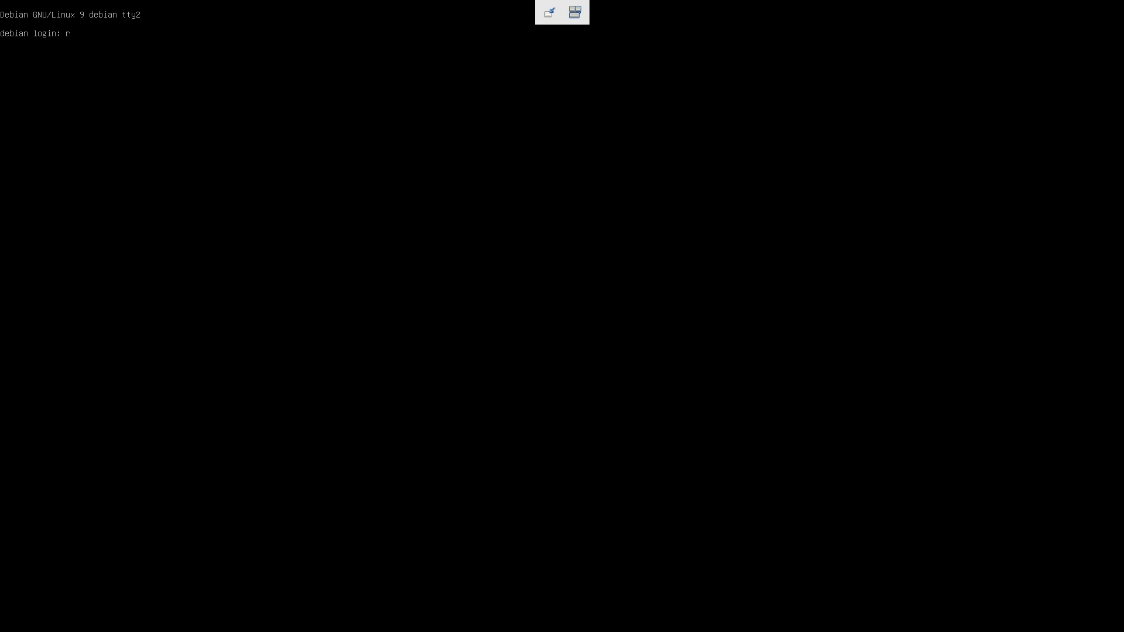
{"action": "key", "text": "Return"}
{"action": "type", "text": "s"}
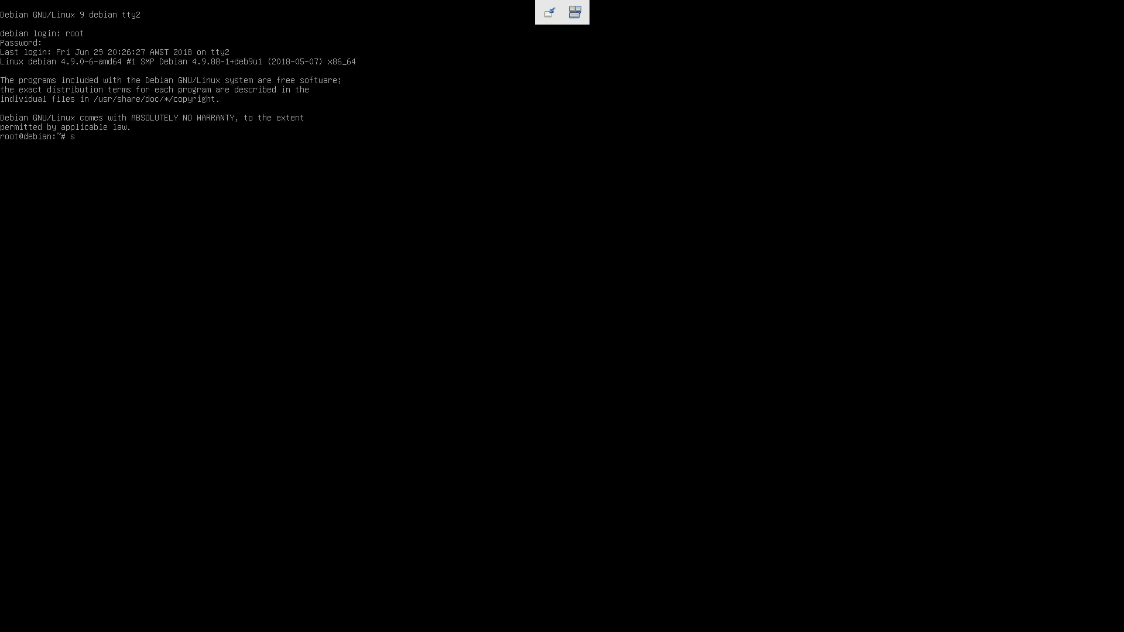
{"action": "type", "text": "ystctl"}
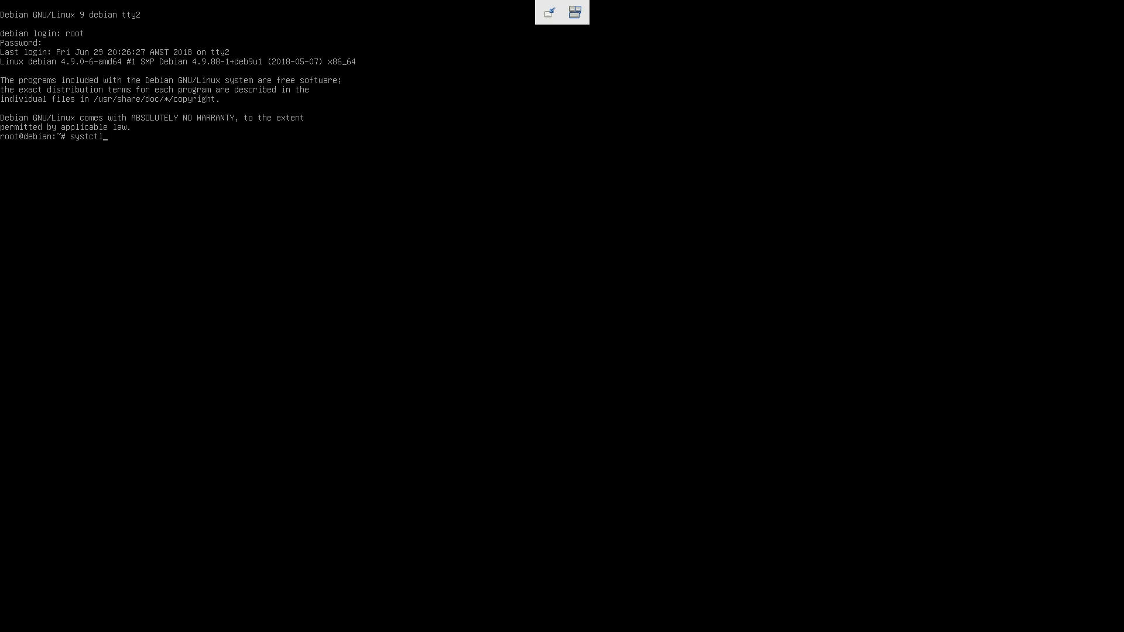
{"action": "type", "text": "system"}
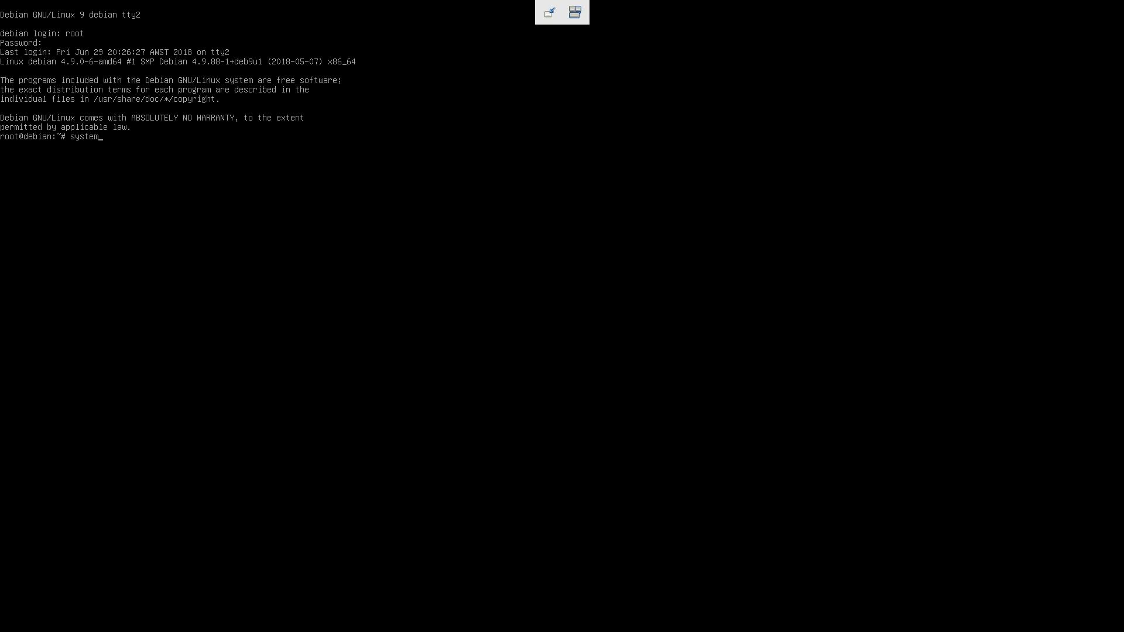
{"action": "type", "text": "st"}
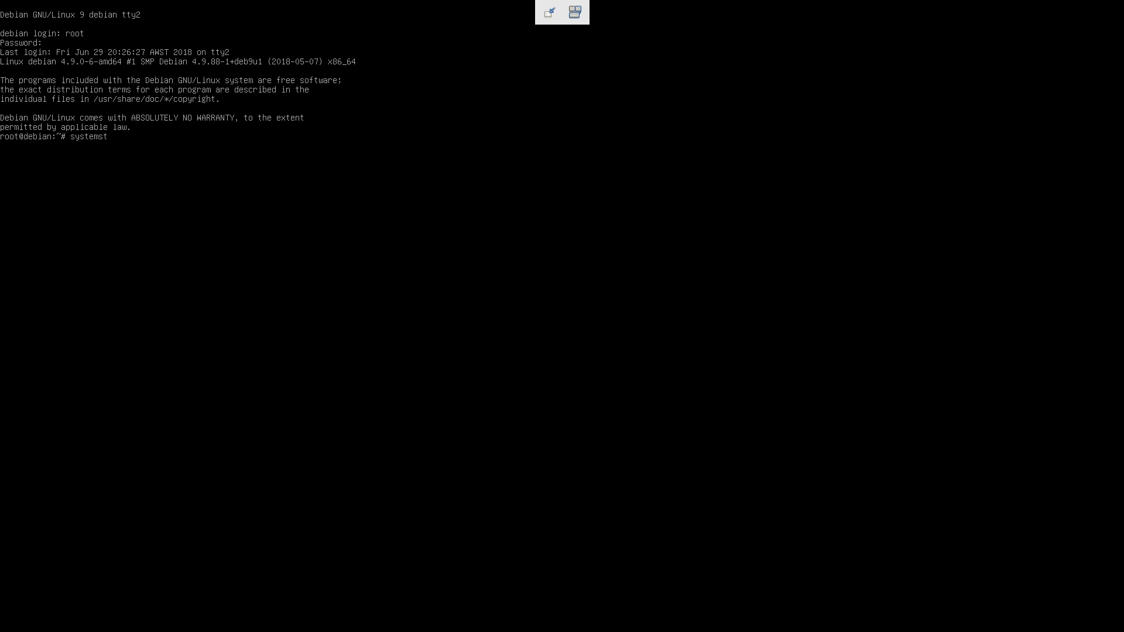
{"action": "type", "text": "cl"}
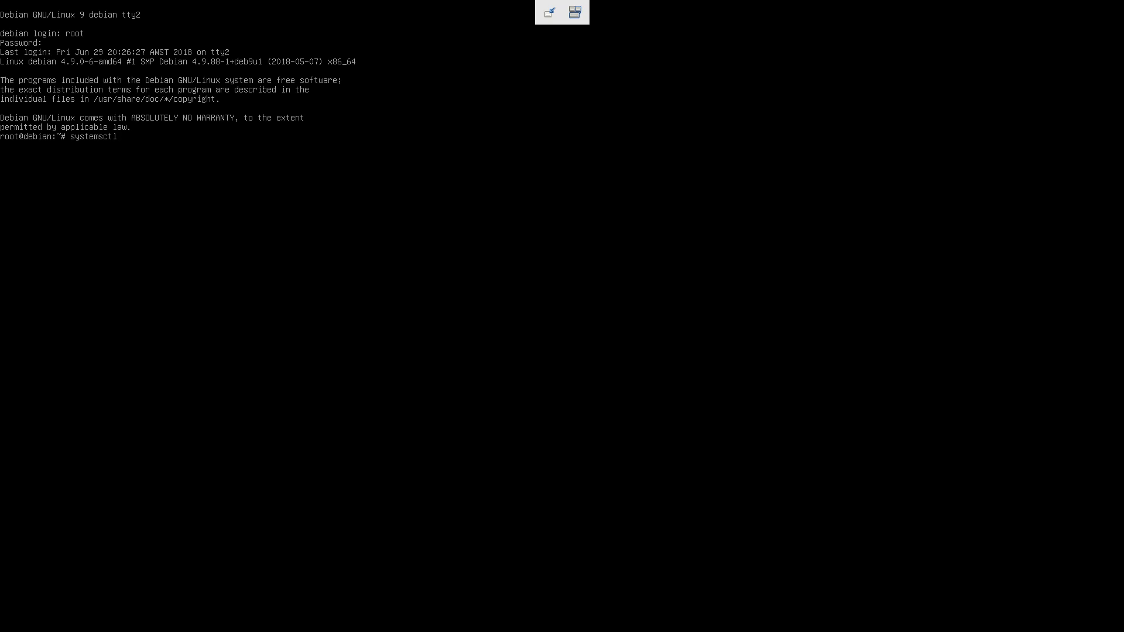
{"action": "key", "text": "Return"}
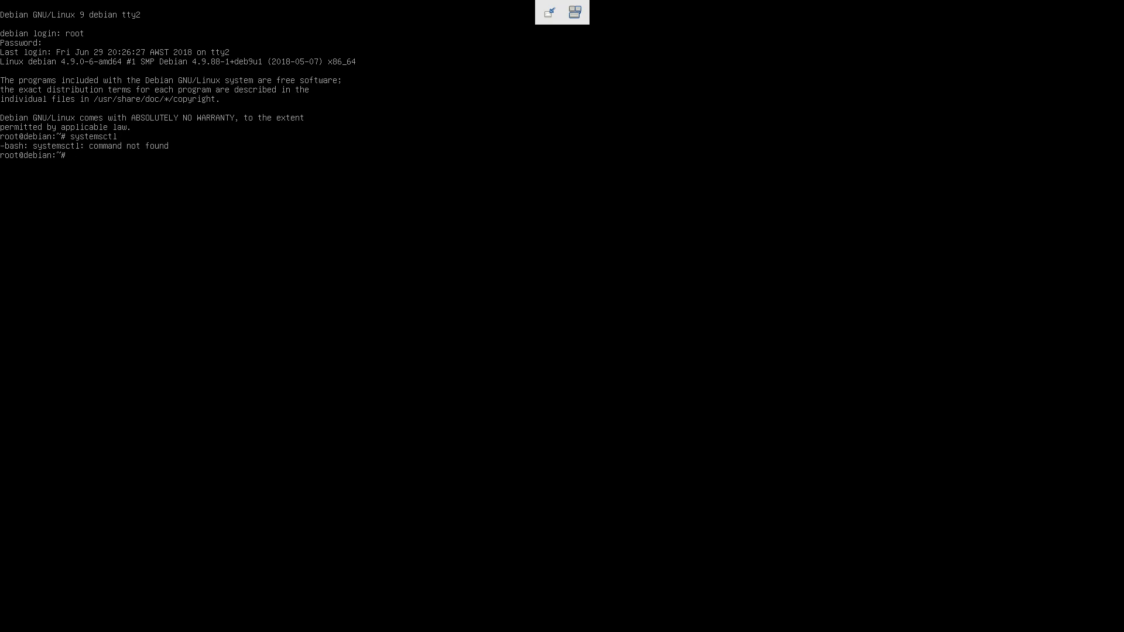
Run systemctl, dropping the unrecognized --status-all option, to list loaded units.
{"action": "type", "text": "syste"}
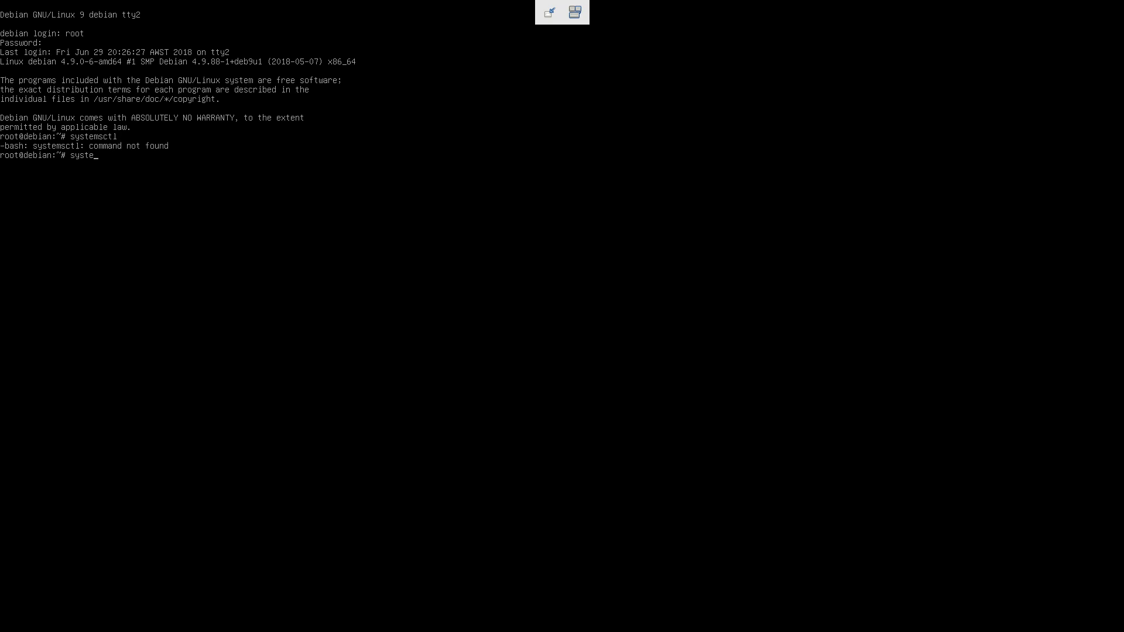
{"action": "type", "text": "mctl"}
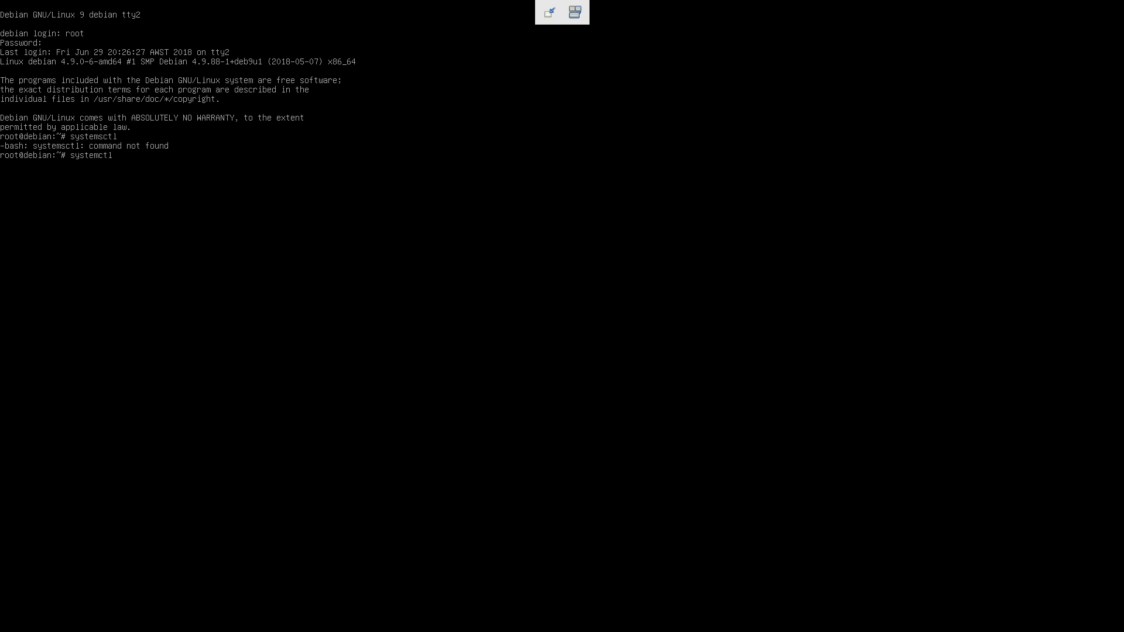
{"action": "type", "text": "--status-a"}
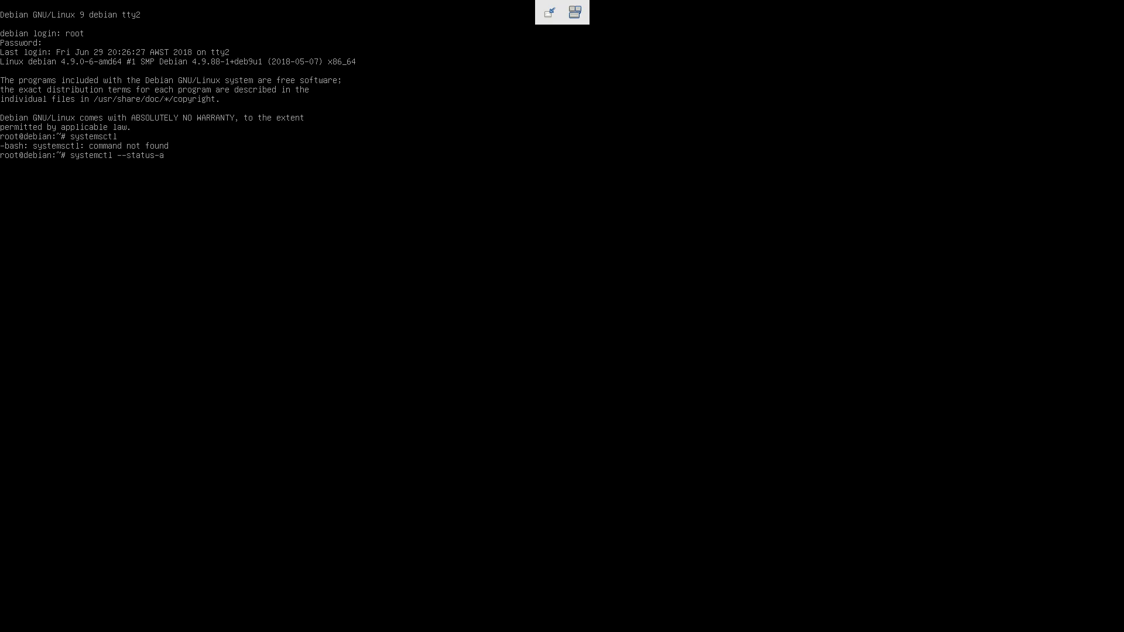
{"action": "key", "text": "Return"}
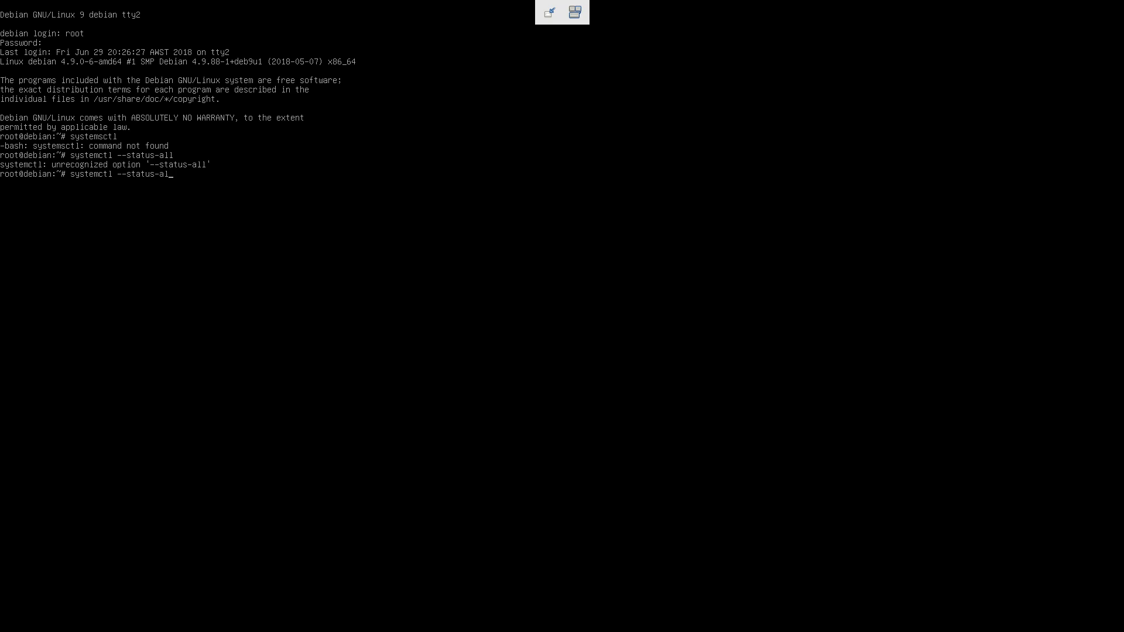
{"action": "key", "text": "BackSpace"}
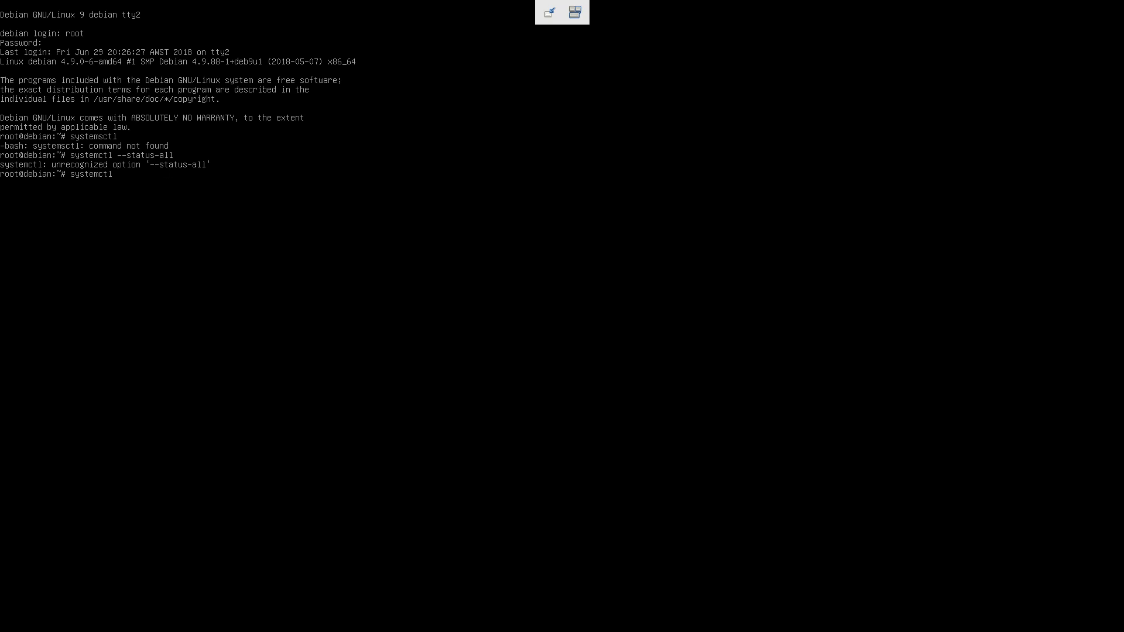
{"action": "key", "text": "Return"}
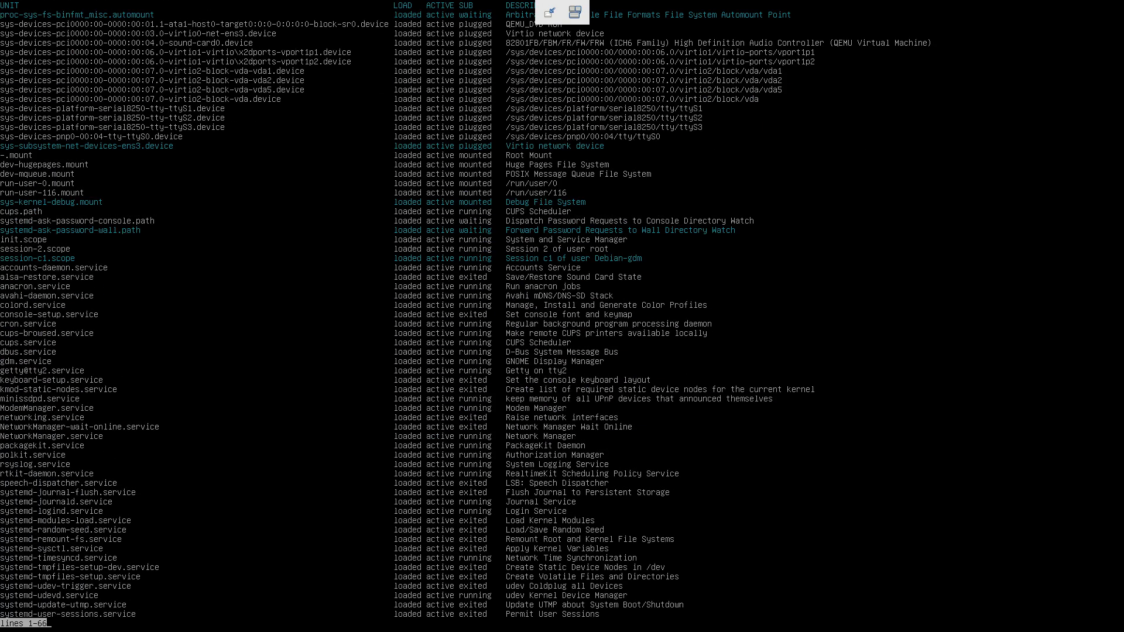
Scroll the systemctl listing, quit it with q, and enter service --status-all.
{"action": "scroll", "scroll_direction": "down", "scroll_amount": 3}
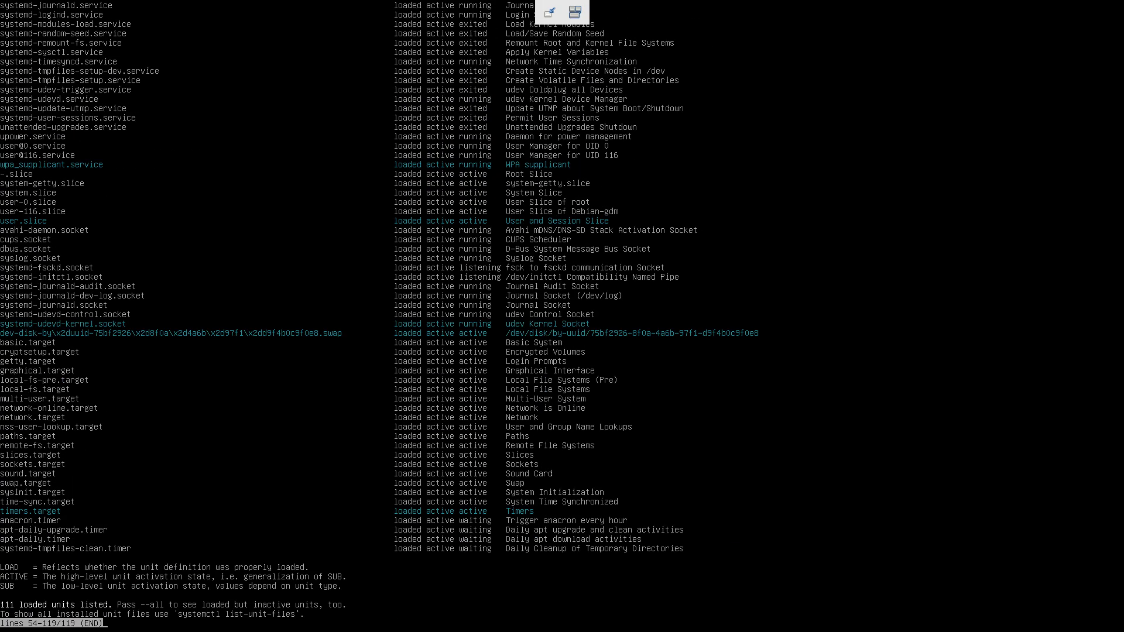
{"action": "key", "text": "q"}
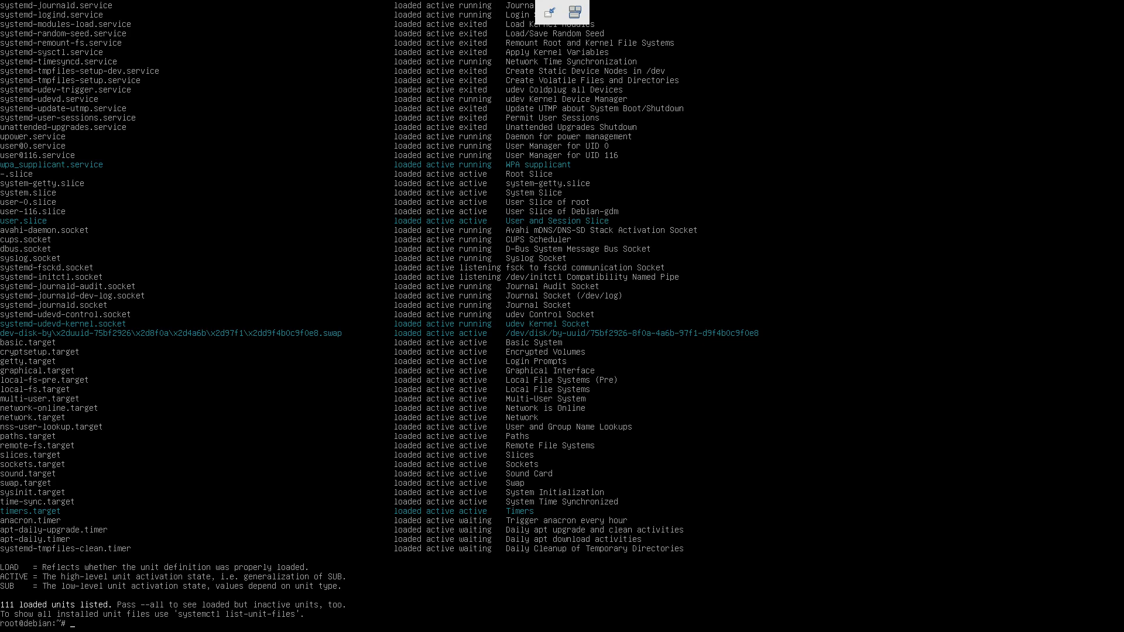
{"action": "type", "text": "fservic"}
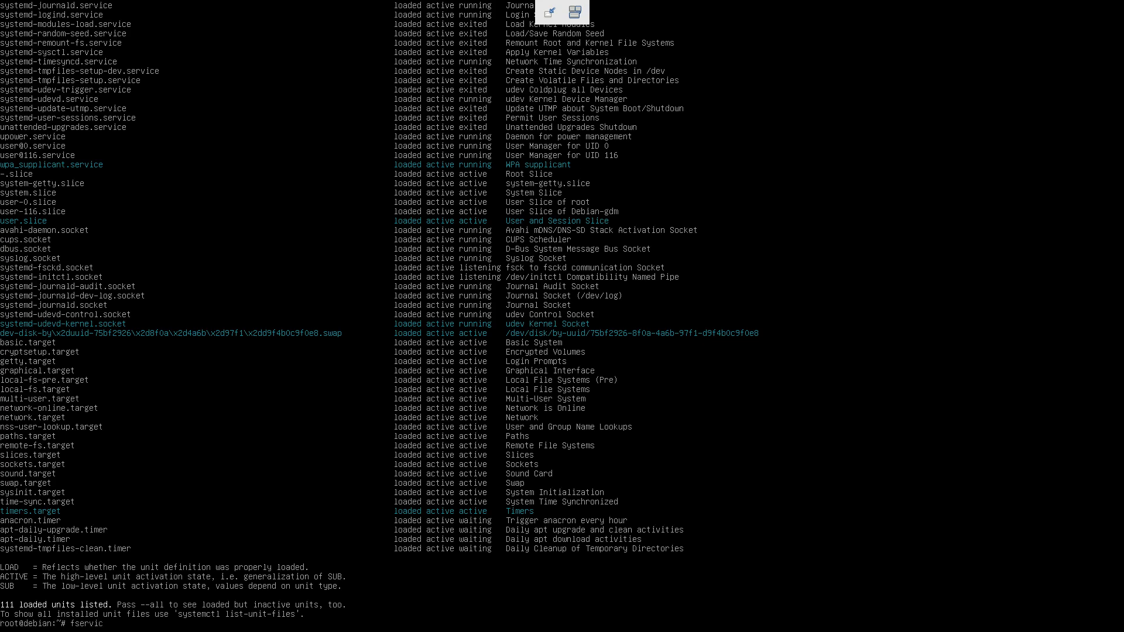
{"action": "type", "text": "servci"}
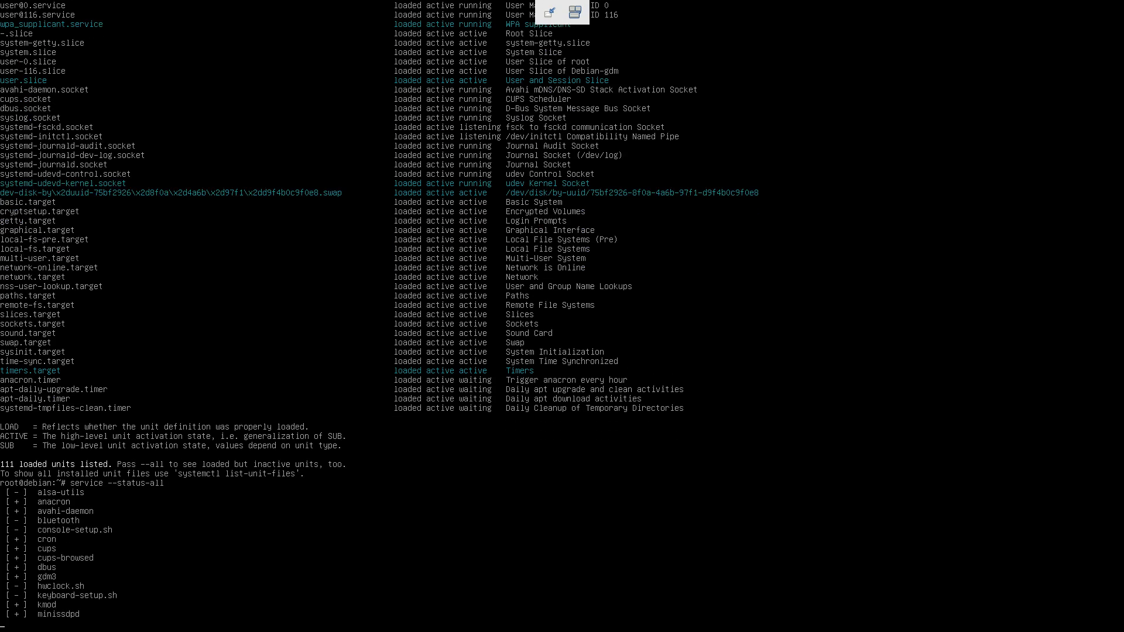
{"action": "scroll", "scroll_direction": "down", "scroll_amount": 3}
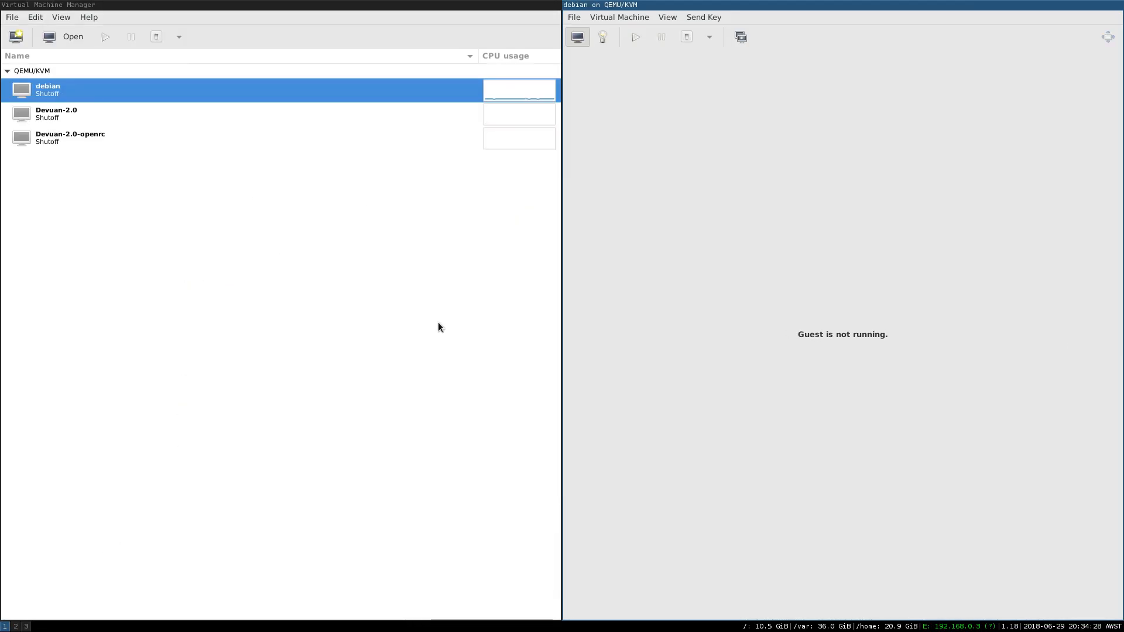
{"action": "mouse_move", "coordinate": [108, 125]}
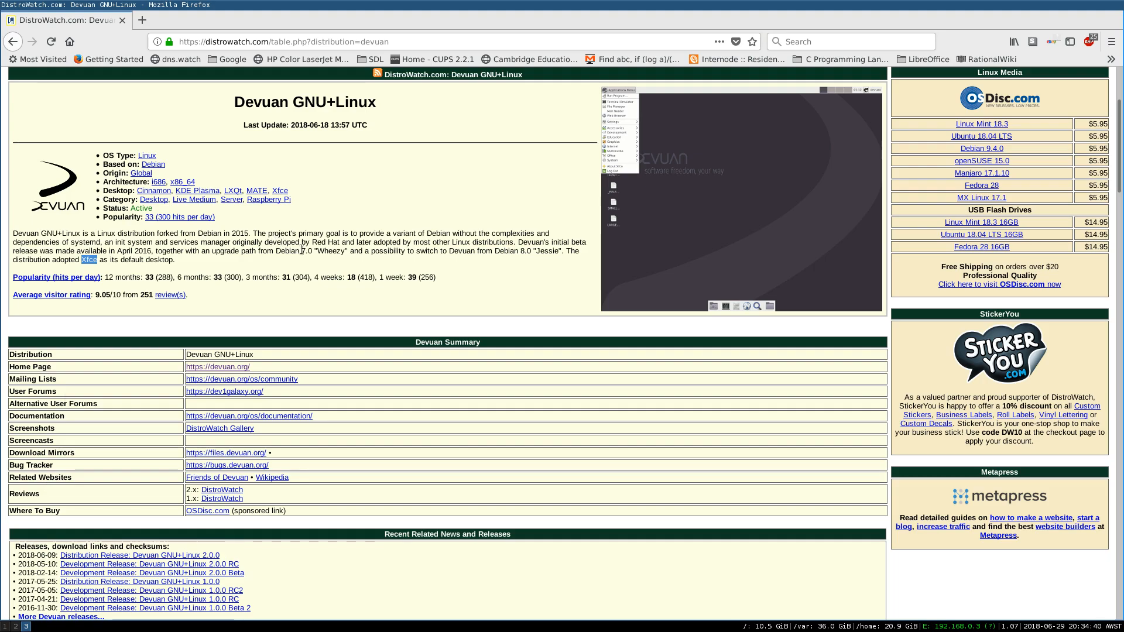
Scroll through Devuan's DistroWatch feature and package version tables and back up.
{"action": "scroll", "scroll_direction": "down", "scroll_amount": 3}
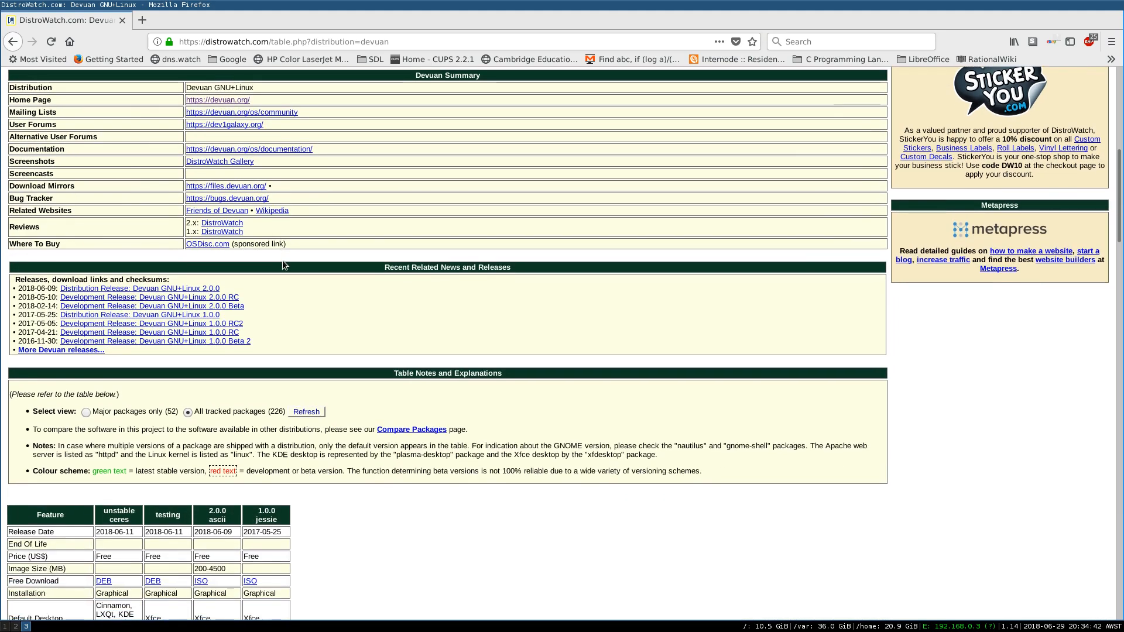
{"action": "scroll", "scroll_direction": "down", "scroll_amount": 3}
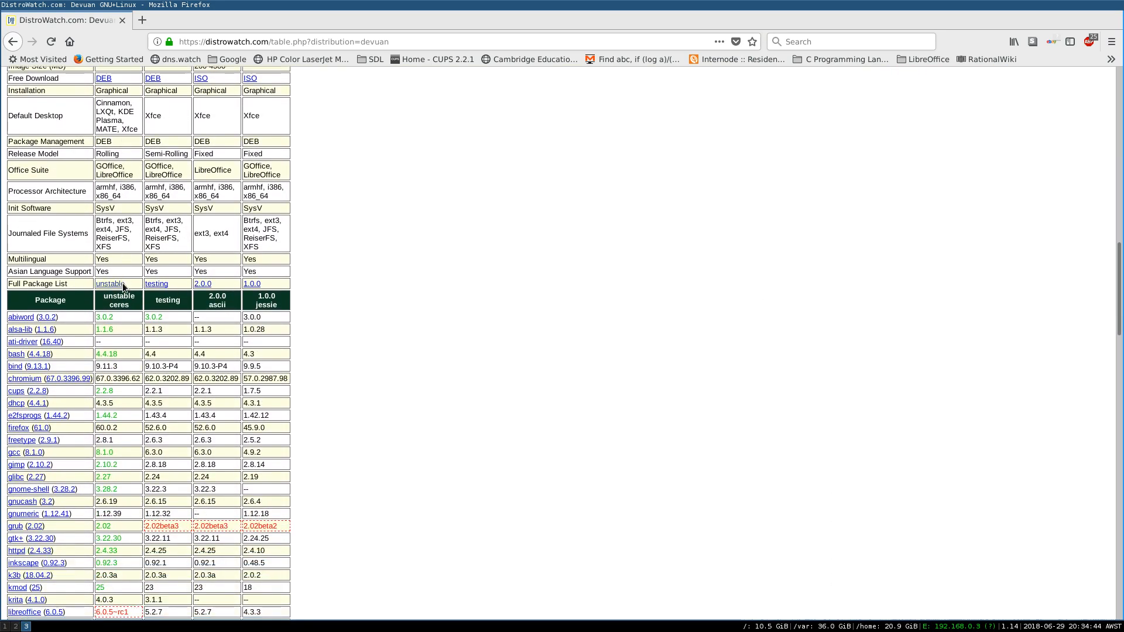
{"action": "scroll", "scroll_direction": "down", "scroll_amount": 3}
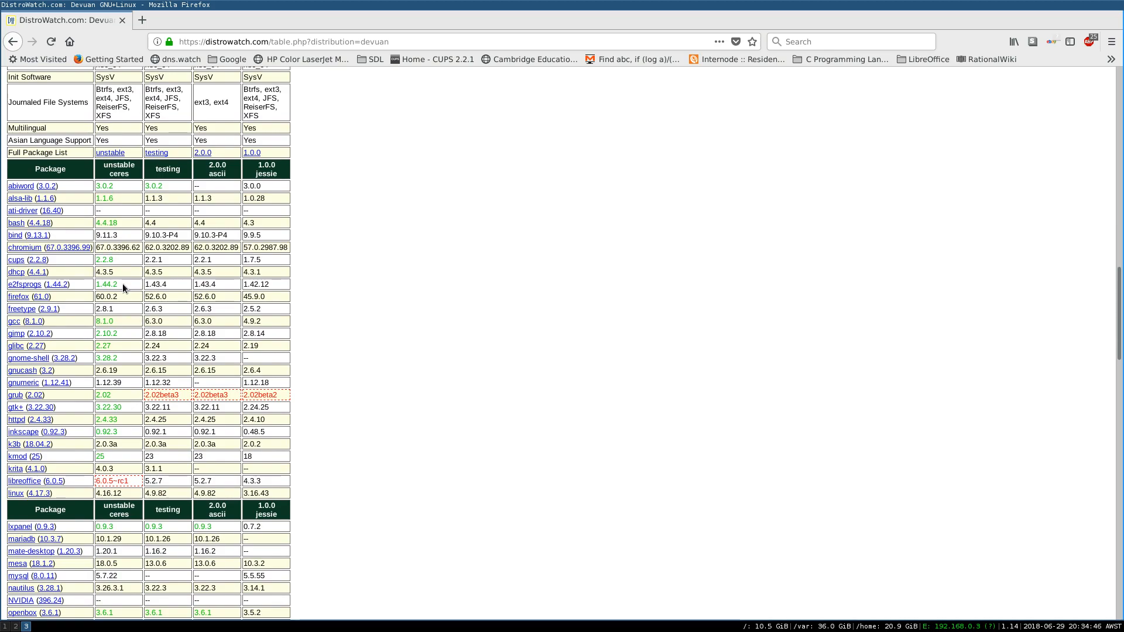
{"action": "scroll", "scroll_direction": "down", "scroll_amount": 3}
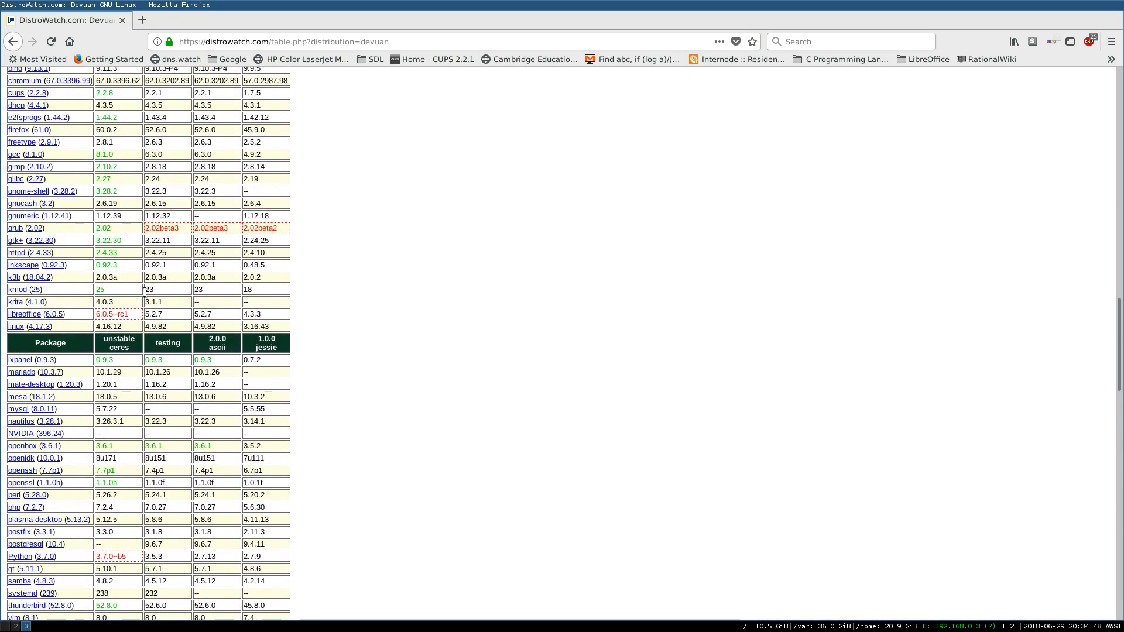
{"action": "scroll", "scroll_direction": "up", "scroll_amount": 3}
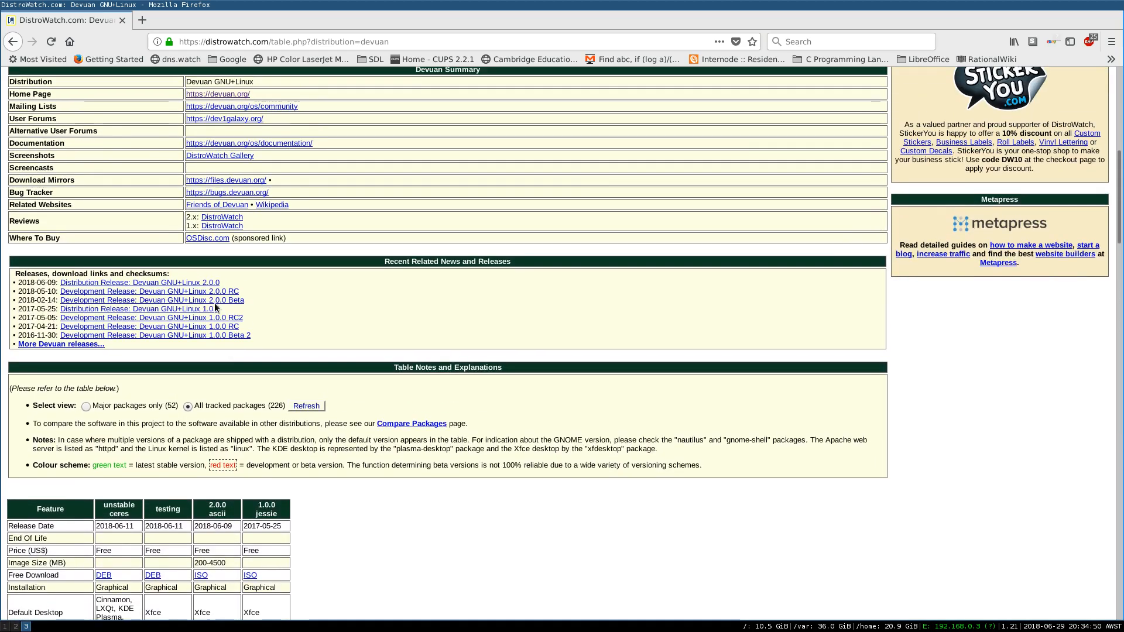
{"action": "scroll", "scroll_direction": "down", "scroll_amount": 3}
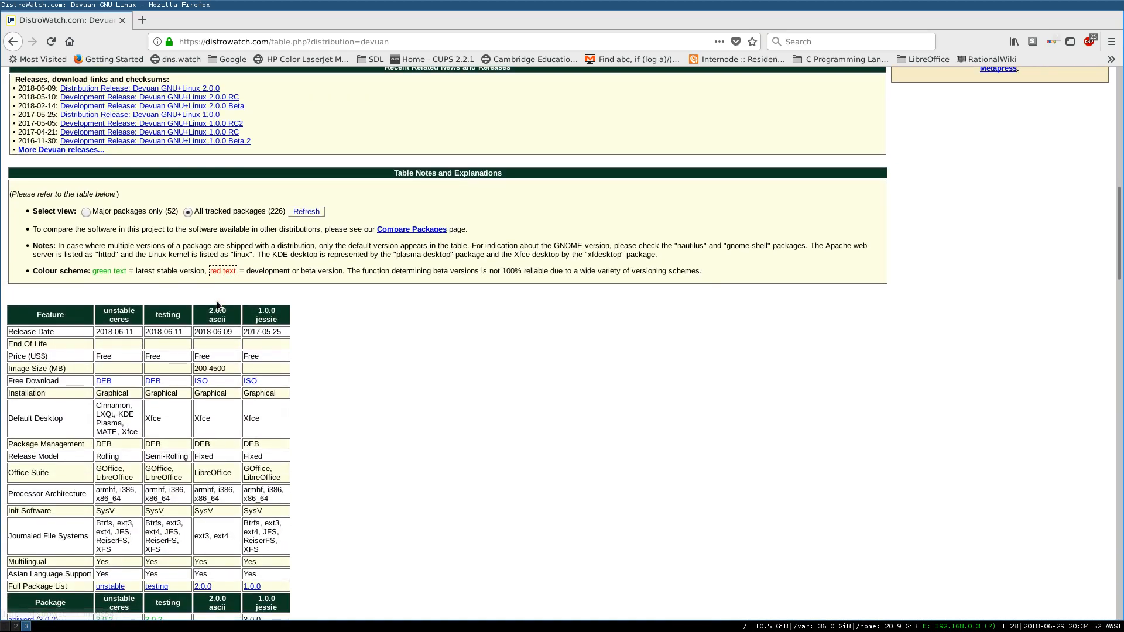
{"action": "scroll", "scroll_direction": "up", "scroll_amount": 3}
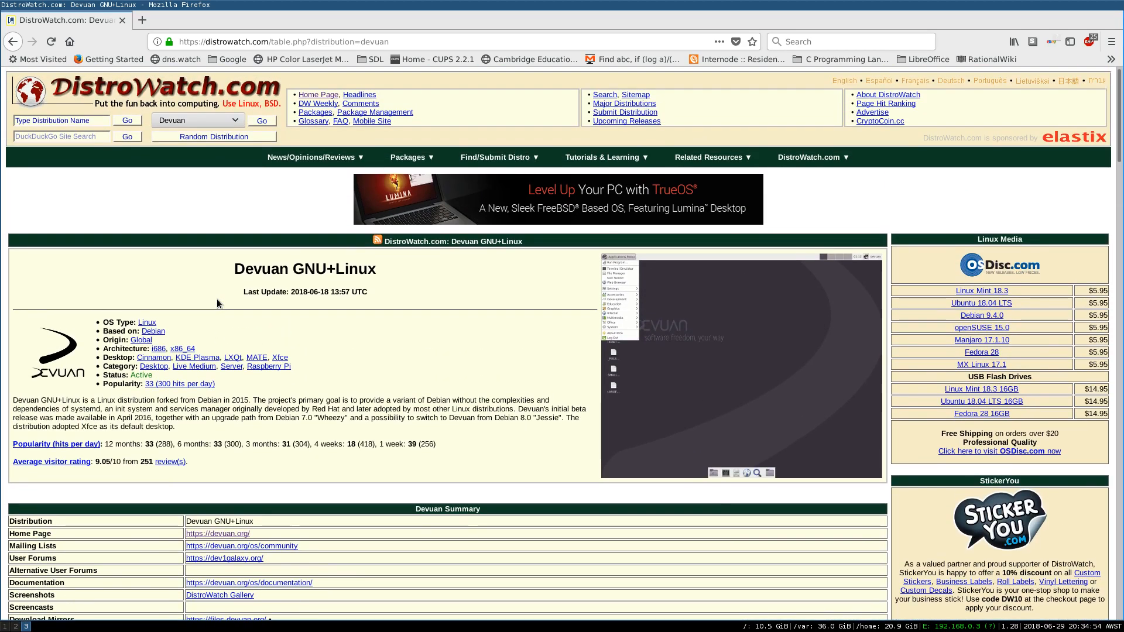
{"action": "scroll", "scroll_direction": "down", "scroll_amount": 3}
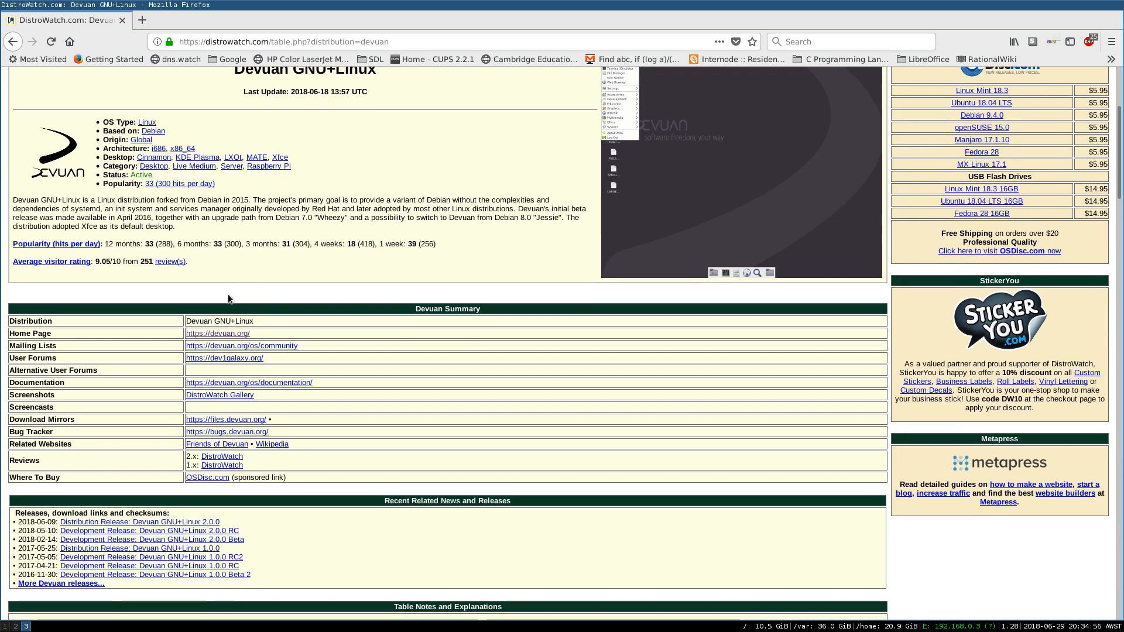
{"action": "scroll", "scroll_direction": "up", "scroll_amount": 3}
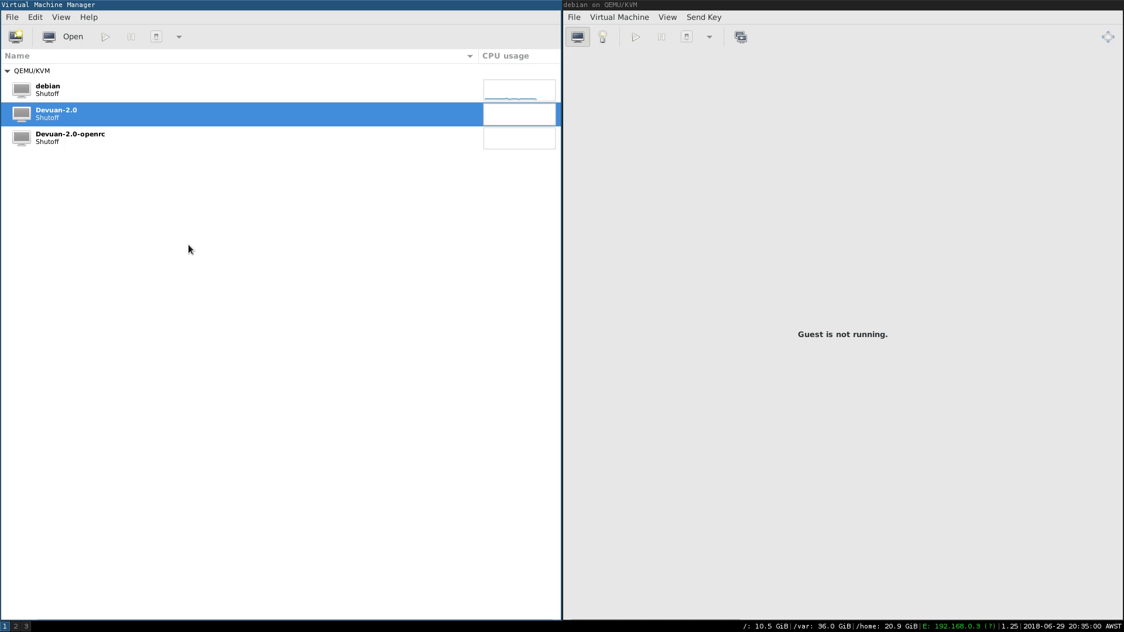
{"action": "mouse_move", "coordinate": [308, 220]}
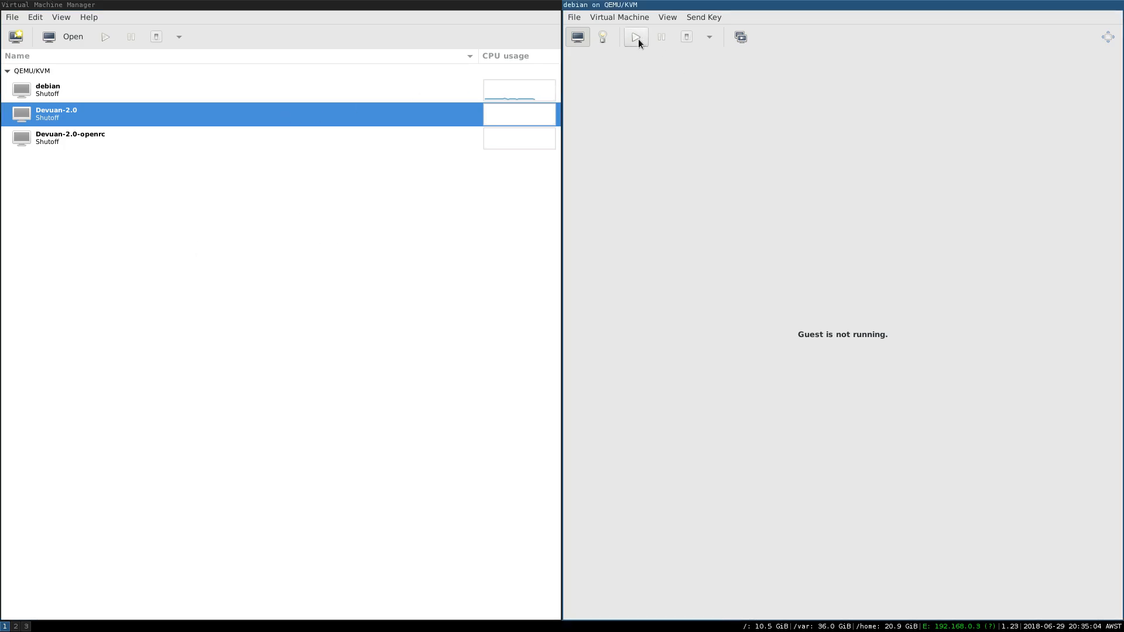
Power off the debian guest, select Devuan-2.0, and run it.
{"action": "left_click", "coordinate": [667, 16]}
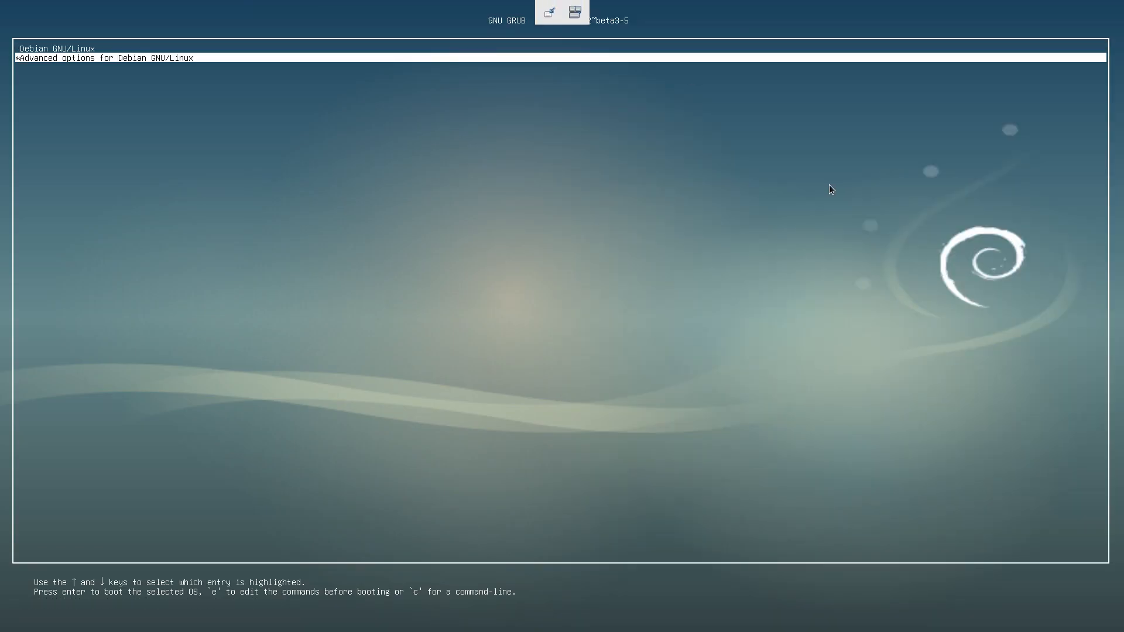
{"action": "key", "text": "Up"}
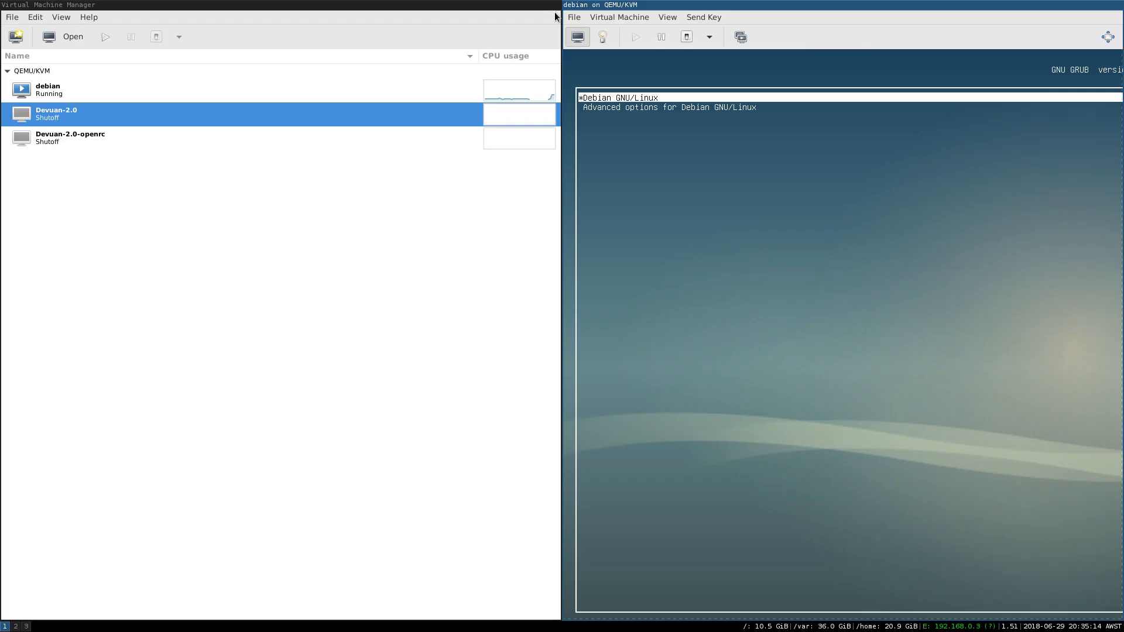
{"action": "left_click", "coordinate": [708, 36]}
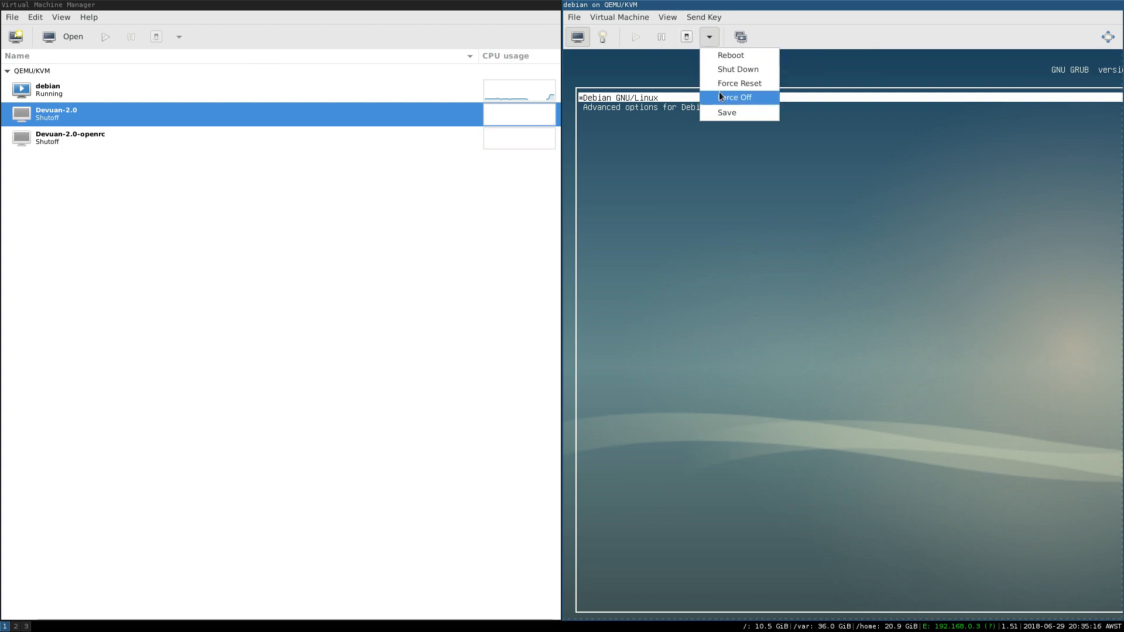
{"action": "left_click", "coordinate": [735, 96]}
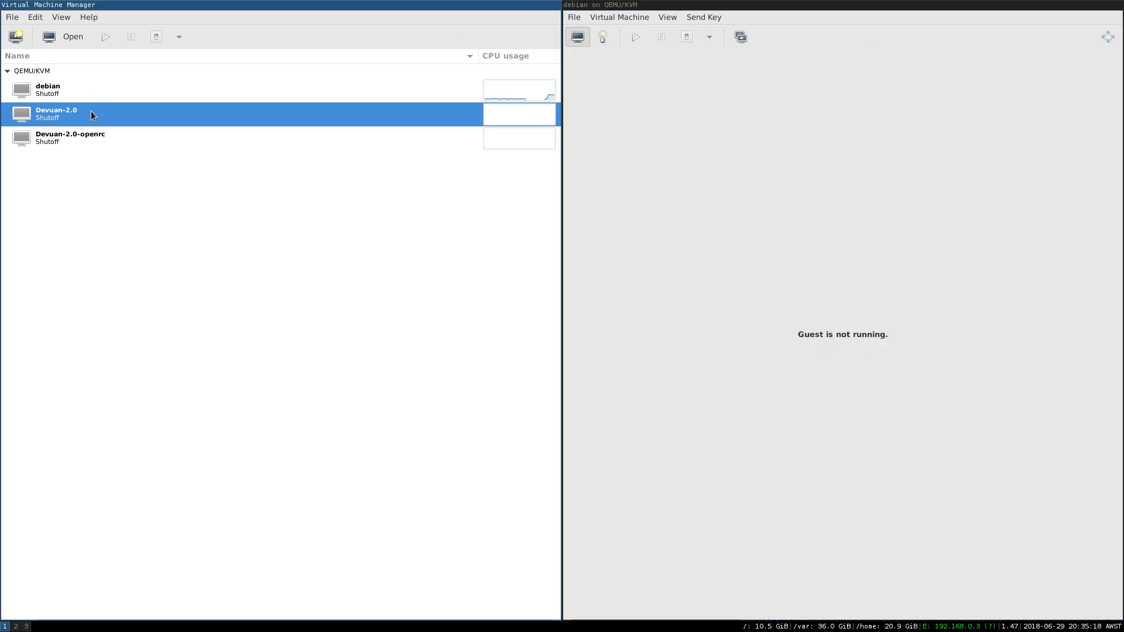
{"action": "left_click", "coordinate": [105, 37]}
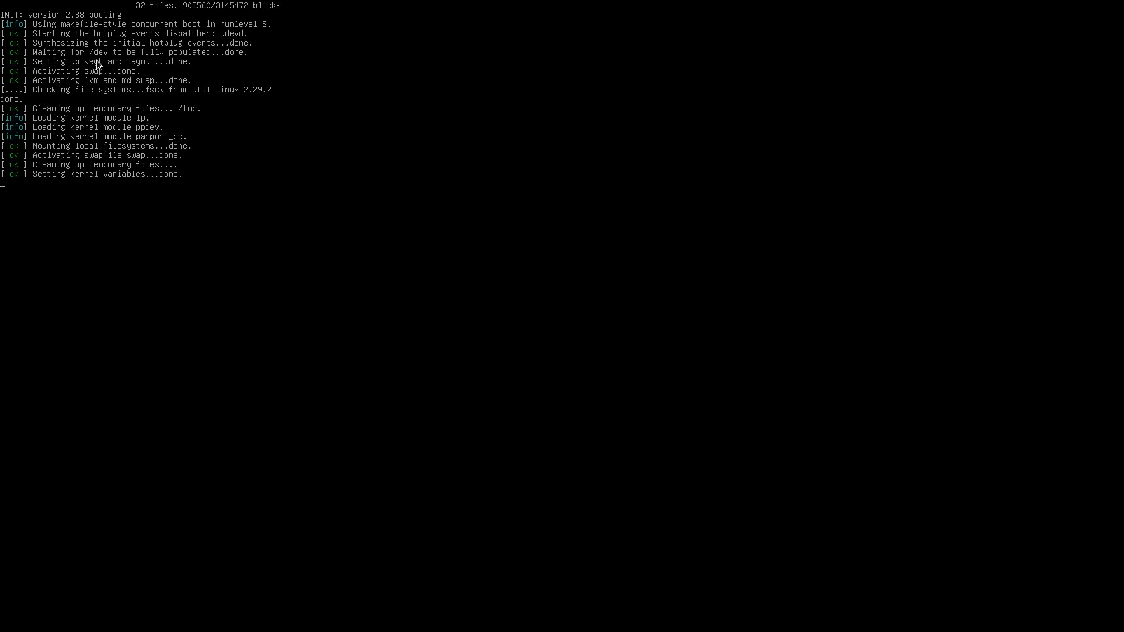
{"action": "mouse_move", "coordinate": [109, 164]}
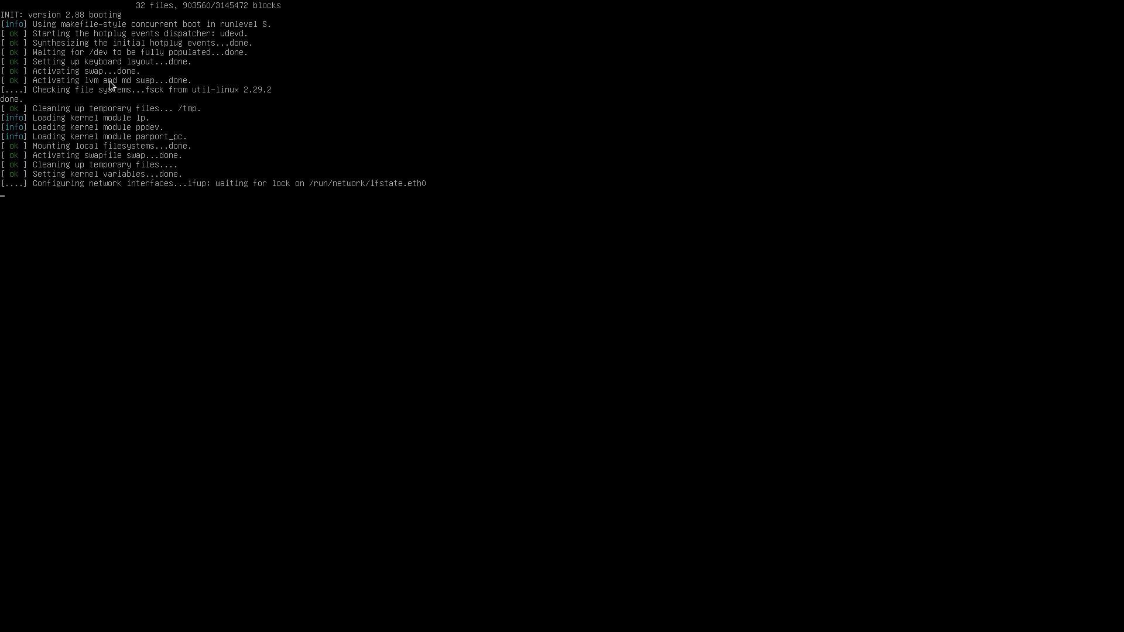
{"action": "mouse_move", "coordinate": [64, 139]}
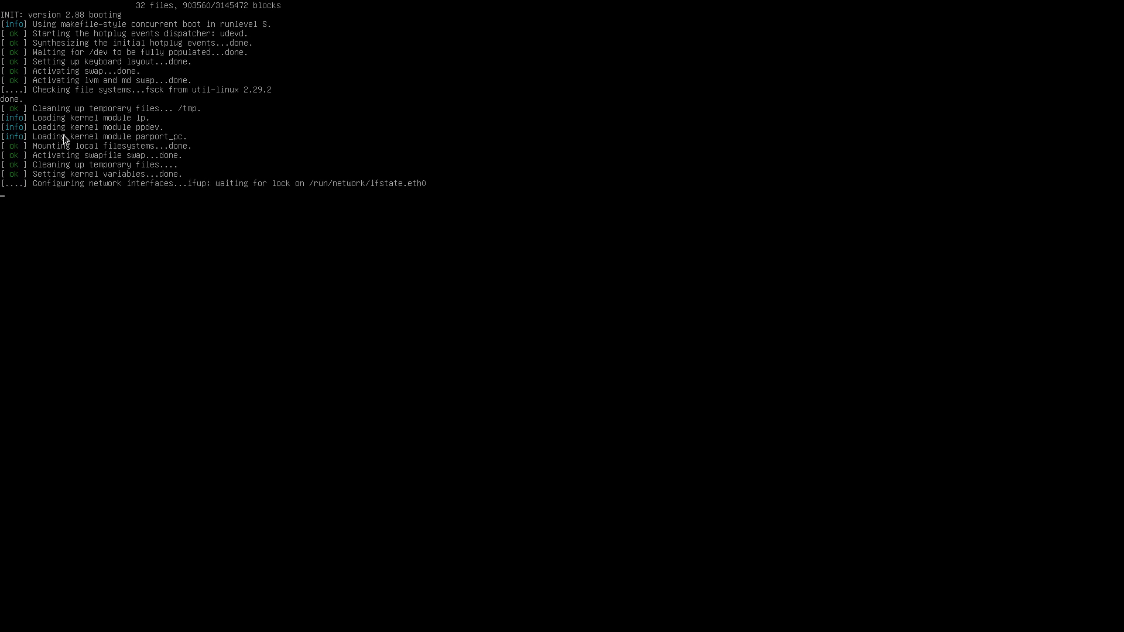
{"action": "mouse_move", "coordinate": [372, 199]}
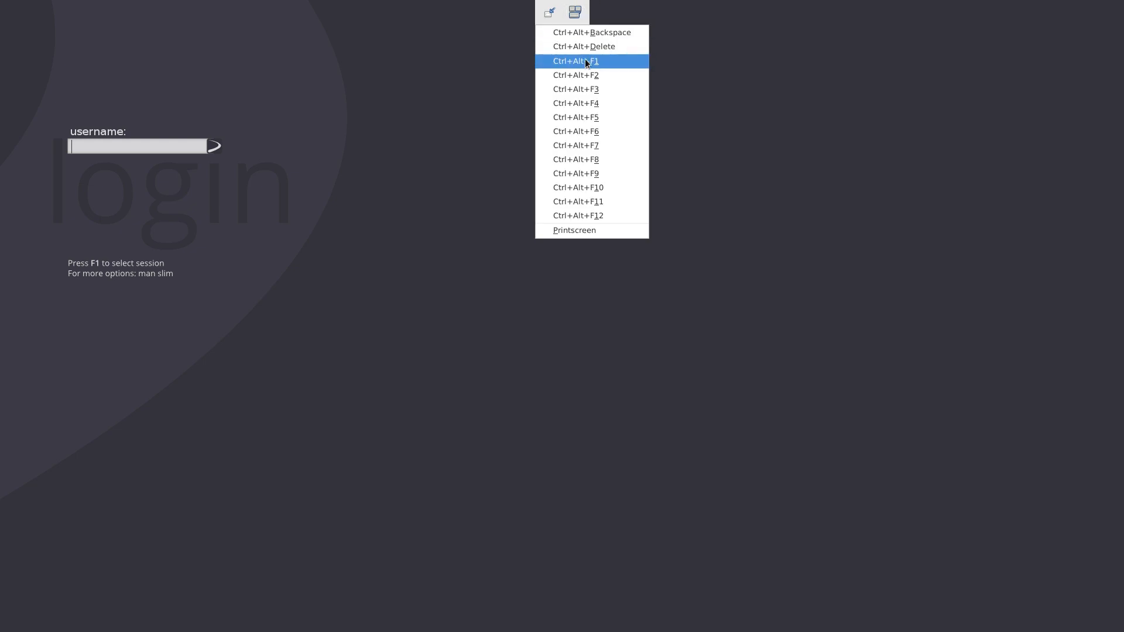
Switch Devuan-2.0 to tty2, log in as root, and run service --status-all.
{"action": "left_click", "coordinate": [575, 74]}
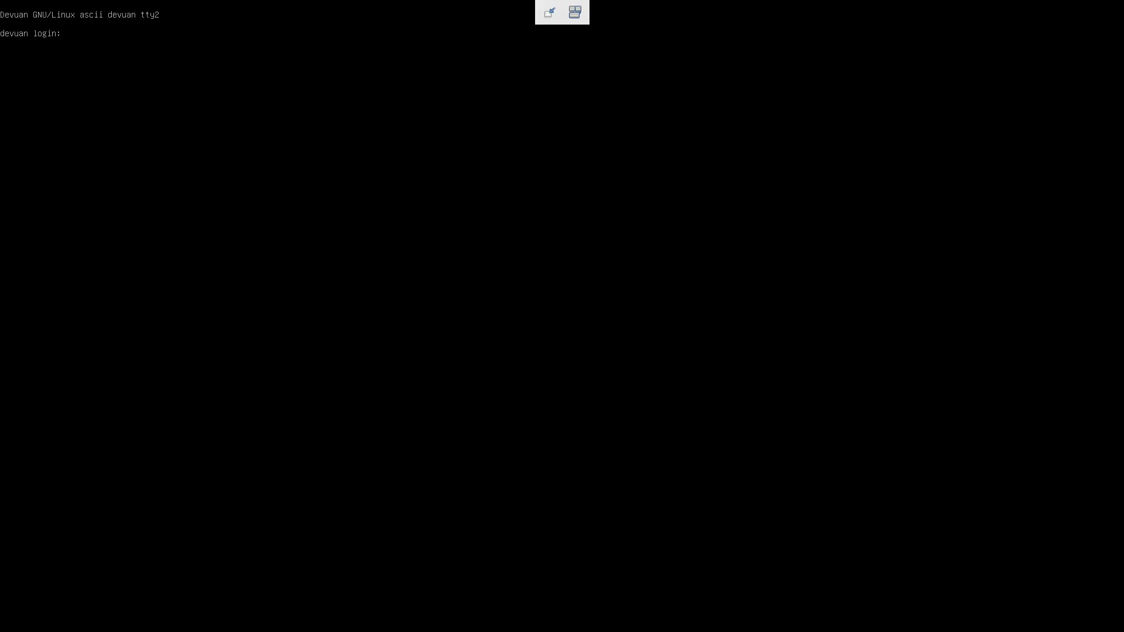
{"action": "type", "text": "root"}
{"action": "type", "text": "v"}
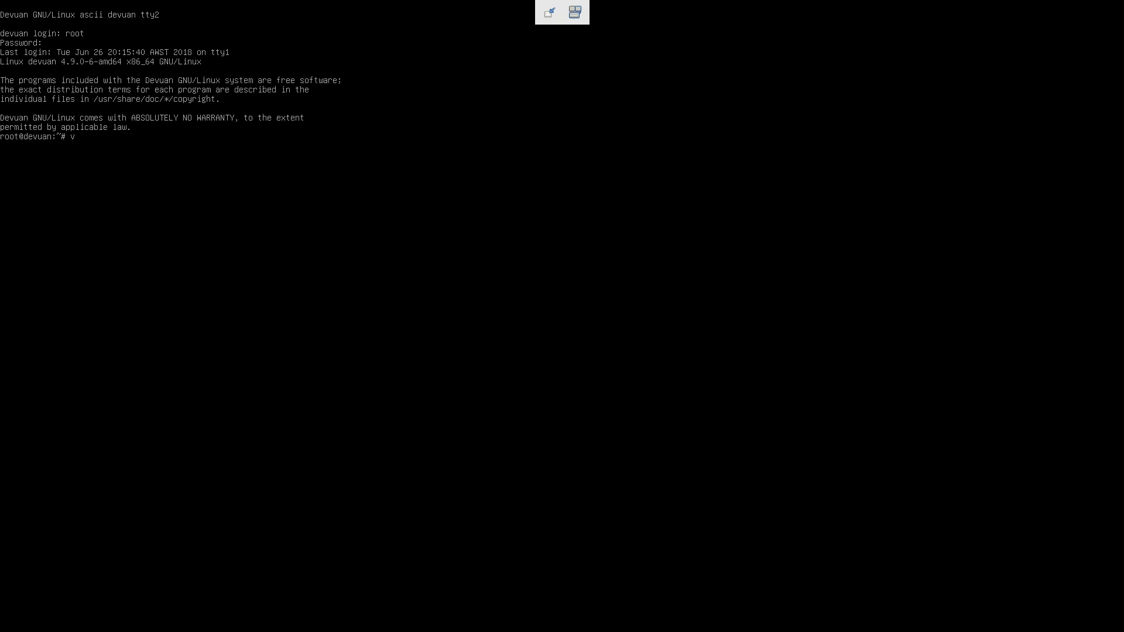
{"action": "type", "text": "service --status-all"}
{"action": "type", "text": "system-config-printer"}
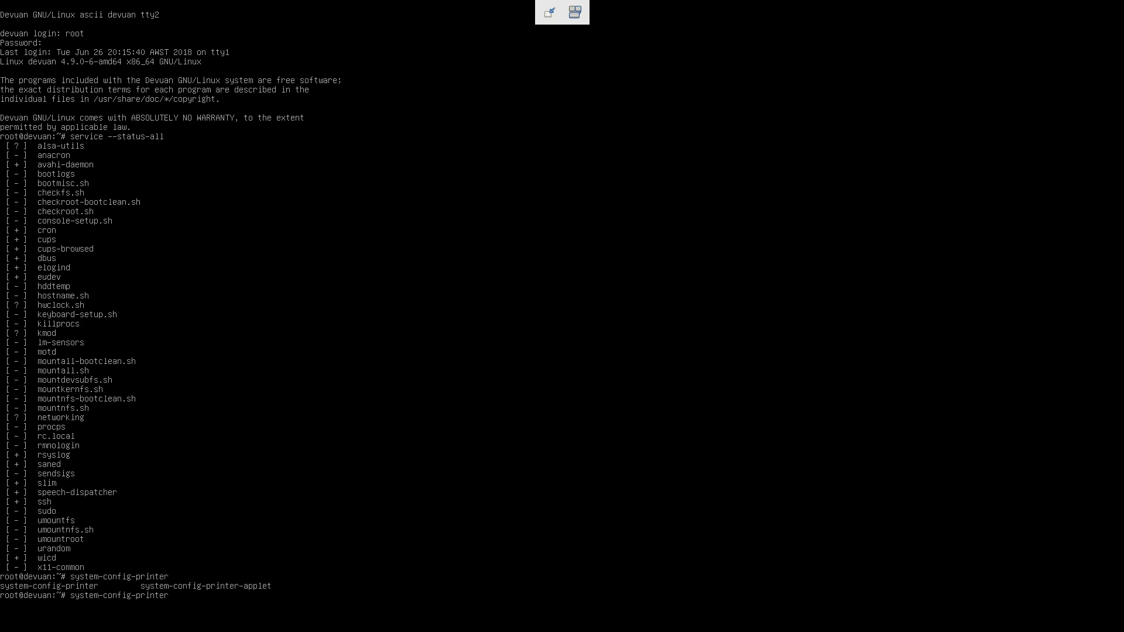
Run service ssh stop, service ssh start, then /etc/init.d/ssh stop on the Devuan guest.
{"action": "type", "text": "s"}
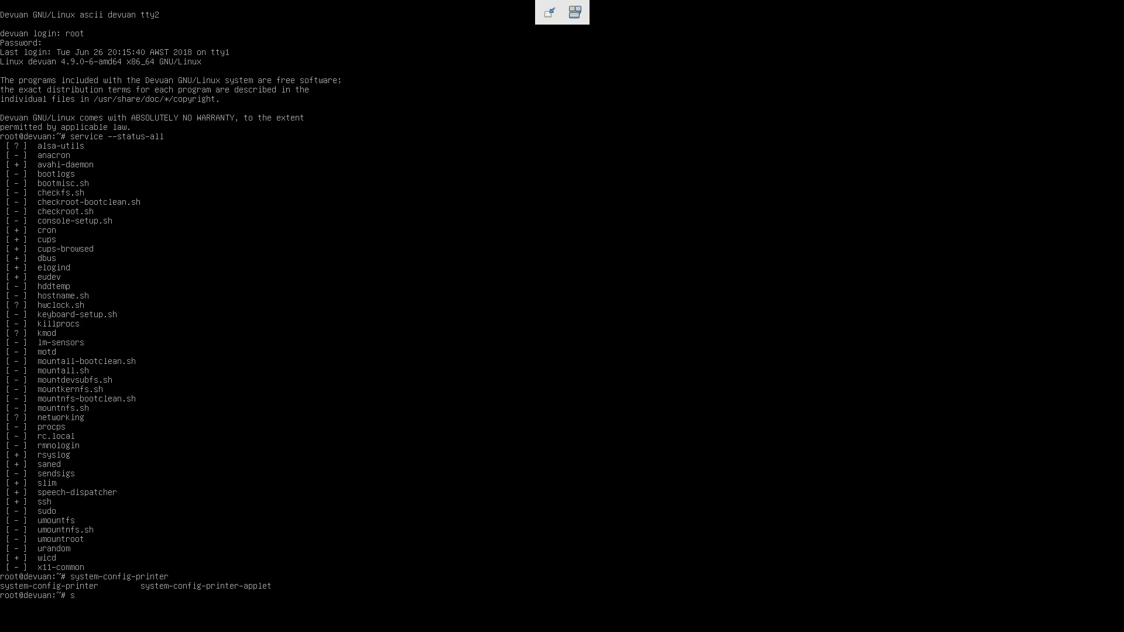
{"action": "key", "text": "BackSpace"}
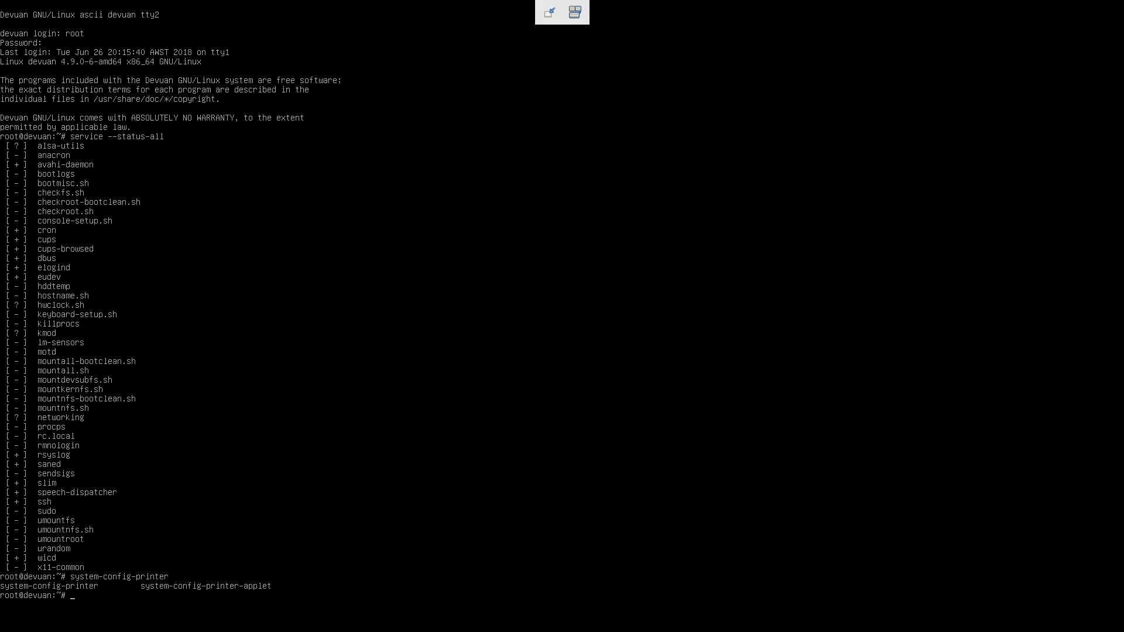
{"action": "type", "text": "service stop ssh"}
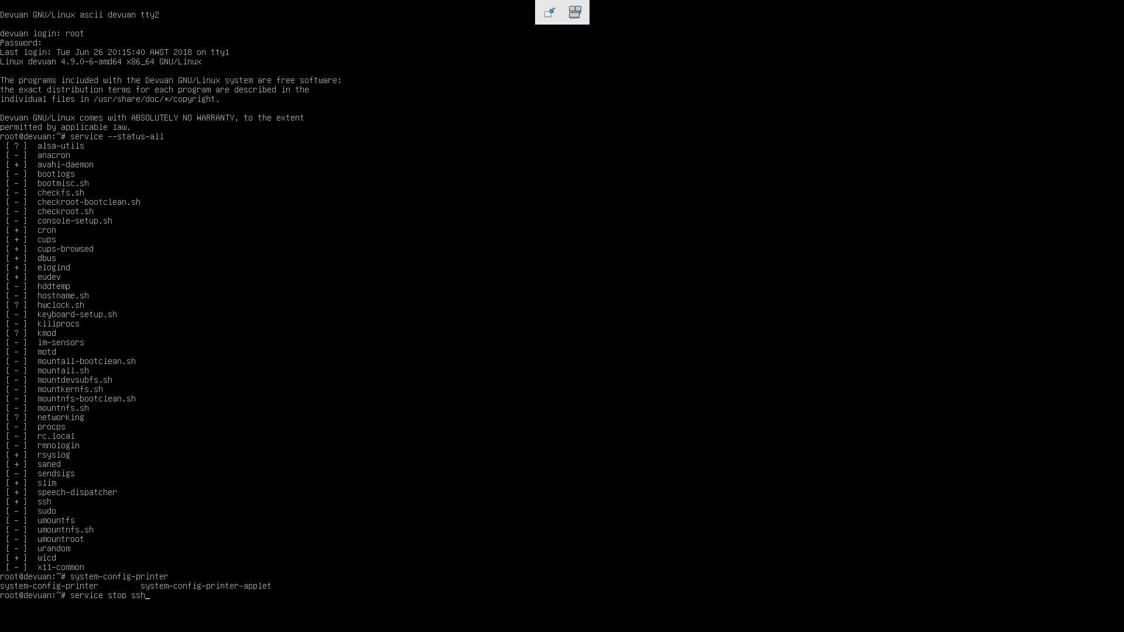
{"action": "key", "text": "Return"}
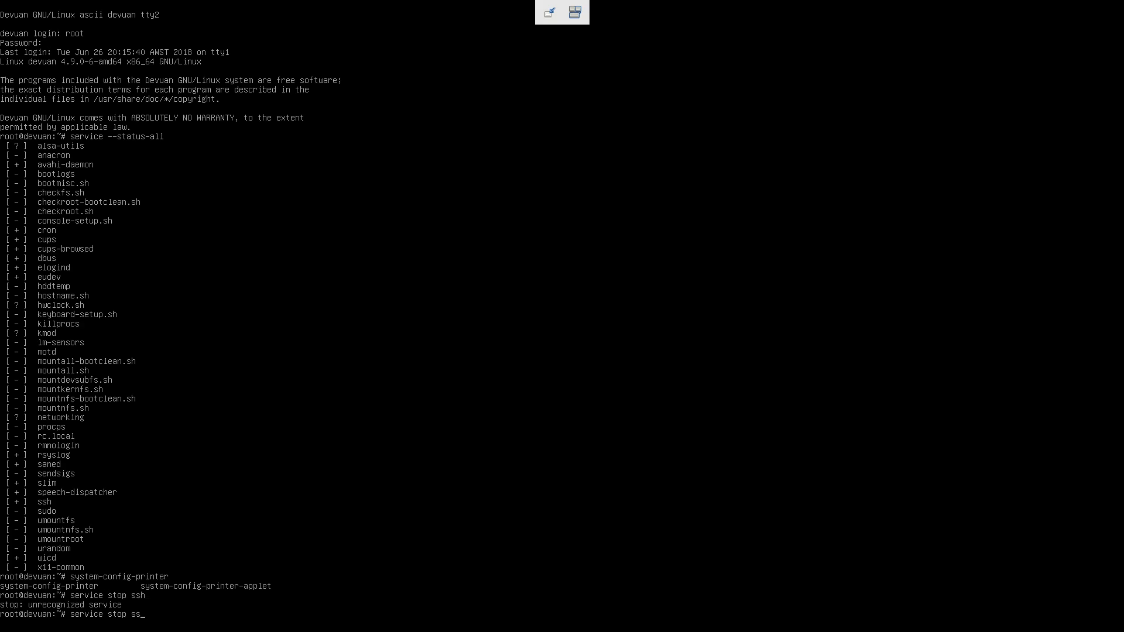
{"action": "type", "text": "h"}
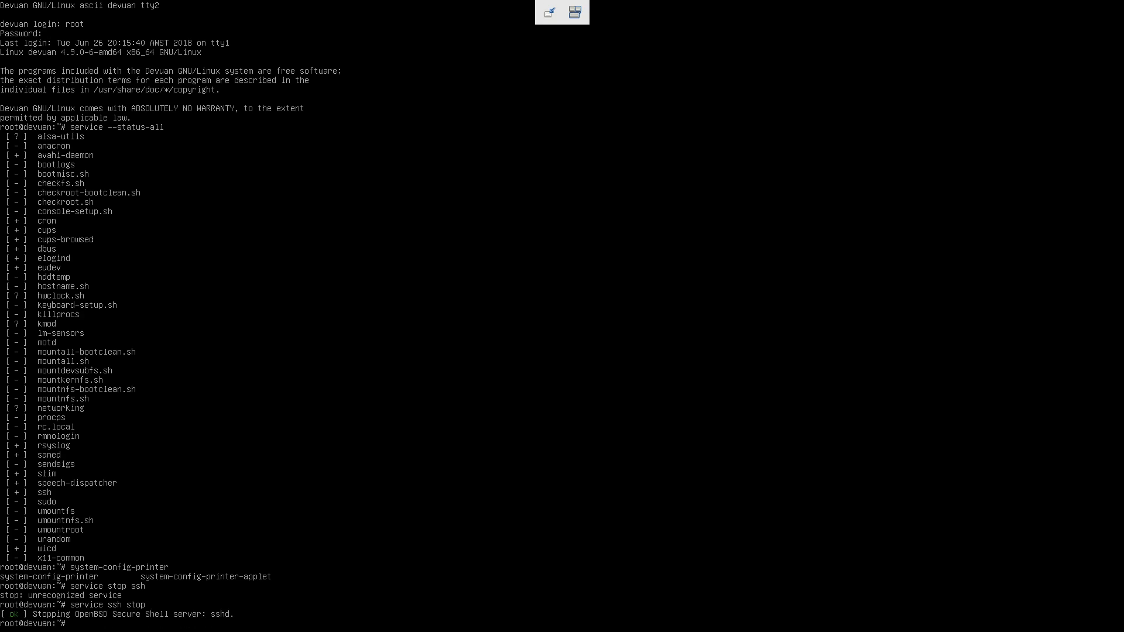
{"action": "type", "text": "service ssh sto"}
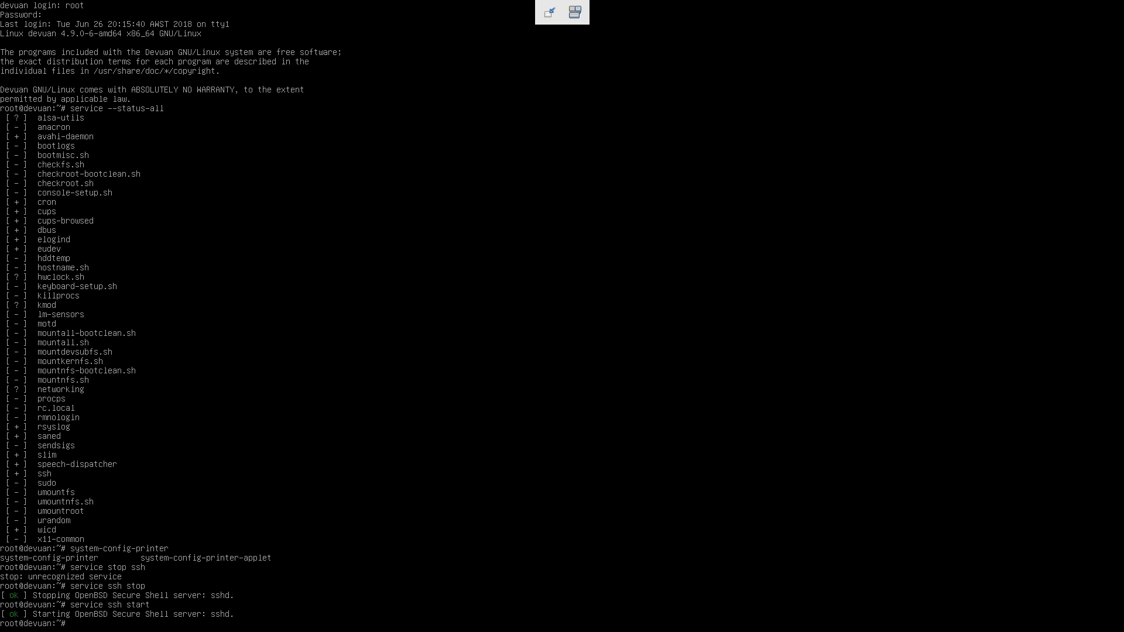
{"action": "type", "text": "/etc/init"}
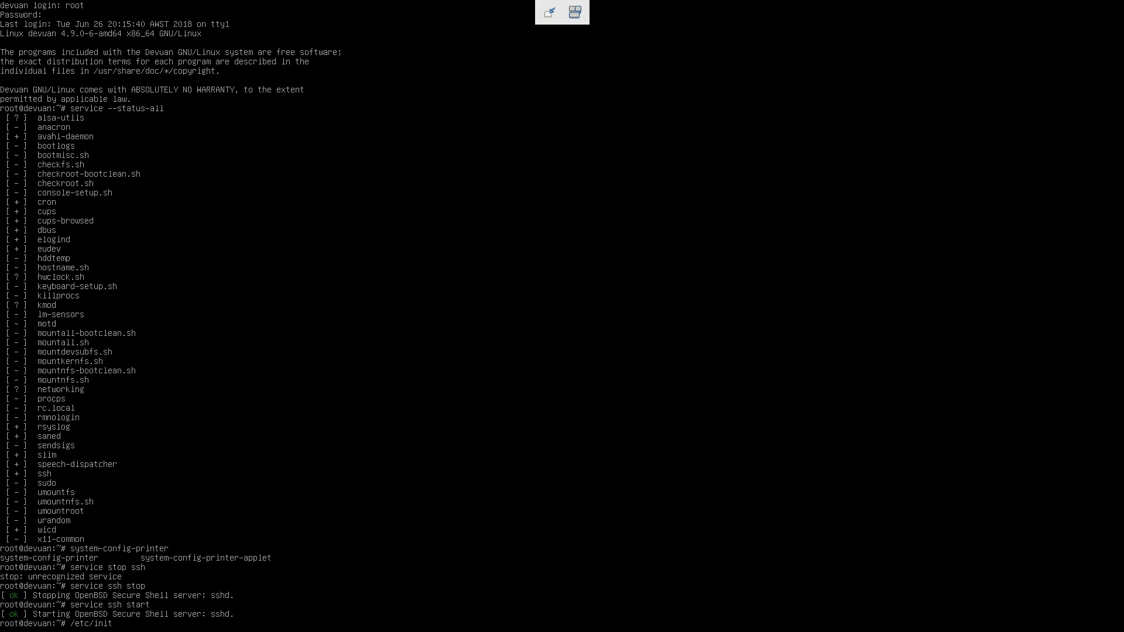
{"action": "type", "text": ".d/ssh stop"}
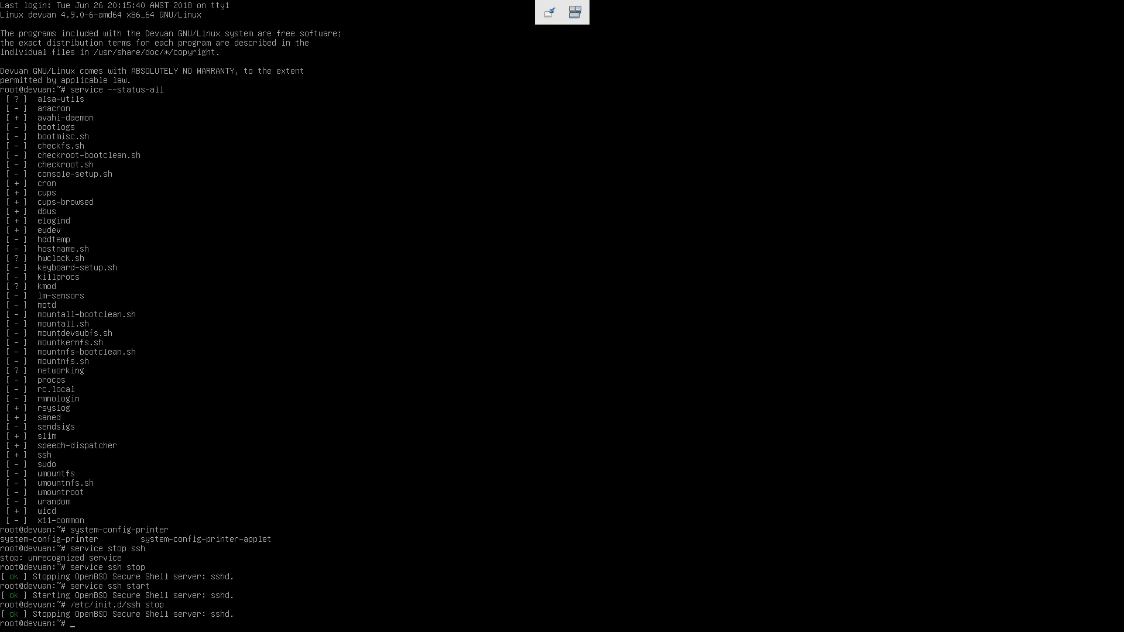
{"action": "mouse_move", "coordinate": [30, 207]}
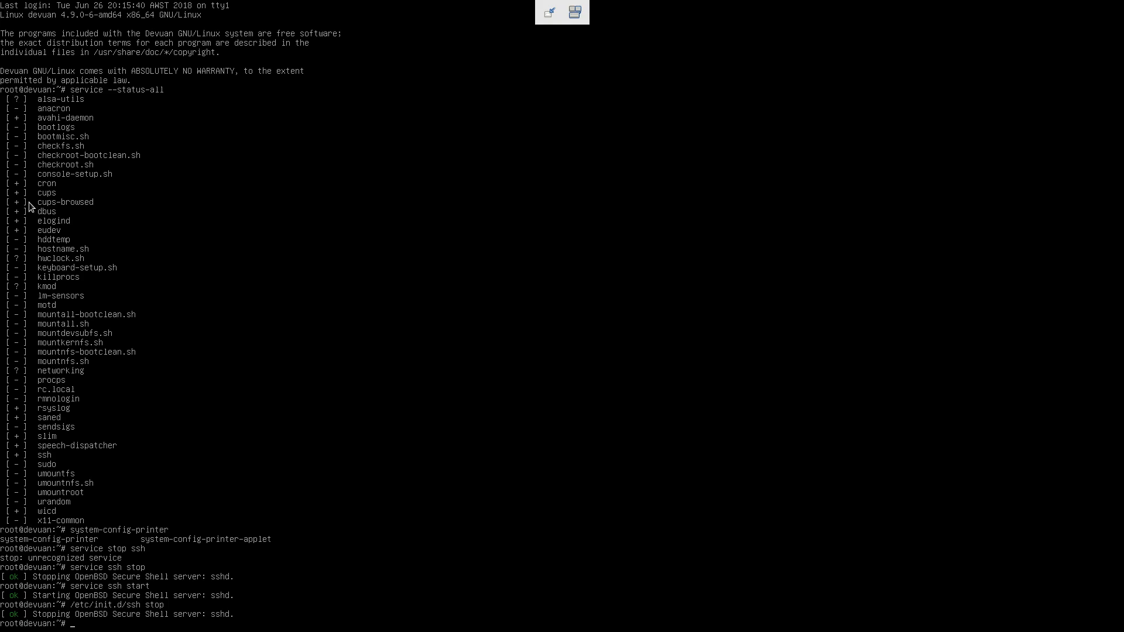
{"action": "mouse_move", "coordinate": [38, 205]}
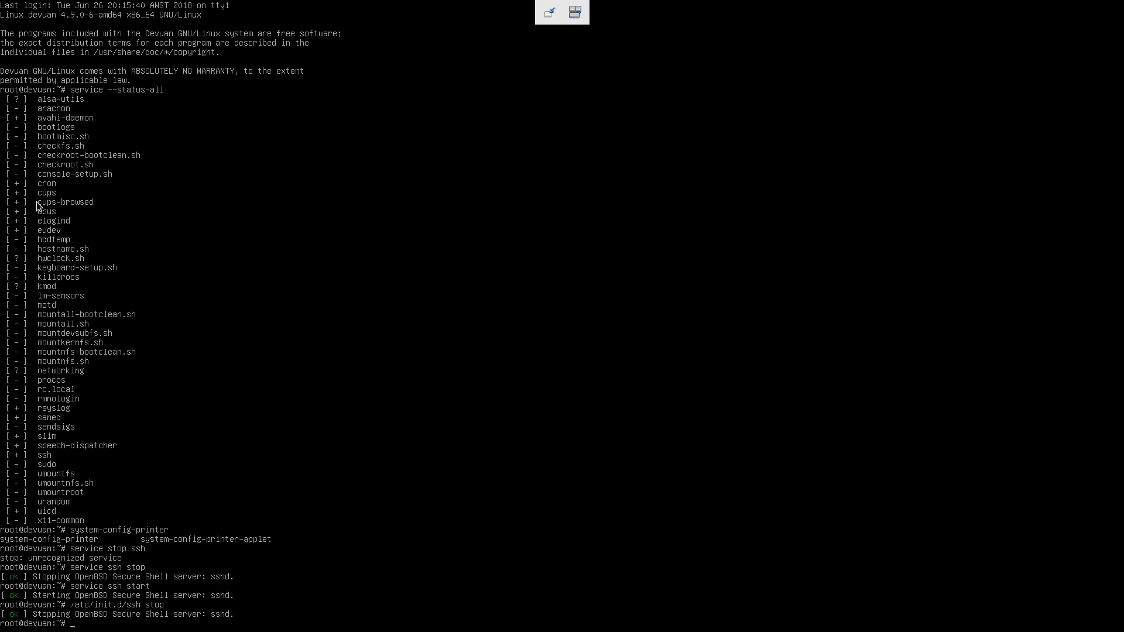
{"action": "mouse_move", "coordinate": [604, 16]}
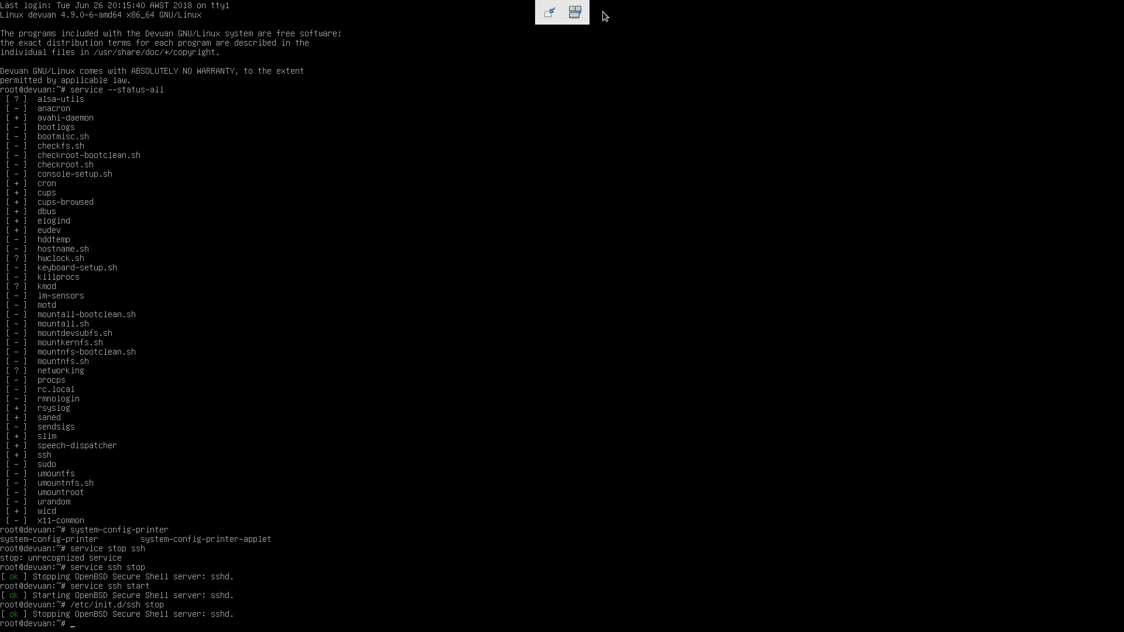
{"action": "left_click", "coordinate": [575, 12]}
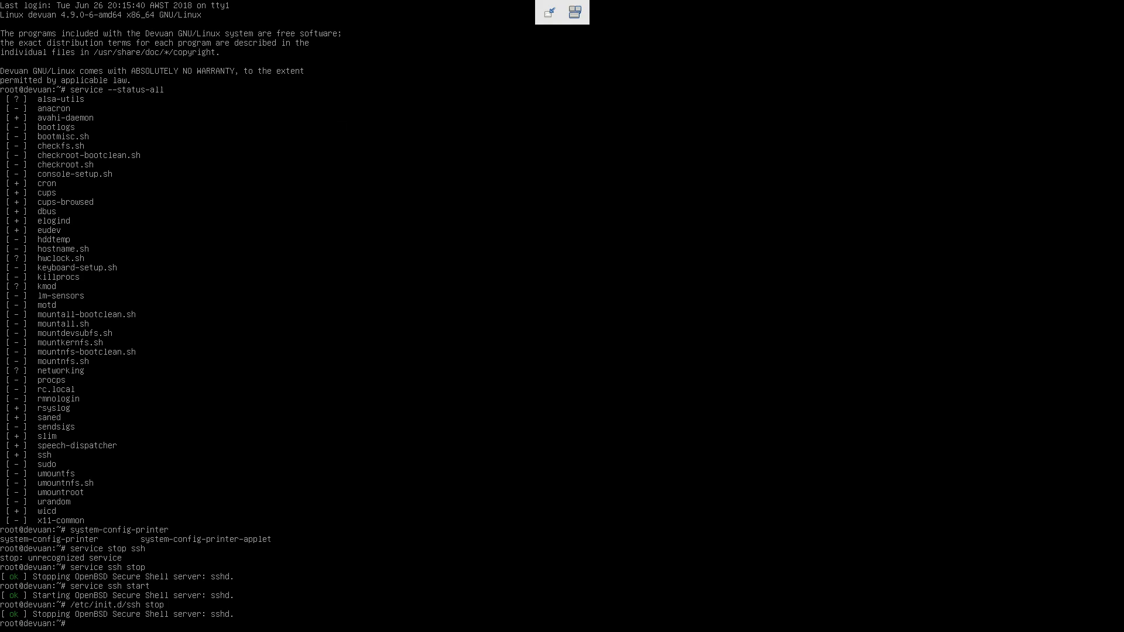
{"action": "mouse_move", "coordinate": [574, 12]}
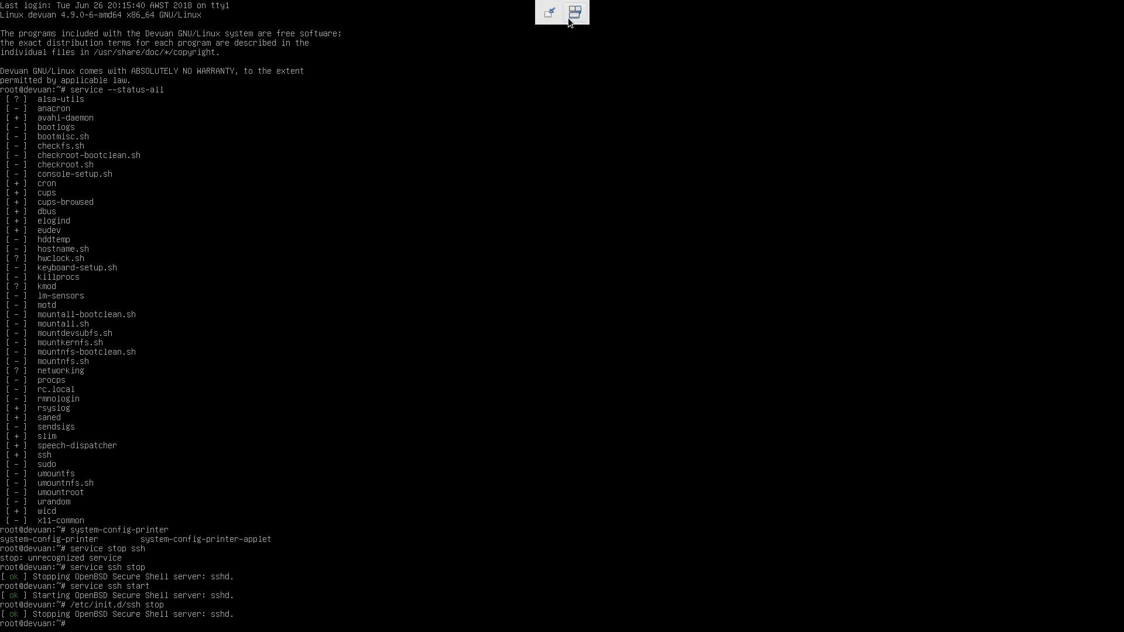
Exit fullscreen and halt the Devuan-2.0 guest, checking the View menu as it shuts off.
{"action": "left_click", "coordinate": [575, 13]}
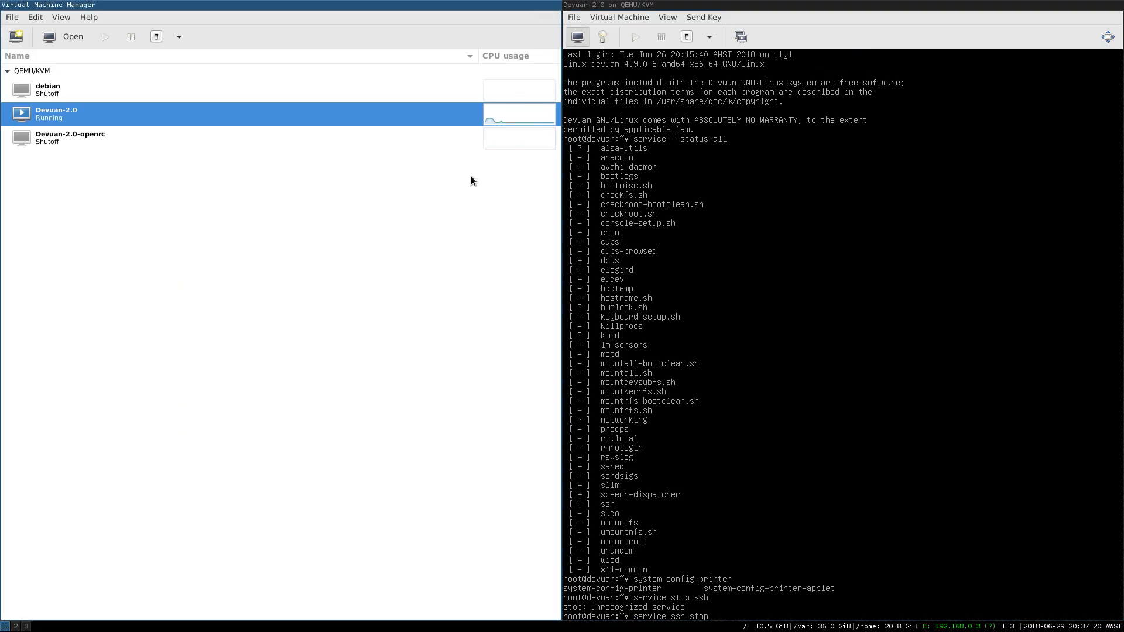
{"action": "left_click", "coordinate": [709, 36]}
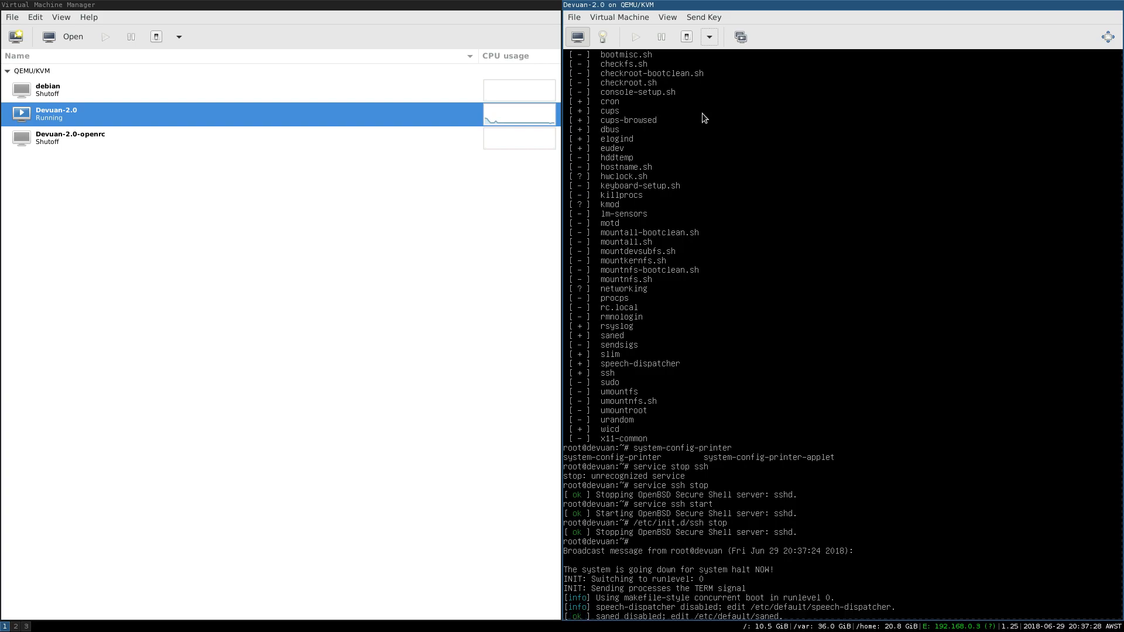
{"action": "left_click", "coordinate": [666, 16]}
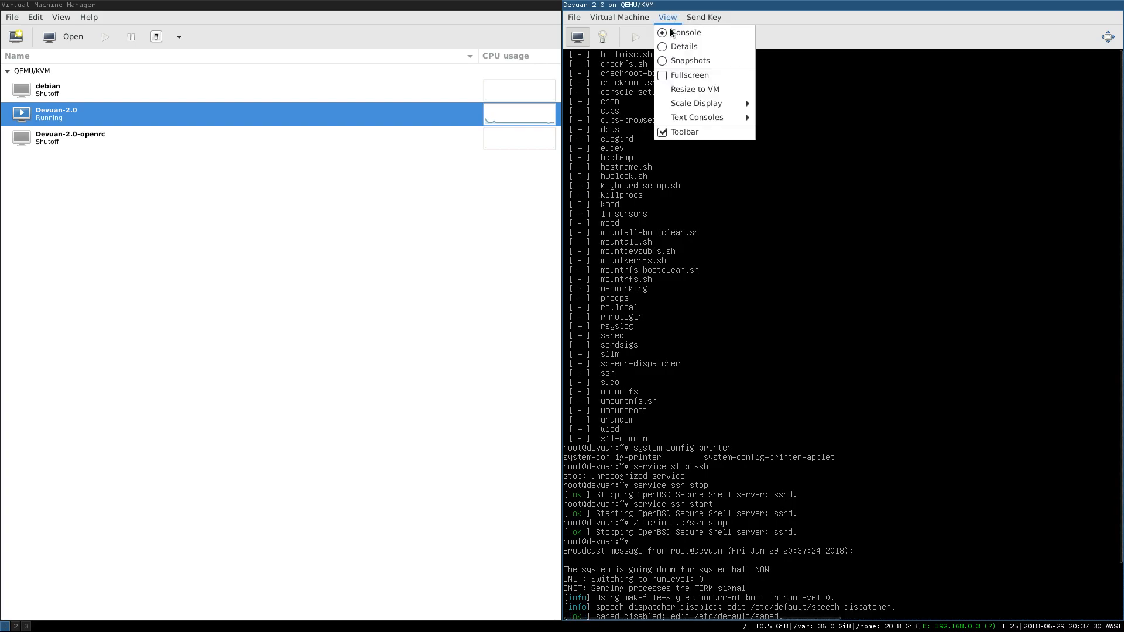
{"action": "left_click", "coordinate": [690, 75]}
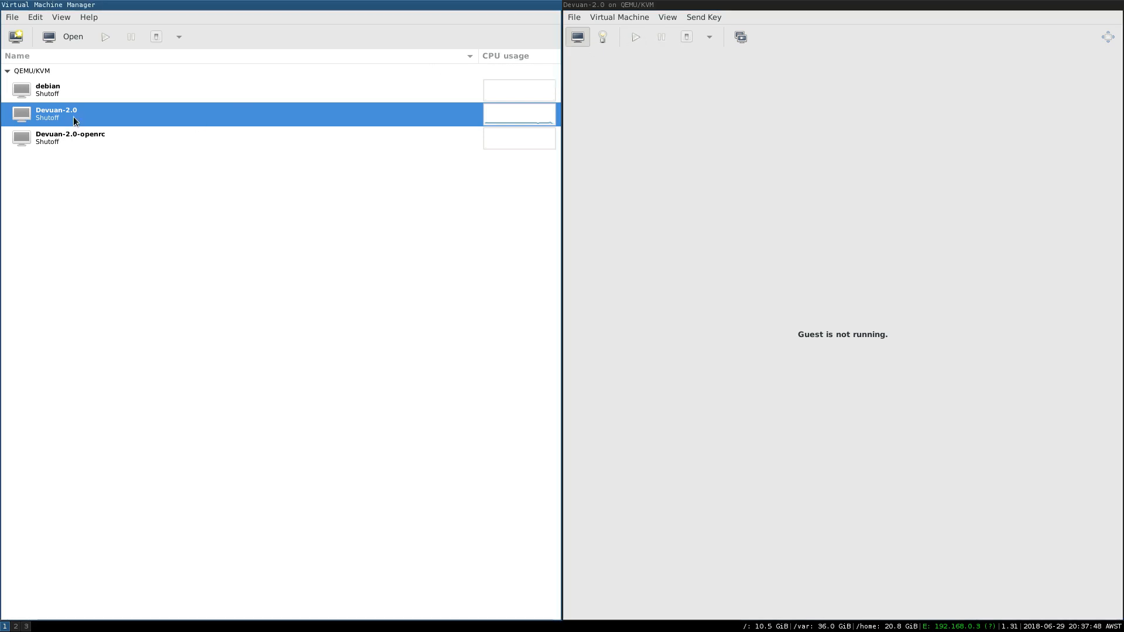
{"action": "mouse_move", "coordinate": [136, 126]}
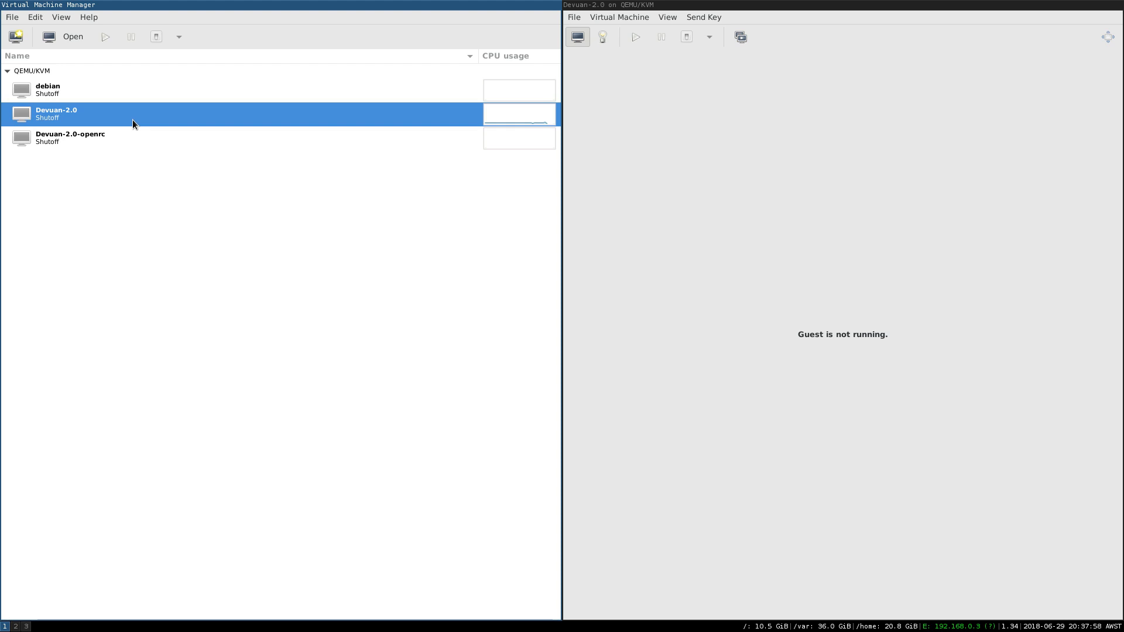
{"action": "mouse_move", "coordinate": [552, 5]}
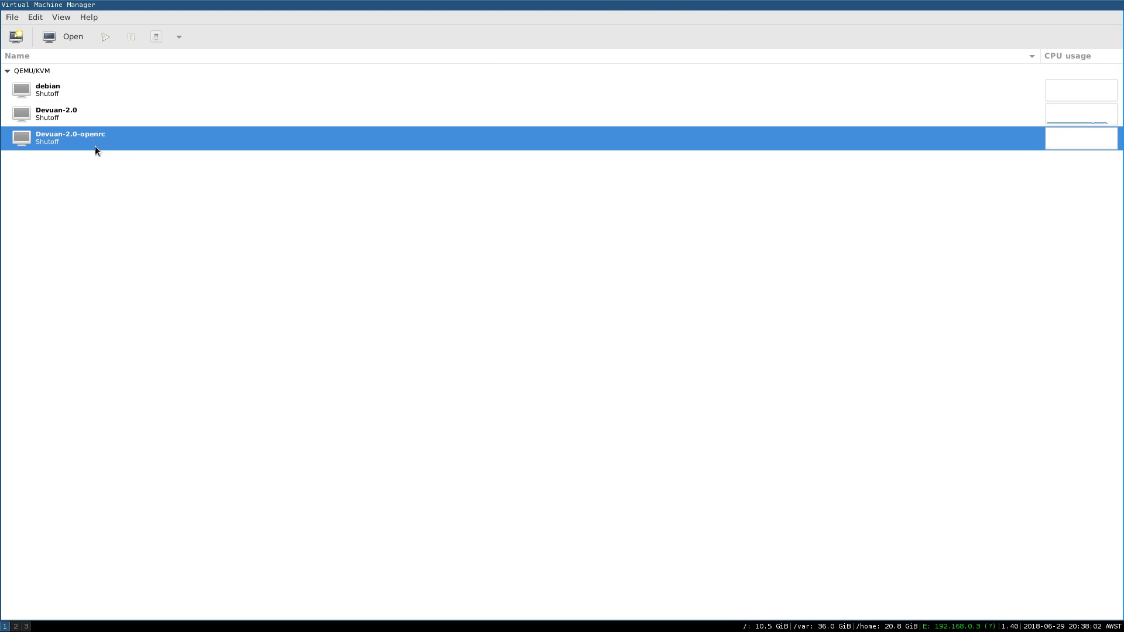
{"action": "mouse_move", "coordinate": [73, 36]}
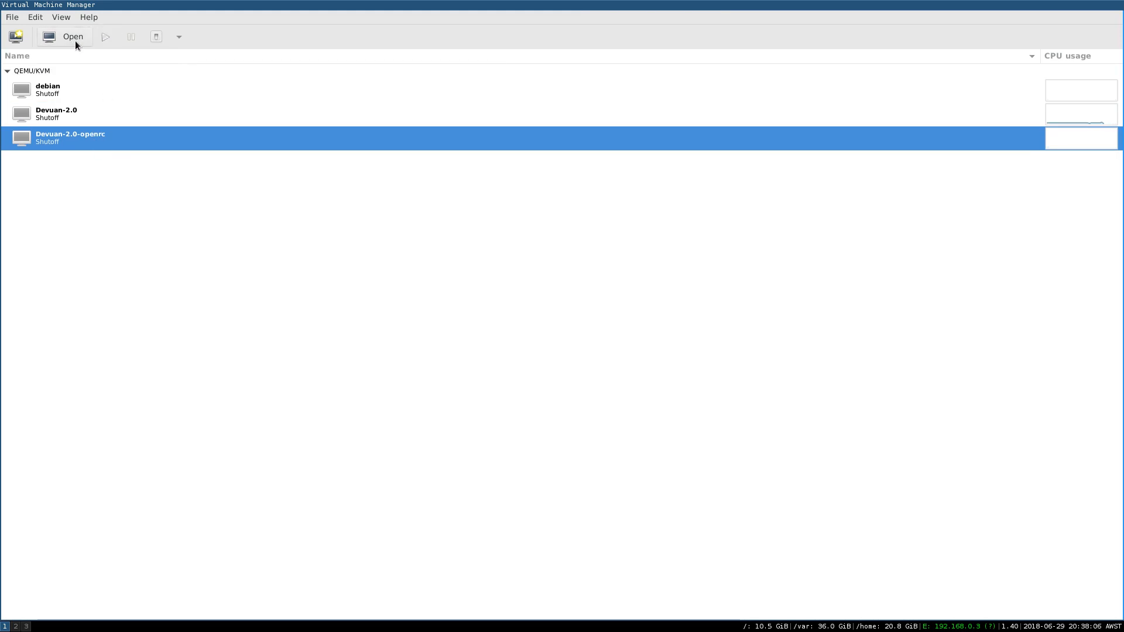
Show the Devuan-2.0-openrc guest fullscreen and send Ctrl+Alt+F1 to reach the tty1 login.
{"action": "left_click", "coordinate": [667, 17]}
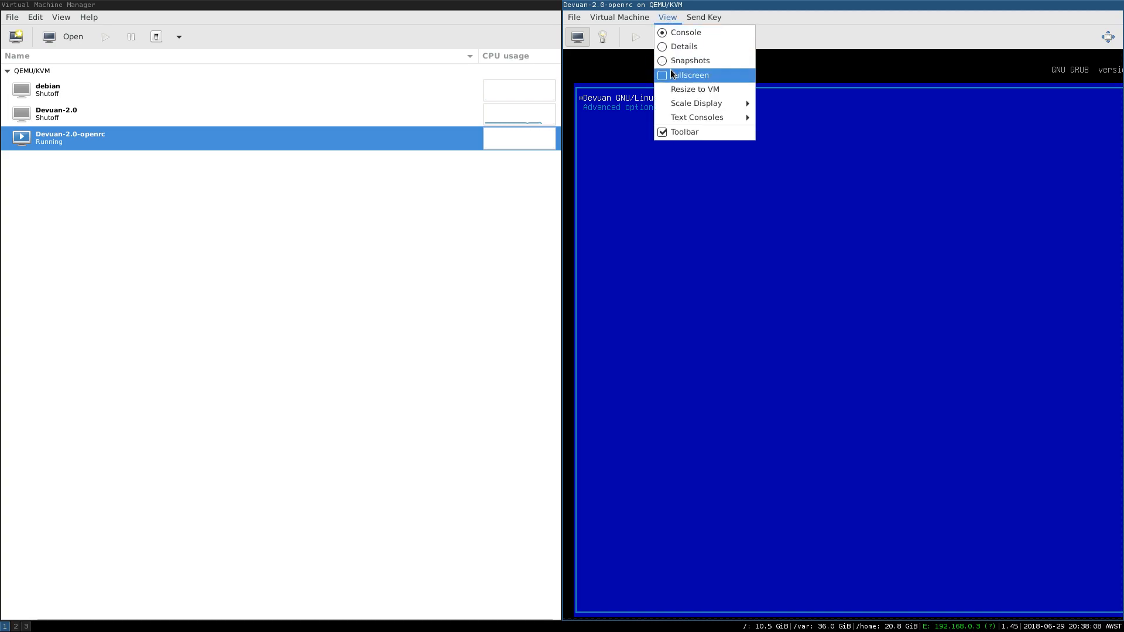
{"action": "left_click", "coordinate": [690, 74]}
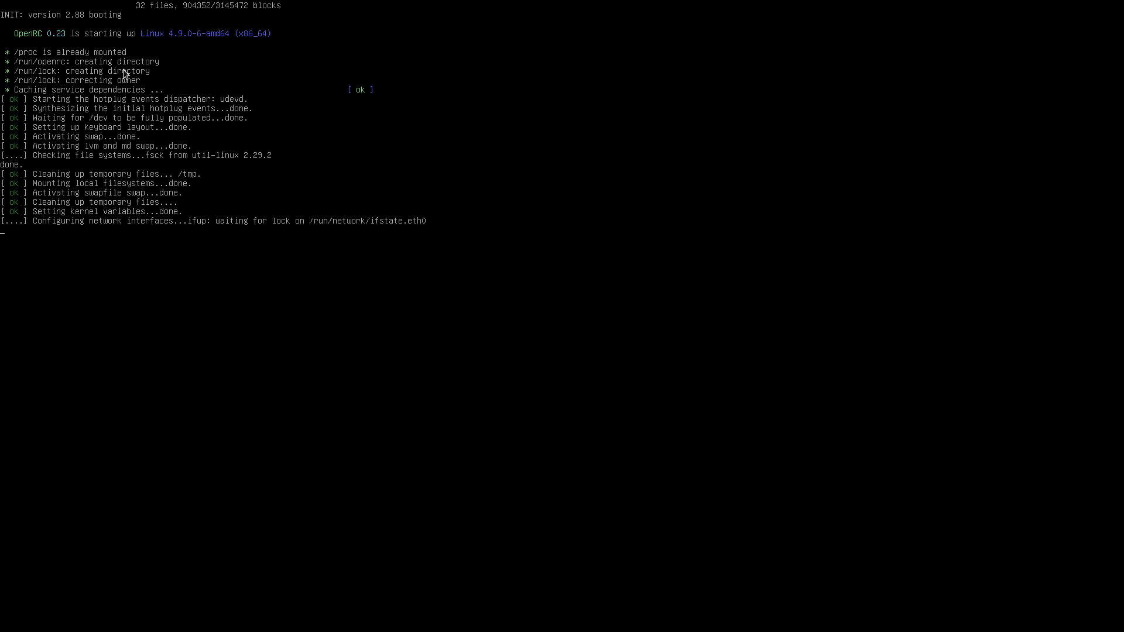
{"action": "mouse_move", "coordinate": [58, 46]}
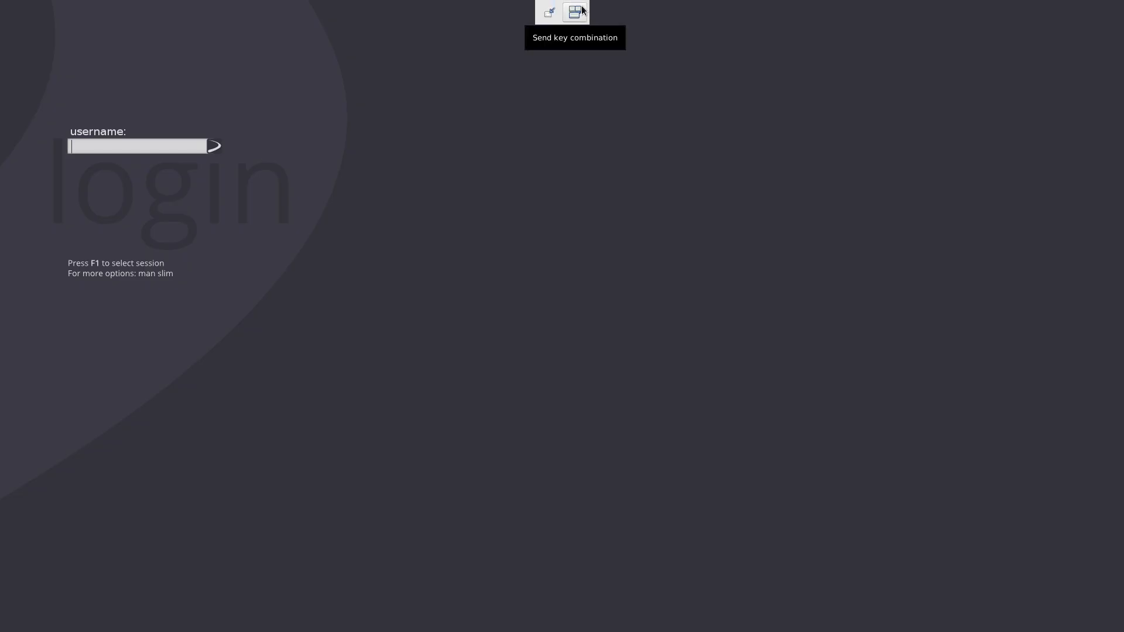
{"action": "left_click", "coordinate": [575, 12]}
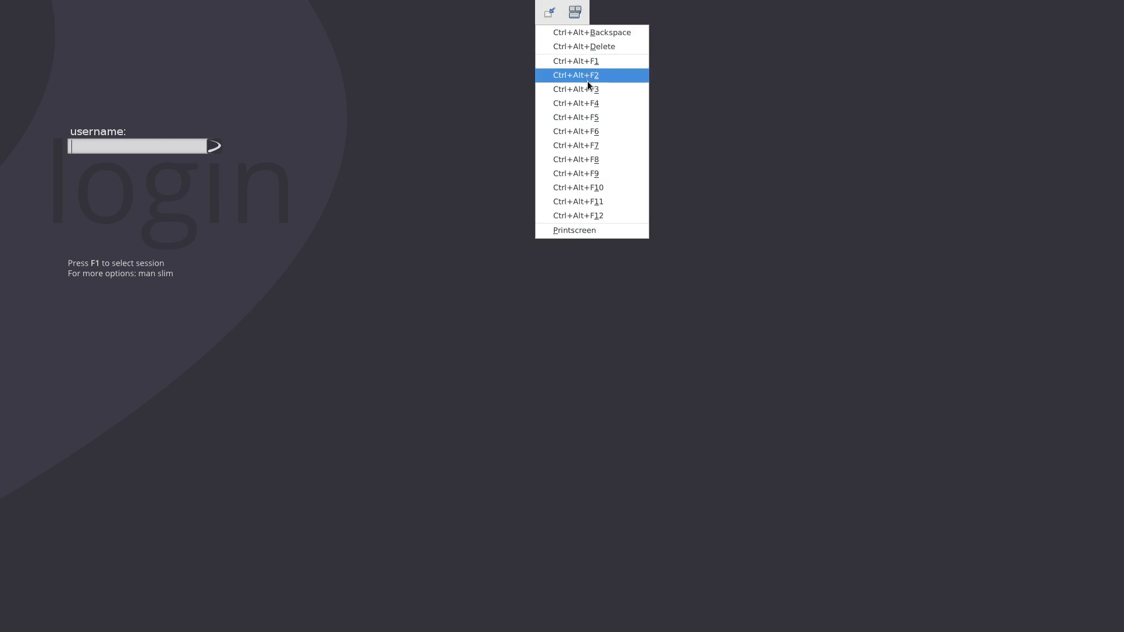
{"action": "left_click", "coordinate": [574, 74]}
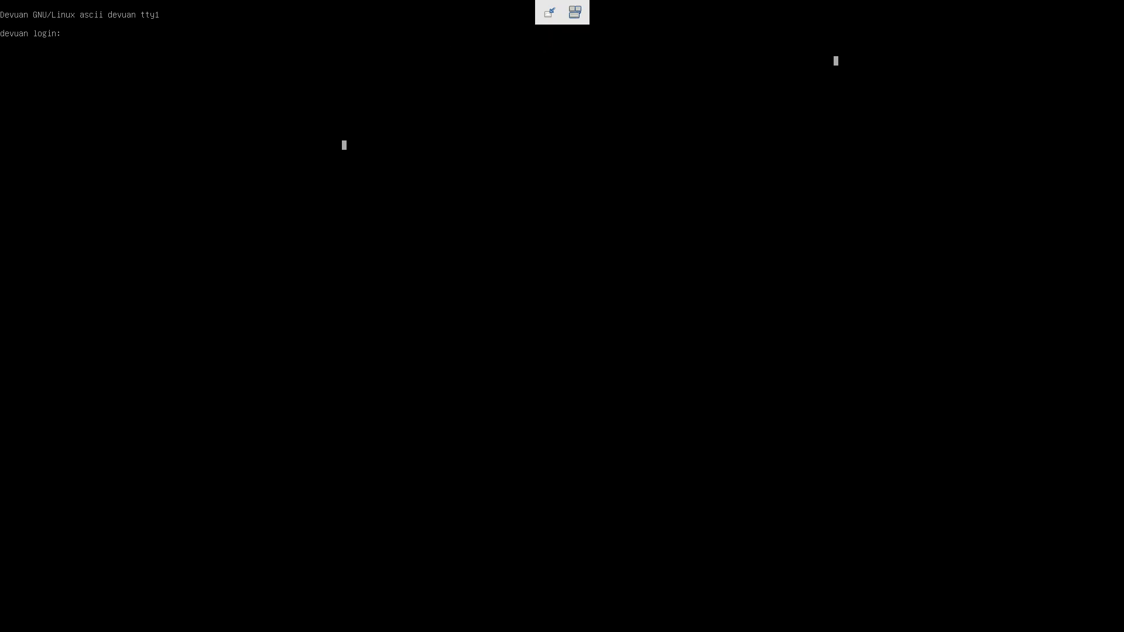
{"action": "mouse_move", "coordinate": [250, 48]}
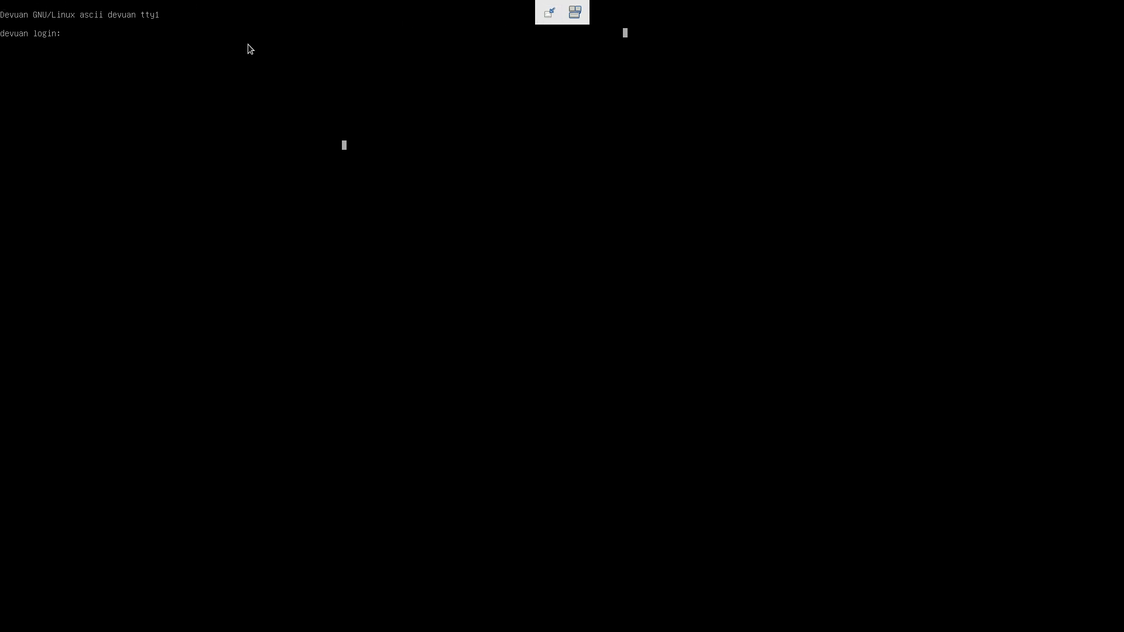
Leave fullscreen and shut down the Devuan-2.0-openrc guest from the power actions menu.
{"action": "left_click", "coordinate": [549, 12]}
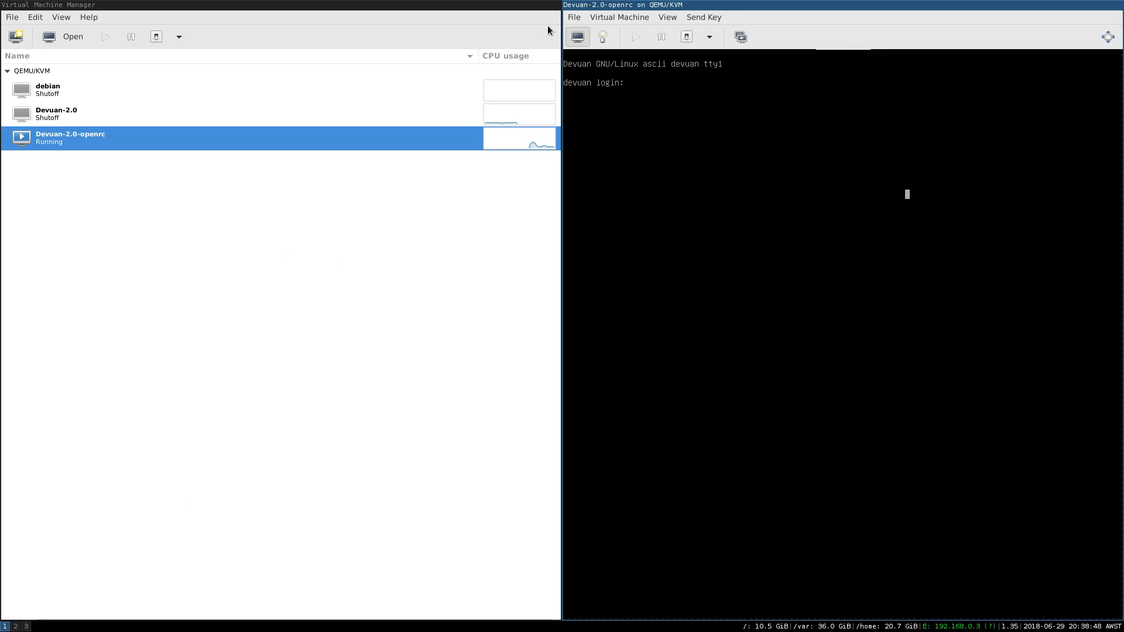
{"action": "left_click", "coordinate": [667, 17]}
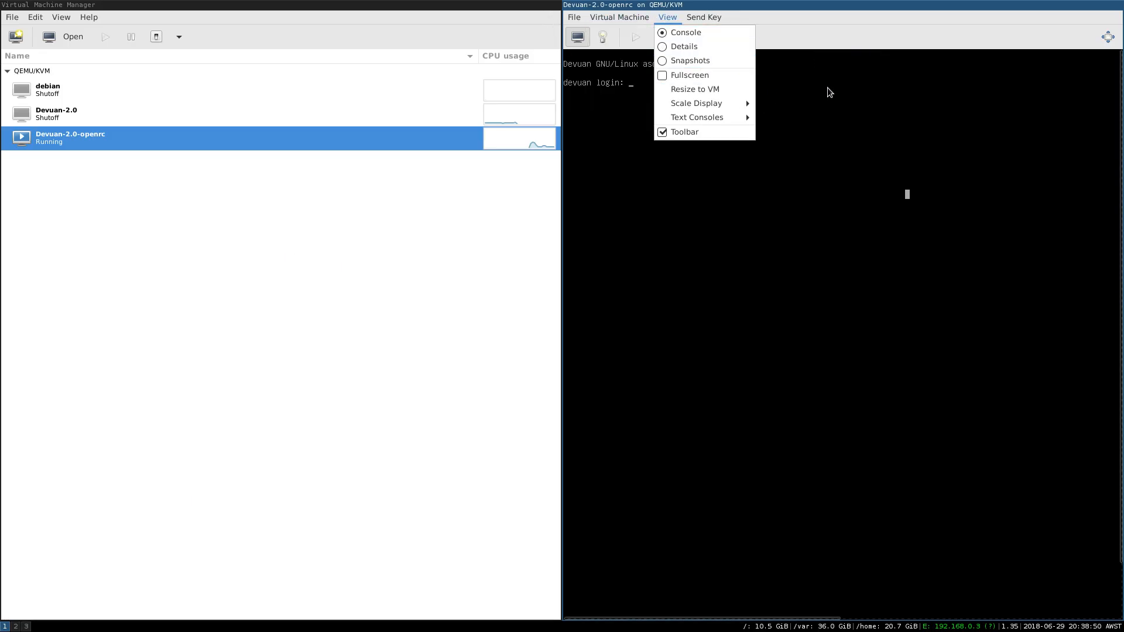
{"action": "left_click", "coordinate": [709, 36]}
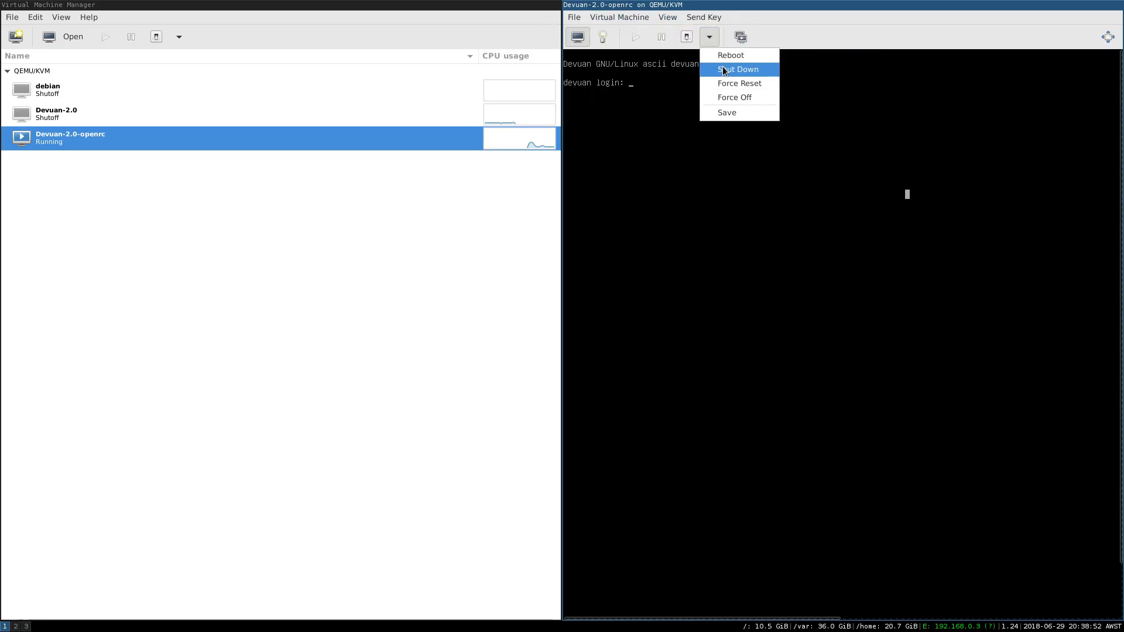
{"action": "left_click", "coordinate": [737, 70]}
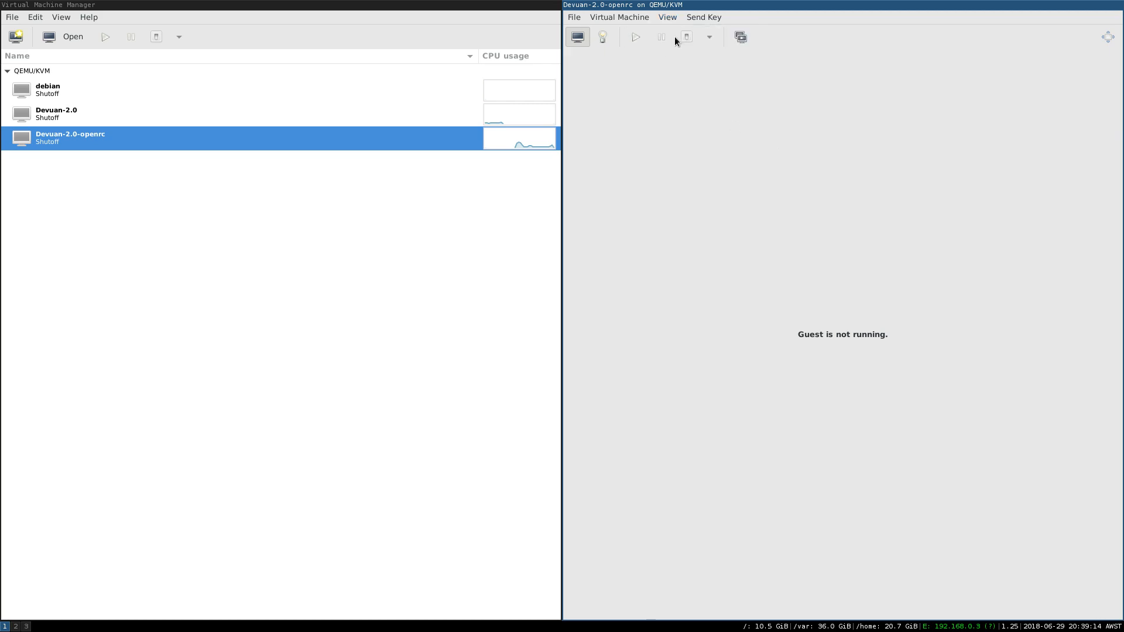
Boot the Devuan guest via the default GRUB entry, log in as root, and type vim /etc/rc.conf.
{"action": "left_click", "coordinate": [635, 36]}
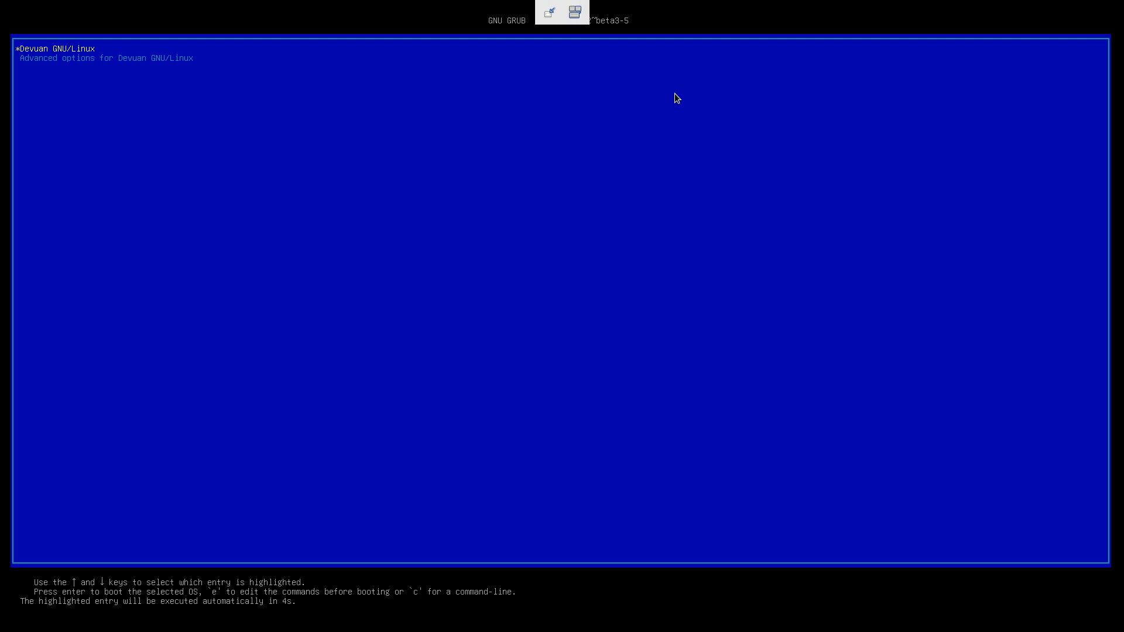
{"action": "key", "text": "Return"}
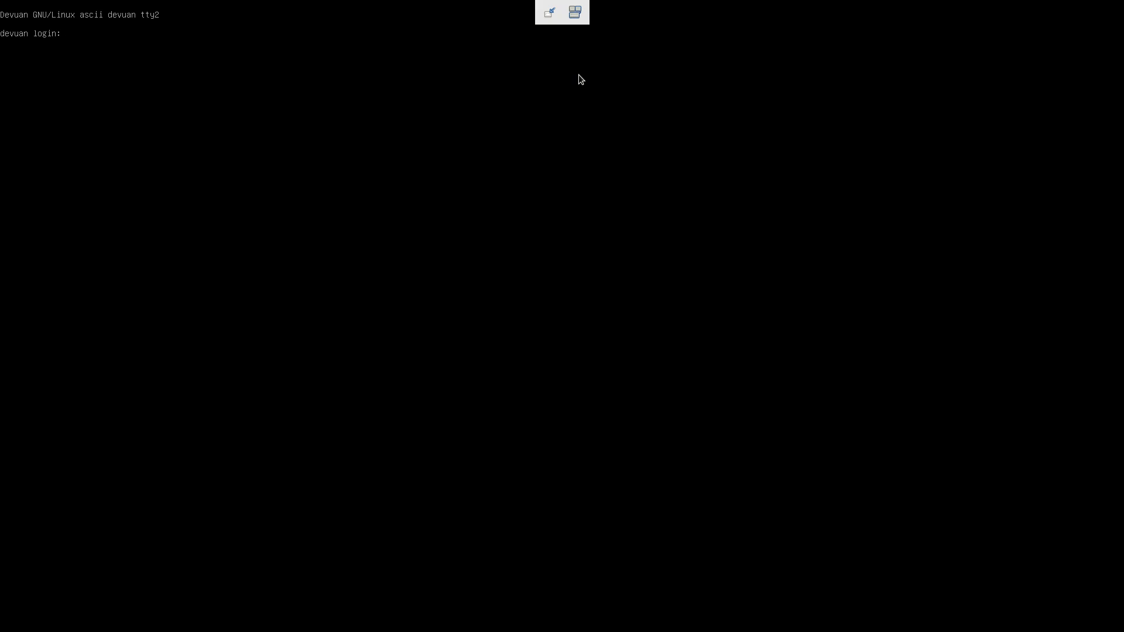
{"action": "type", "text": "root"}
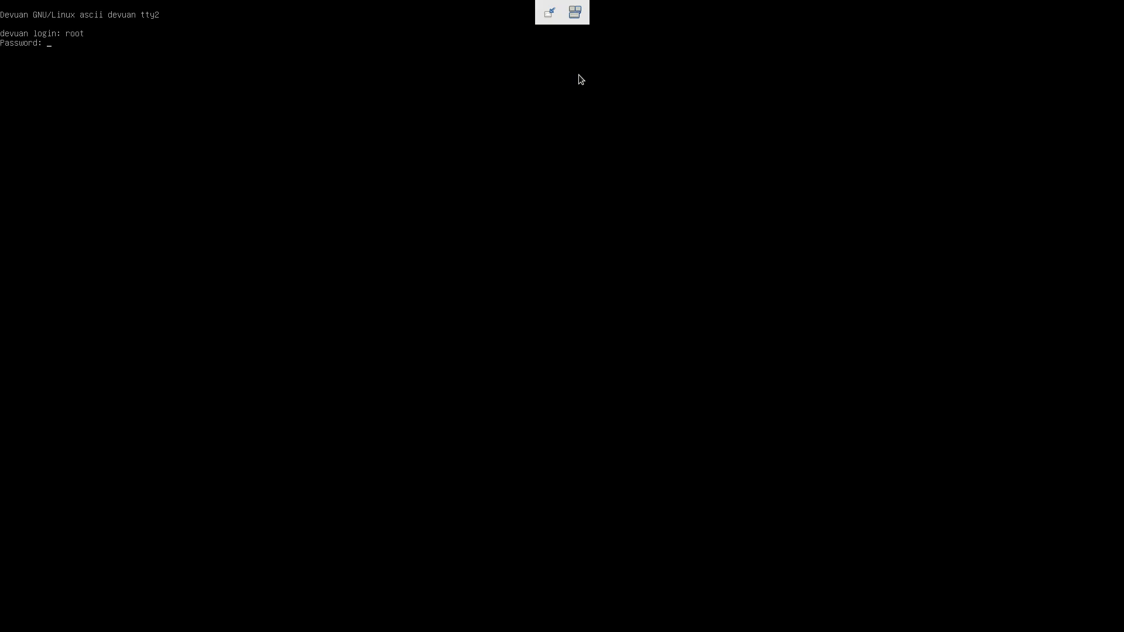
{"action": "type", "text": "vim"}
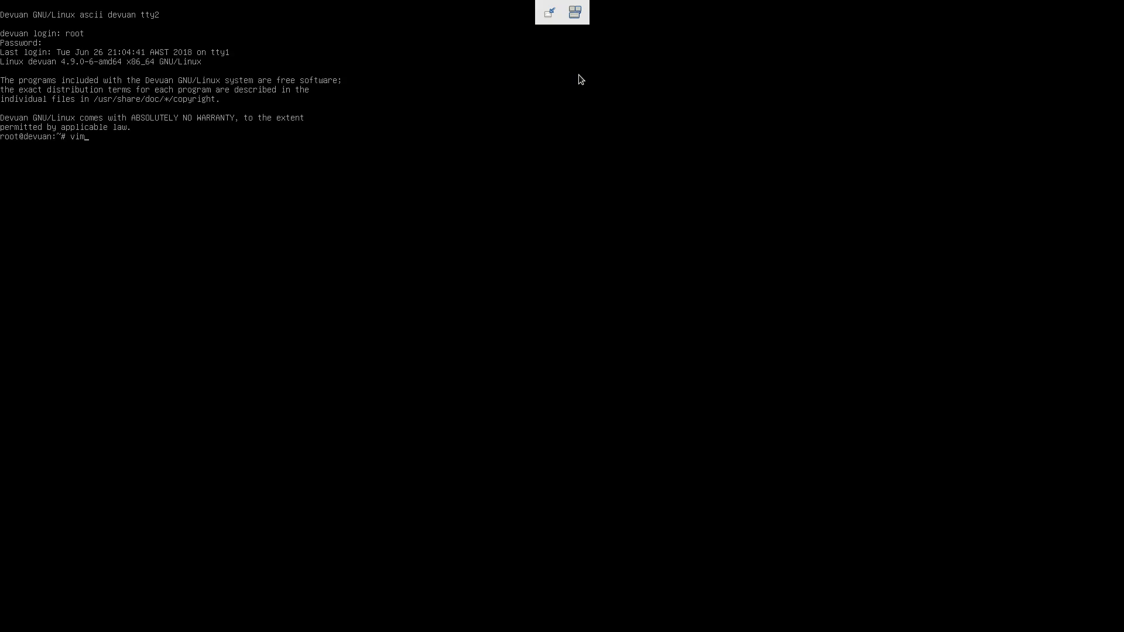
{"action": "type", "text": "/etc/rc.conf"}
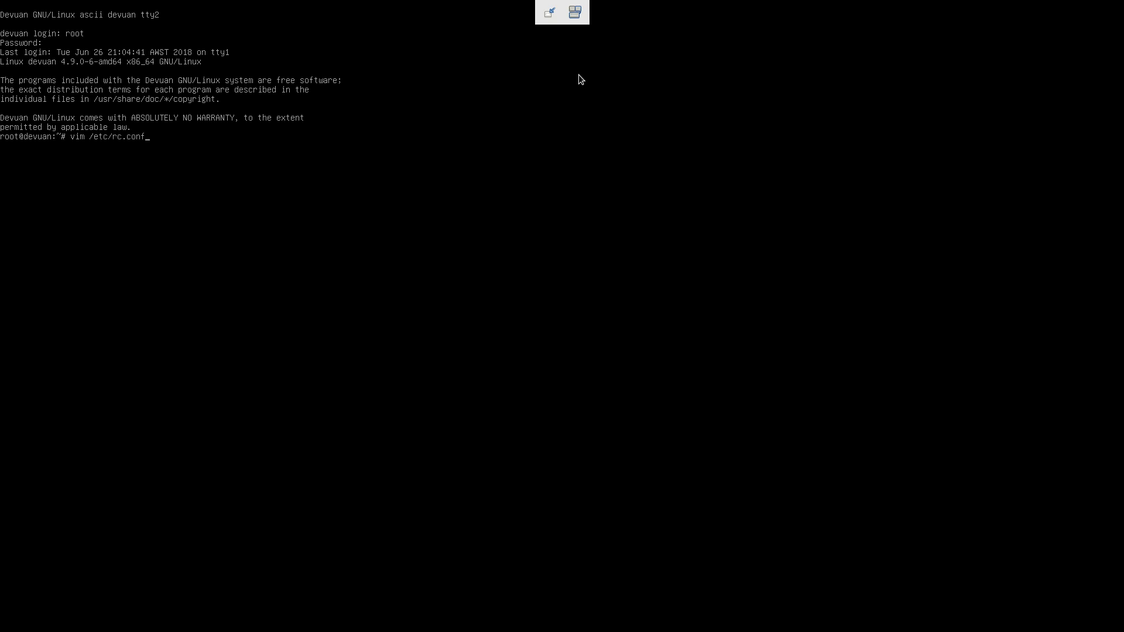
Open /etc/rc.conf in vim, set rc_parallel to NO, and save with :wq.
{"action": "key", "text": "Return"}
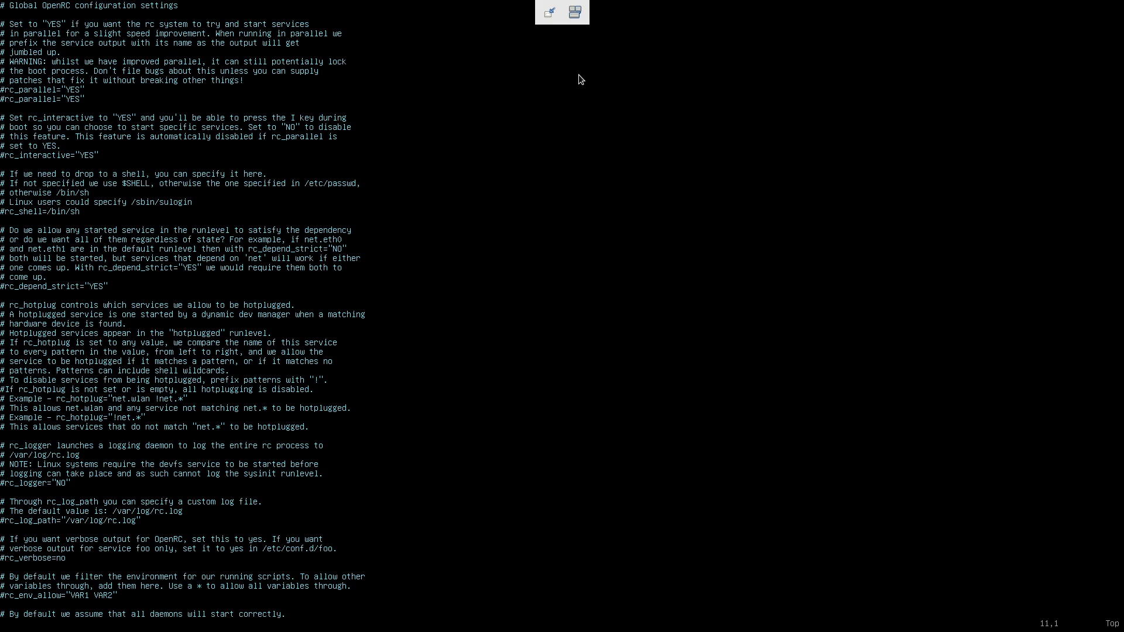
{"action": "key", "text": "Delete"}
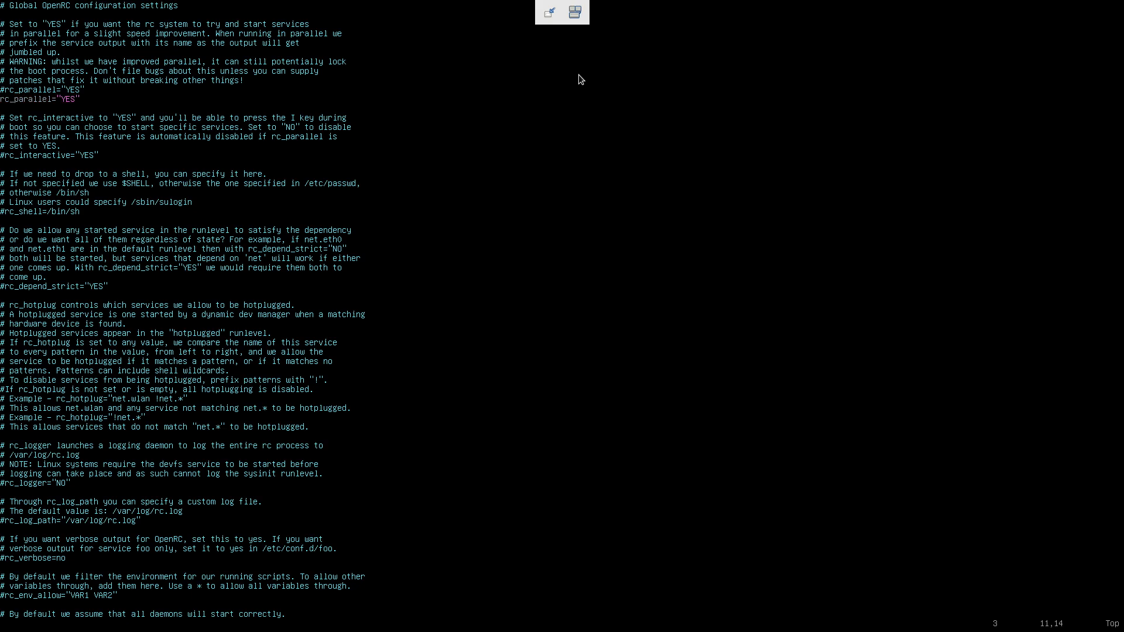
{"action": "type", "text": "NO"}
{"action": "left_click", "coordinate": [562, 624]}
{"action": "type", "text": ":weq"}
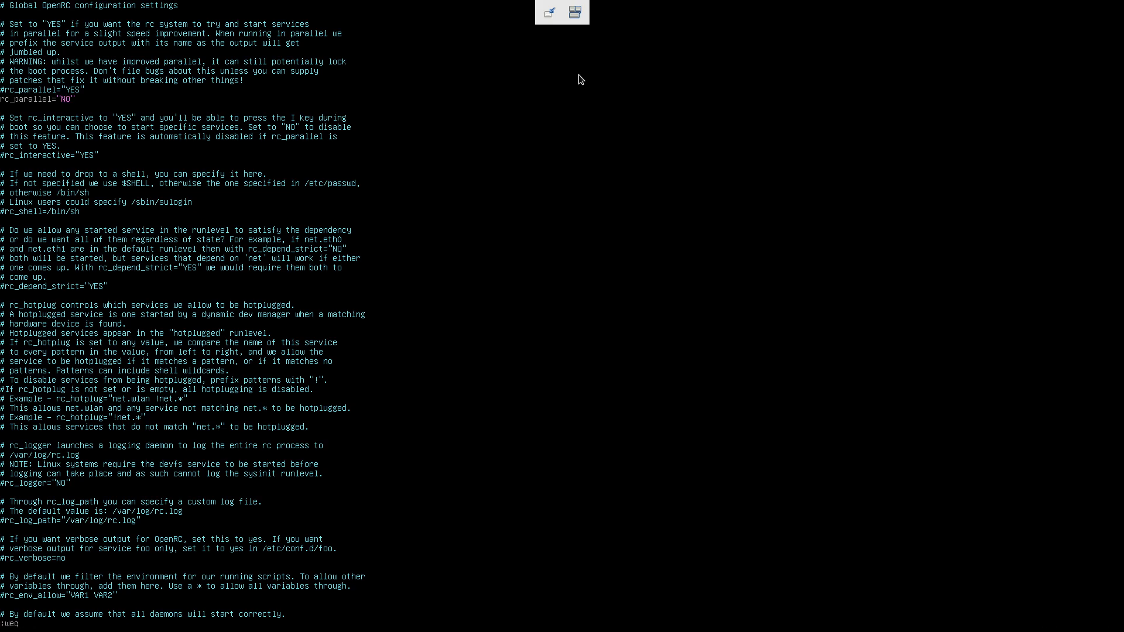
{"action": "key", "text": "Return"}
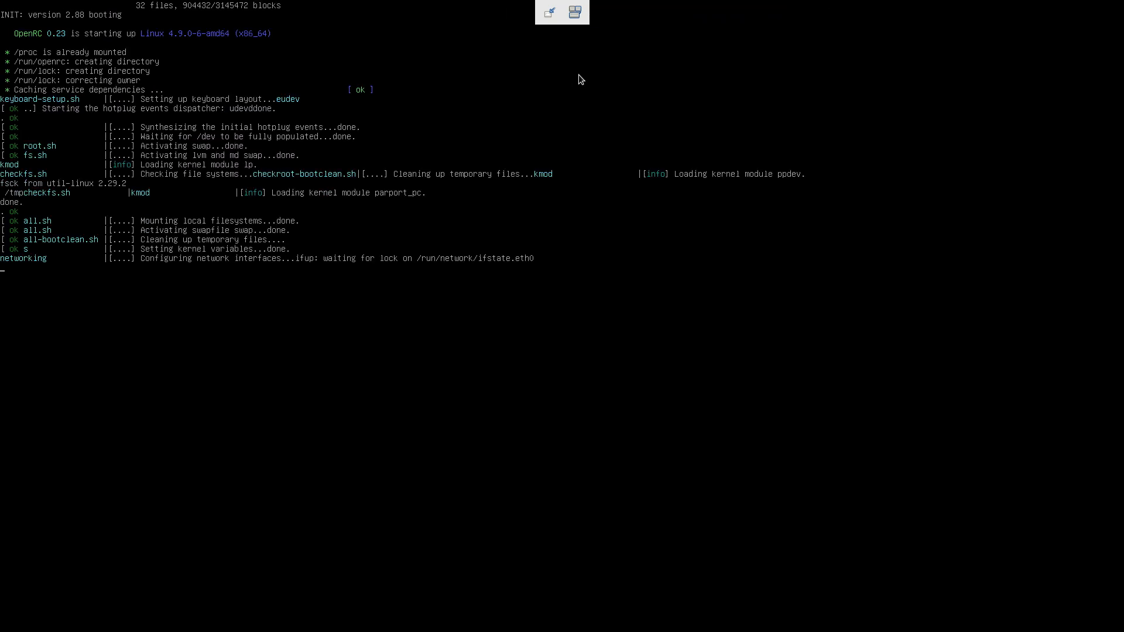
{"action": "mouse_move", "coordinate": [322, 13]}
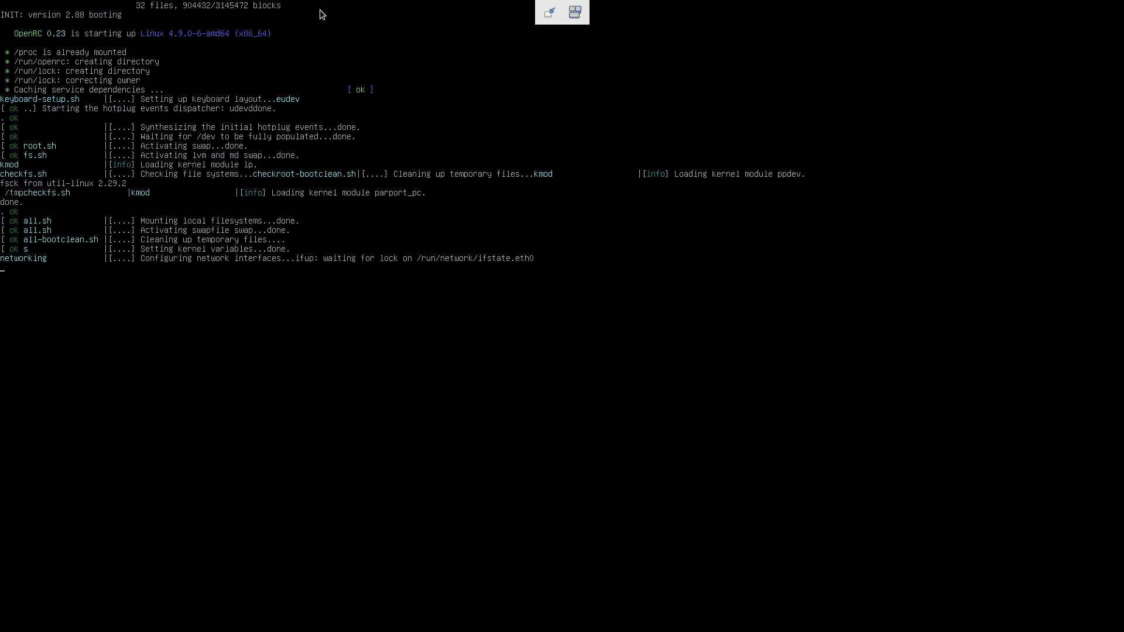
{"action": "mouse_move", "coordinate": [743, 124]}
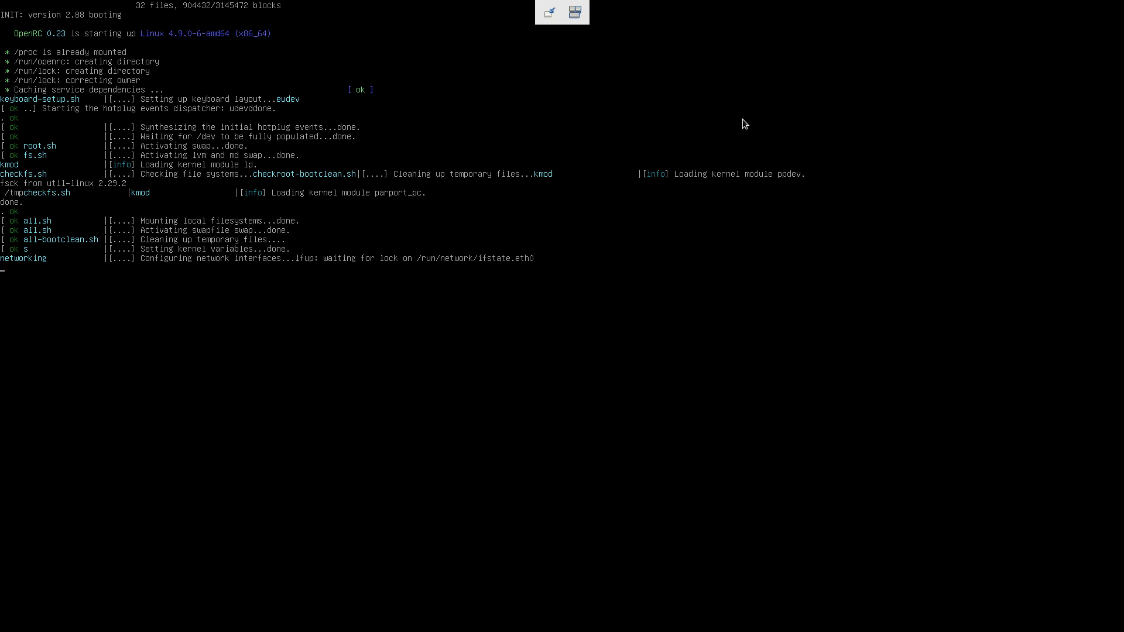
{"action": "mouse_move", "coordinate": [381, 208]}
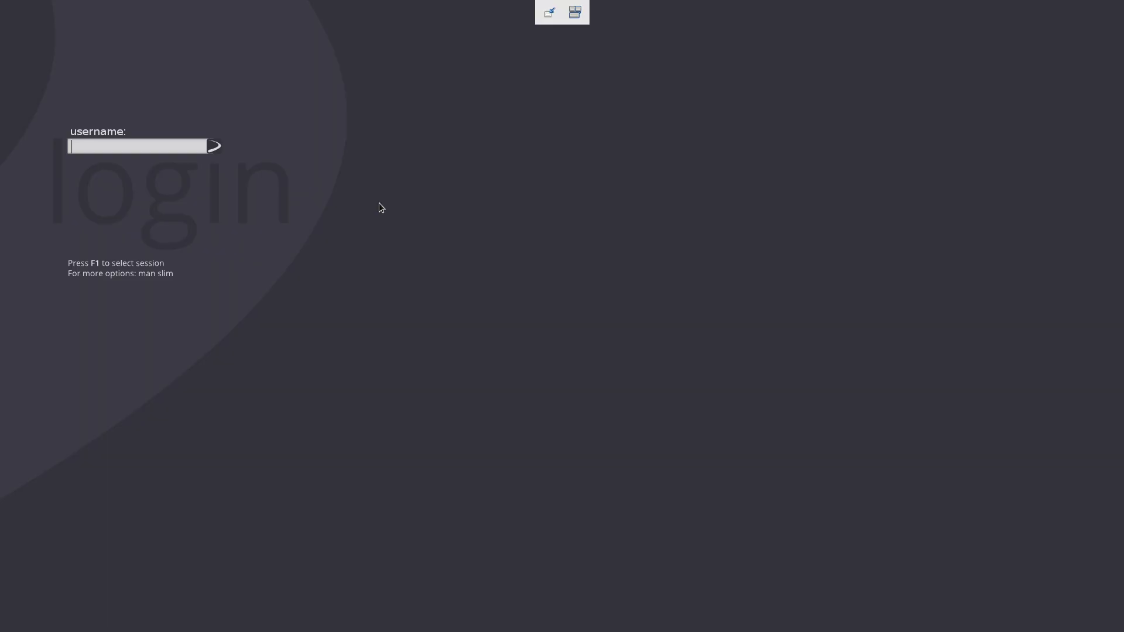
{"action": "mouse_move", "coordinate": [657, 16]}
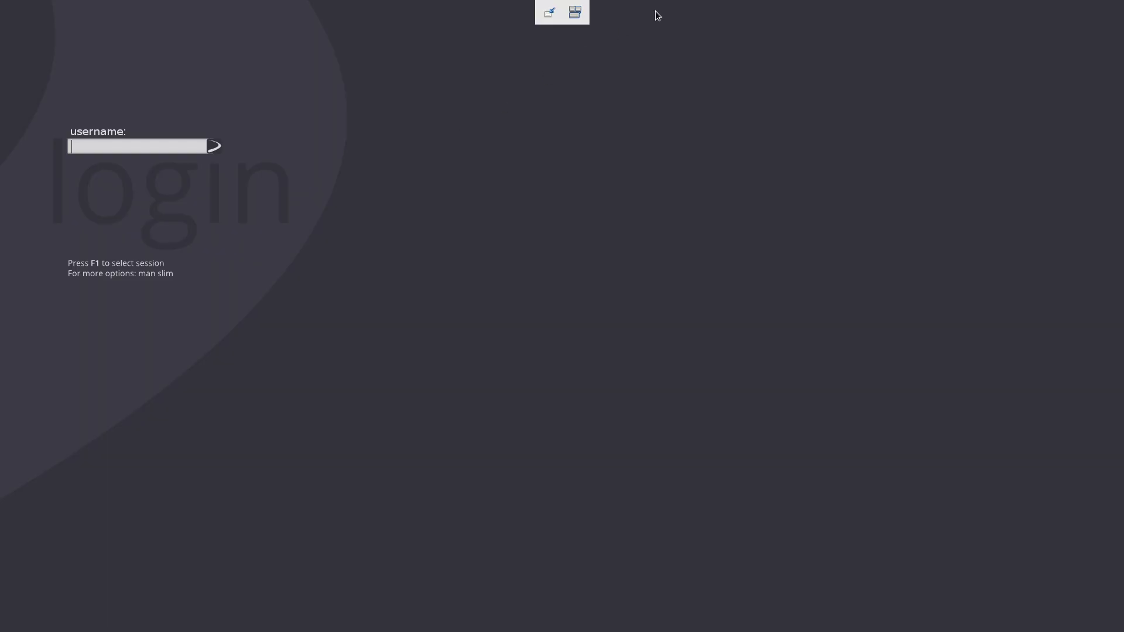
Switch the Devuan guest to its first text console and log in as root.
{"action": "left_click", "coordinate": [575, 13]}
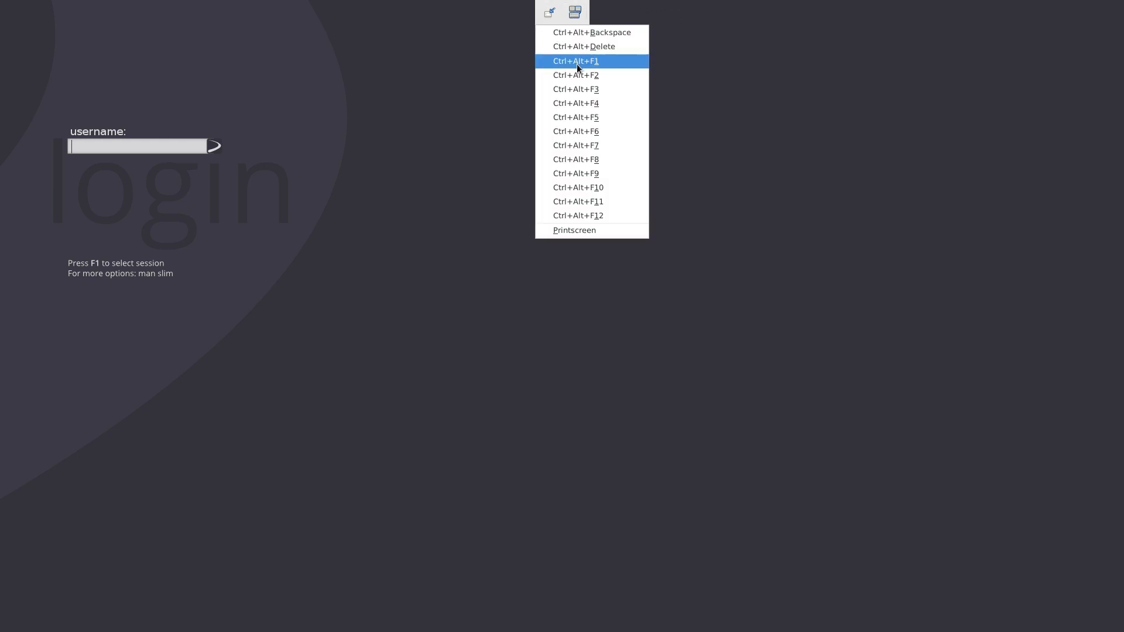
{"action": "left_click", "coordinate": [575, 61]}
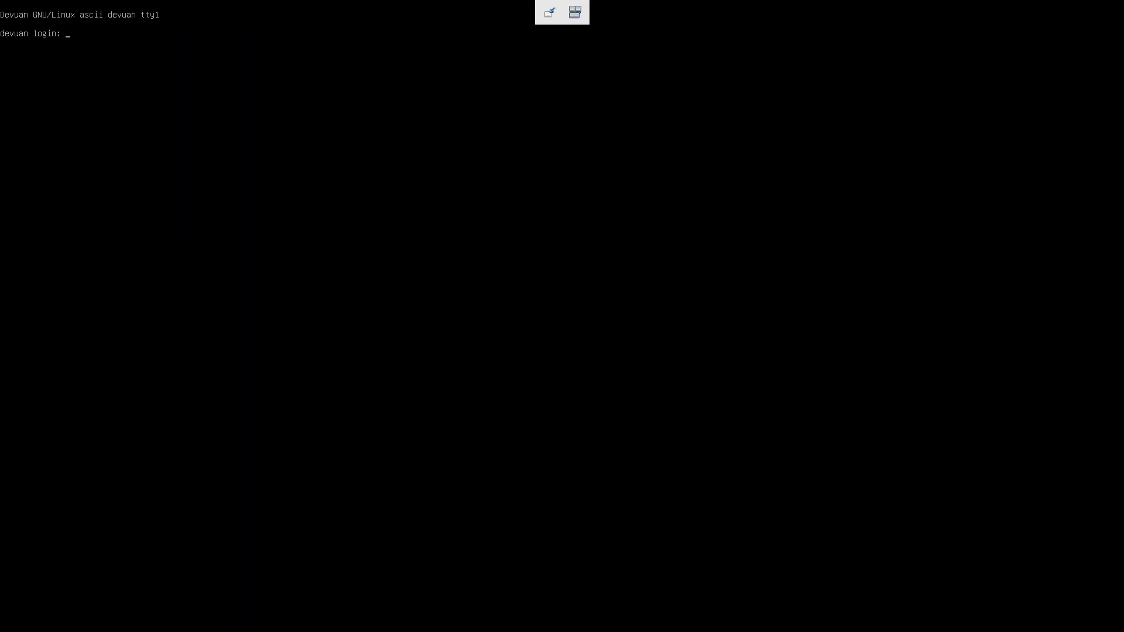
{"action": "type", "text": "root"}
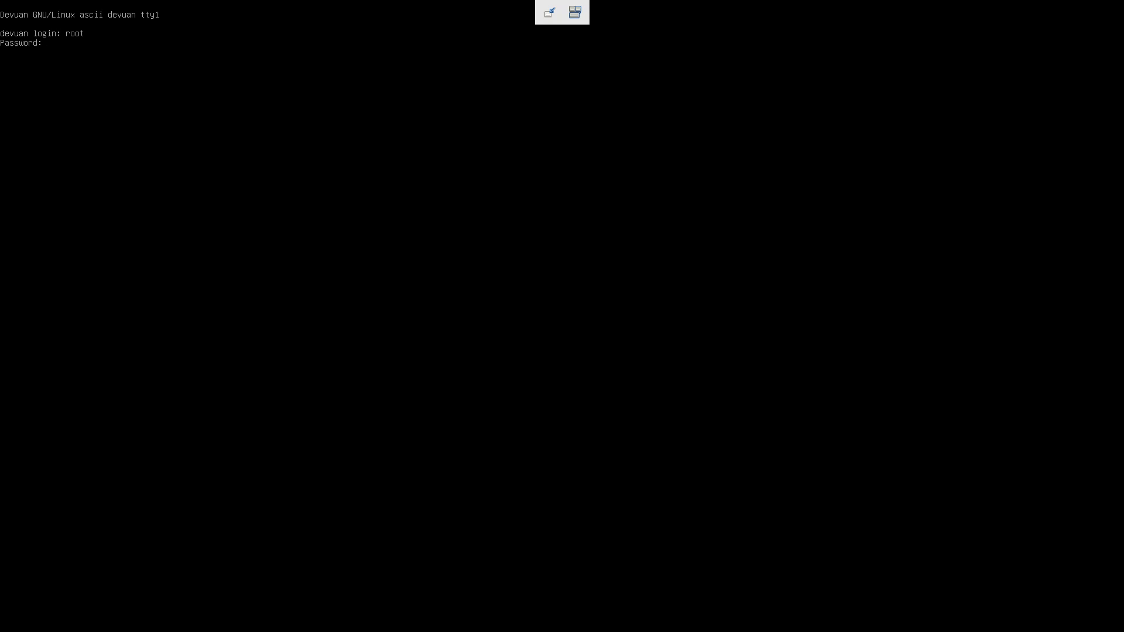
{"action": "key", "text": "Return"}
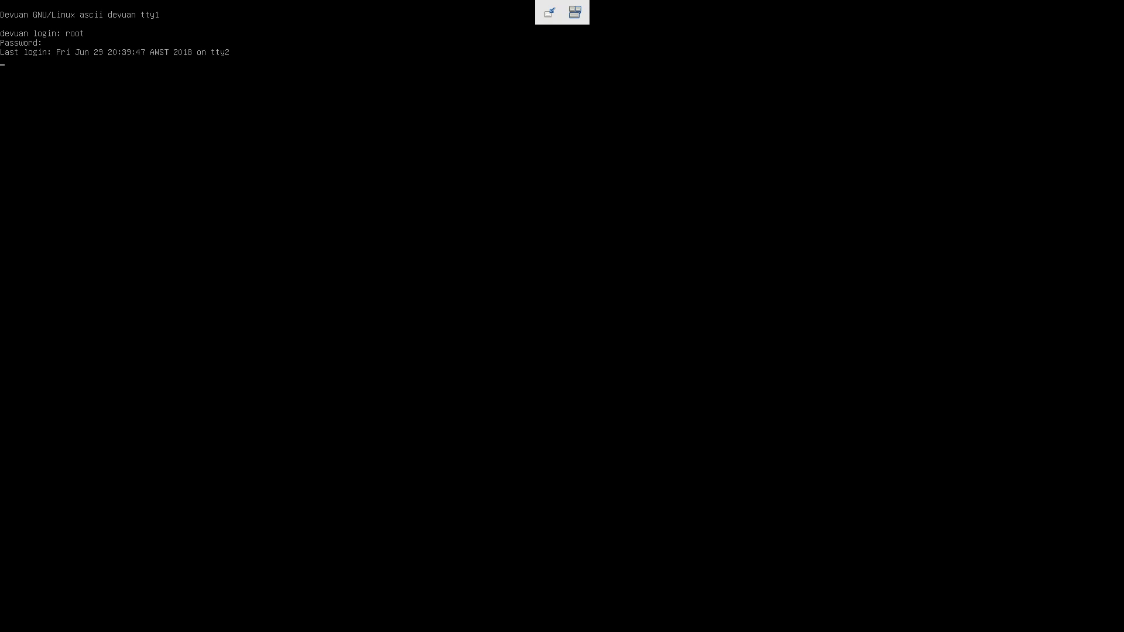
Run service --status-all, then open /etc/rc.conf in vim to view cgroup settings.
{"action": "type", "text": "service --st"}
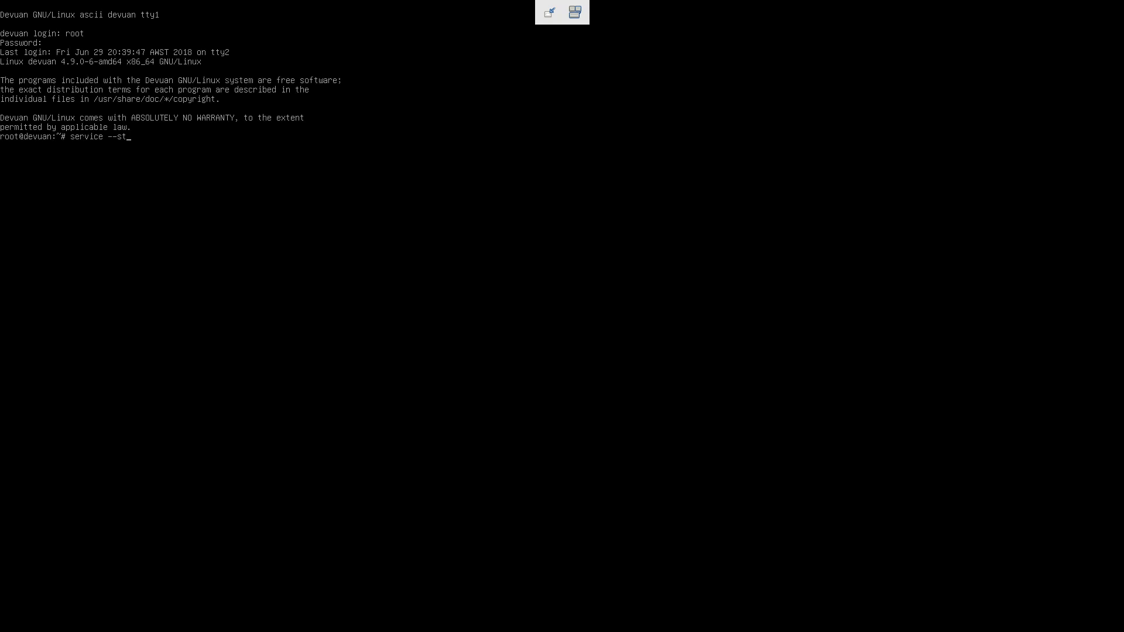
{"action": "key", "text": "Return"}
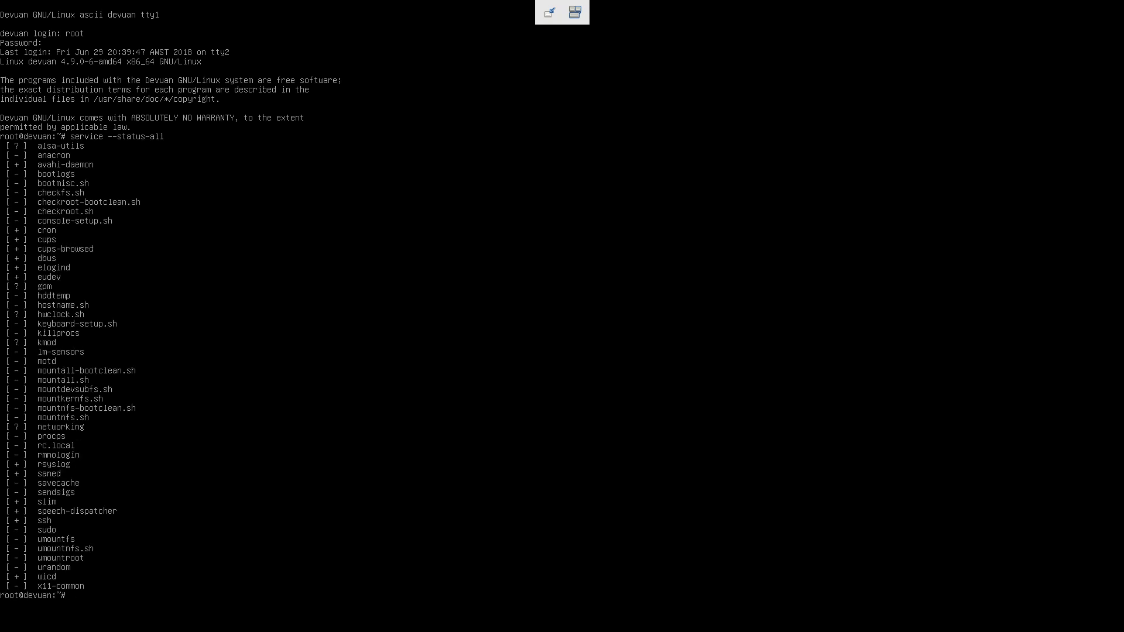
{"action": "mouse_move", "coordinate": [254, 275]}
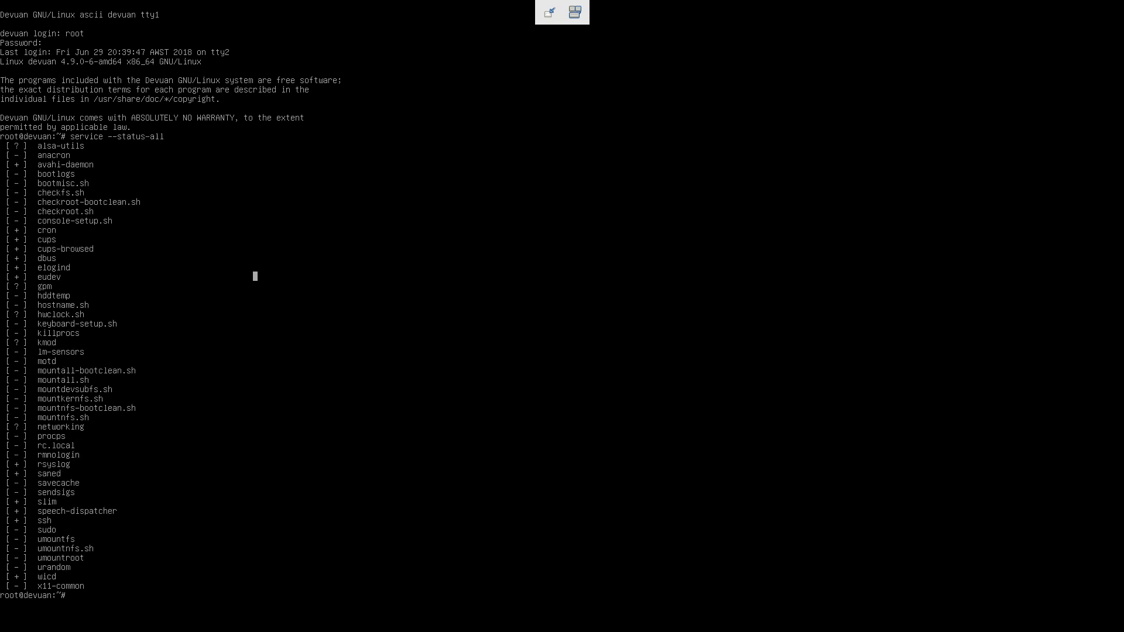
{"action": "type", "text": "vim"}
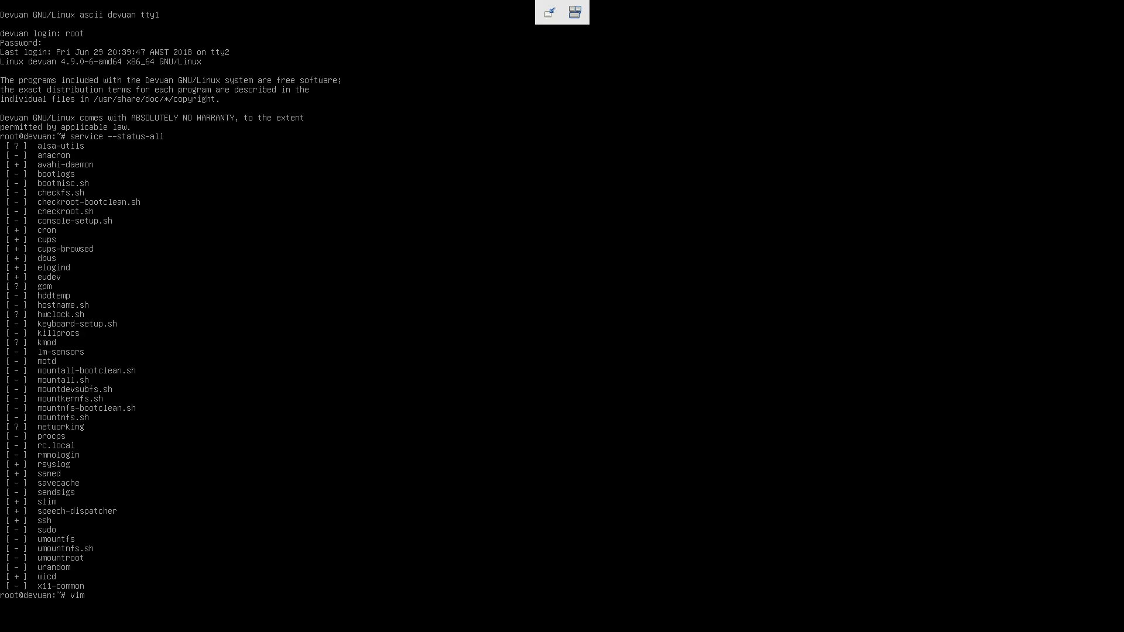
{"action": "type", "text": "/etc/rc.con"}
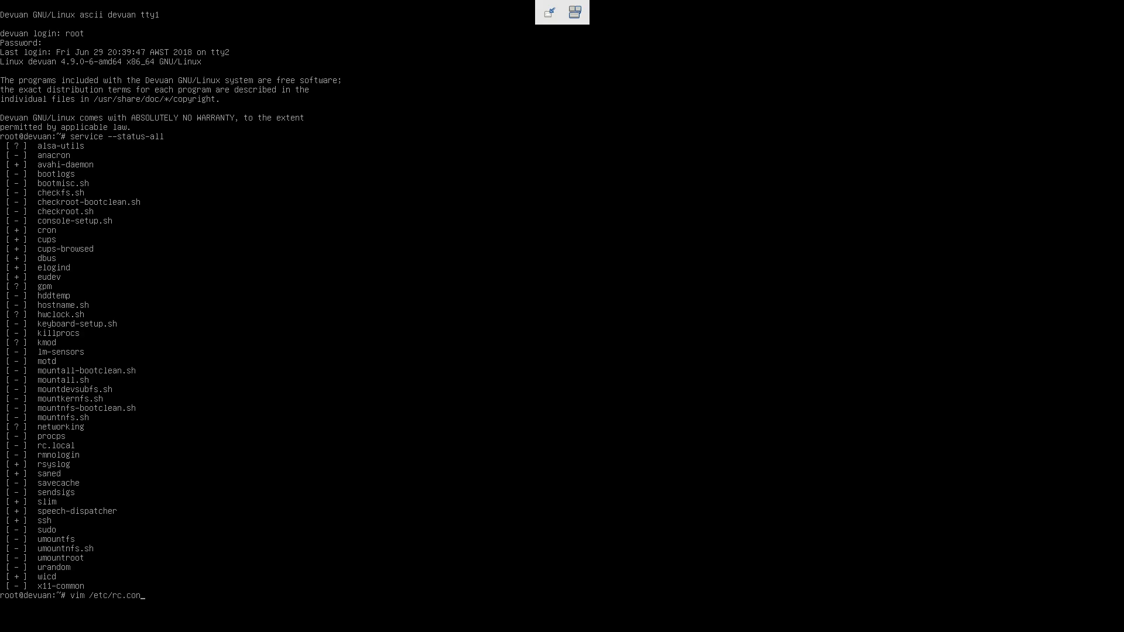
{"action": "key", "text": "Return"}
{"action": "type", "text": "vim /et"}
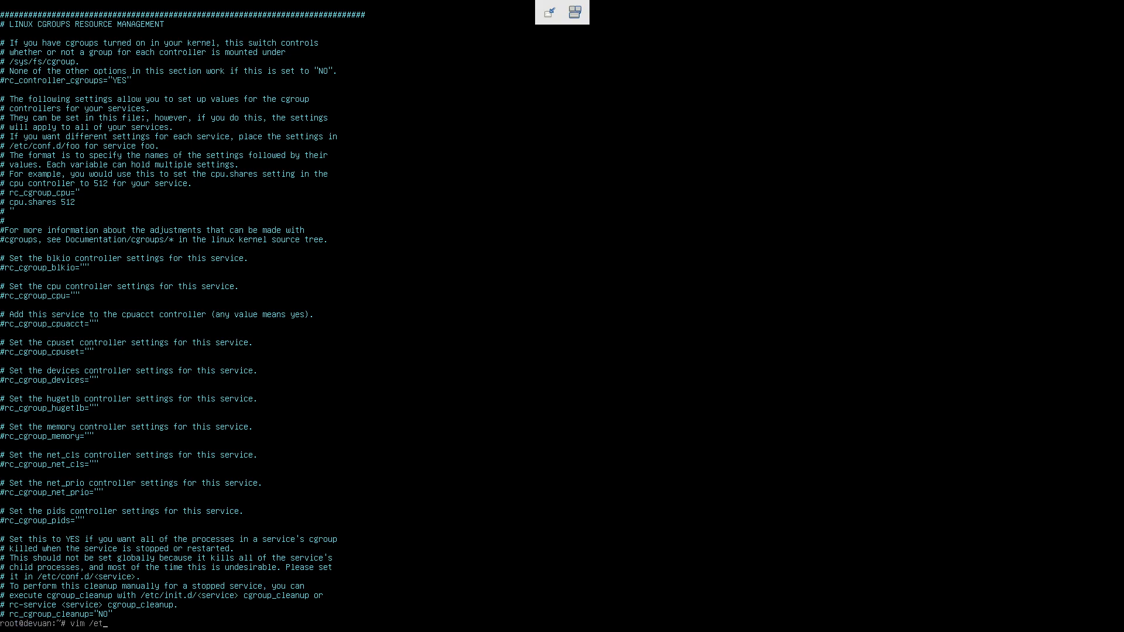
Open the Devuan guest's /boot/grub/grub.cfg in vim and search it for init=.
{"action": "type", "text": "c/de"}
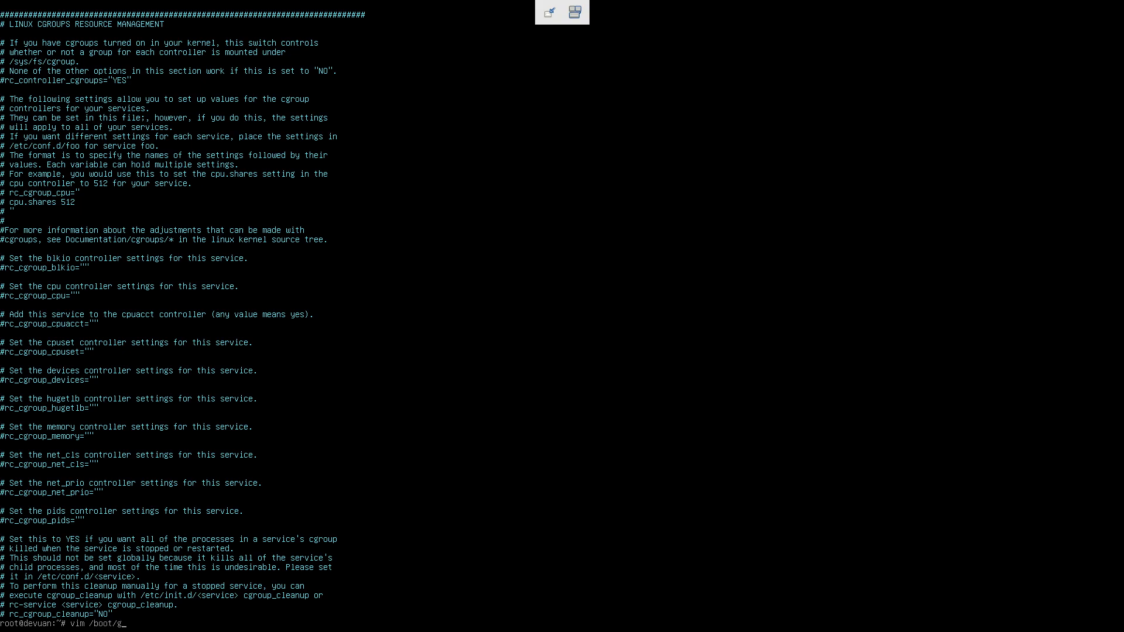
{"action": "type", "text": "rub/grub."}
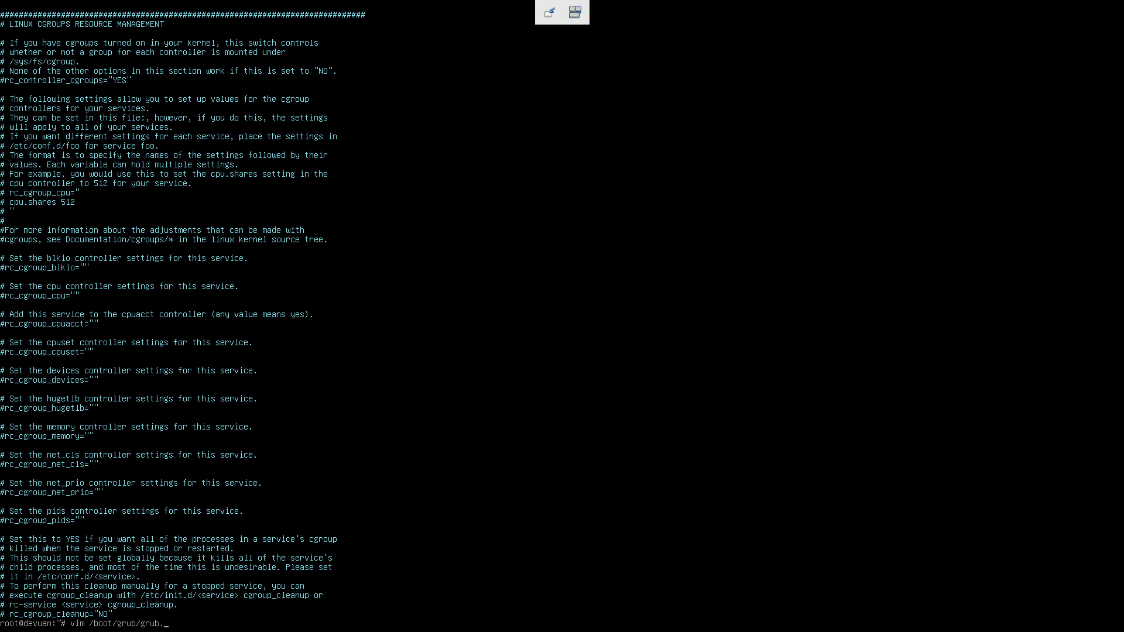
{"action": "key", "text": "Return"}
{"action": "type", "text": "/init="}
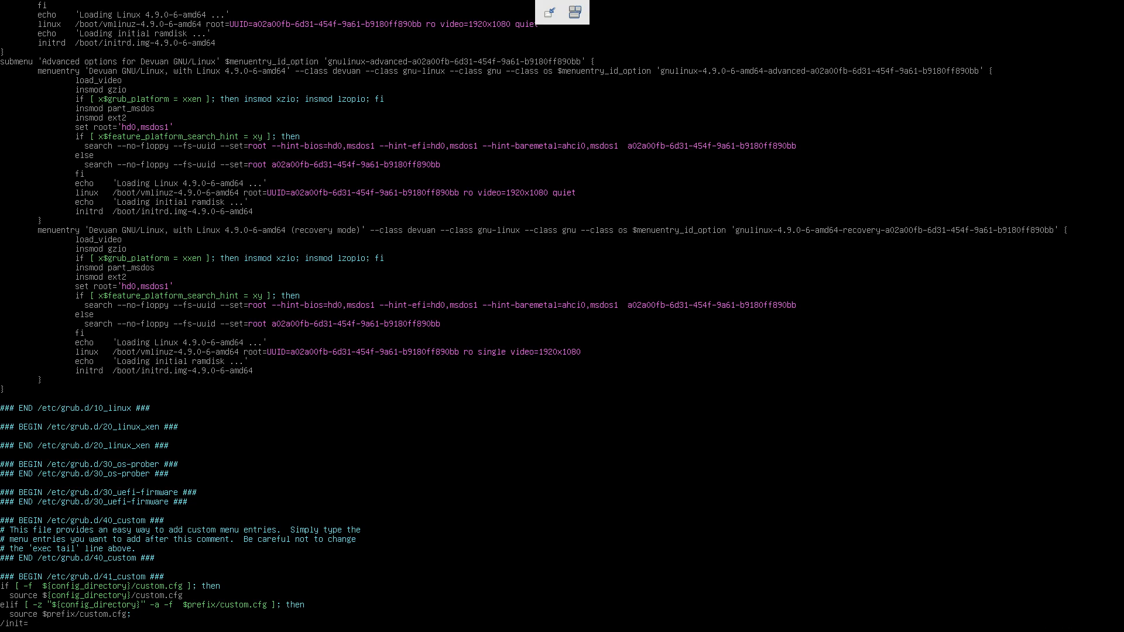
{"action": "key", "text": "Return"}
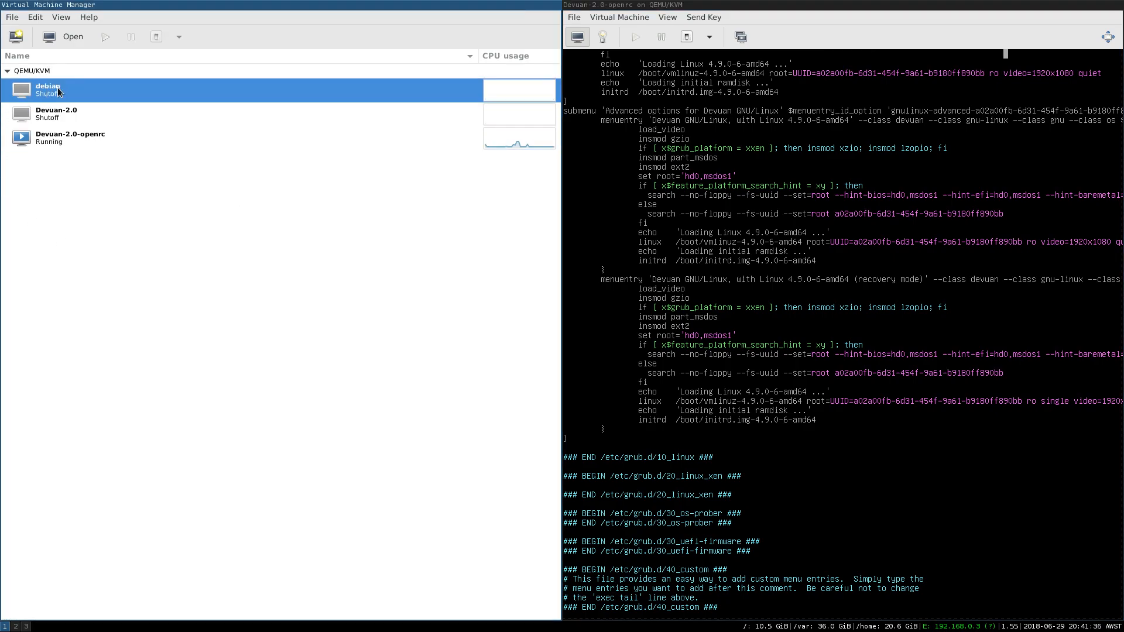
Open the debian VM, log in as root, and open /boot/grub/grub.cfg in vim.
{"action": "left_click", "coordinate": [104, 36]}
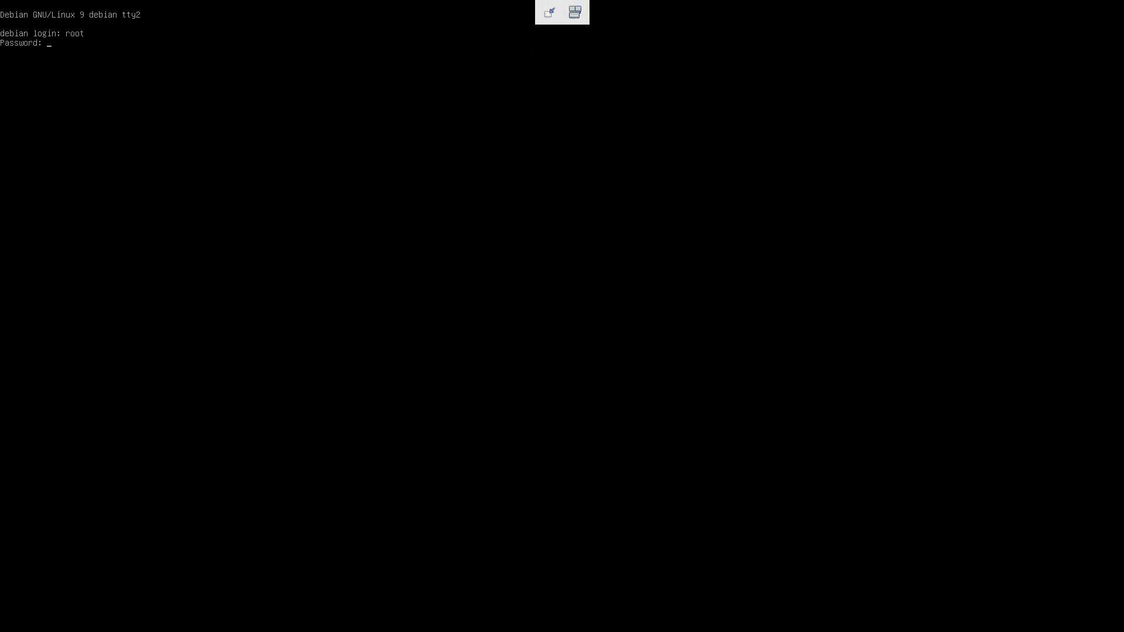
{"action": "key", "text": "Return"}
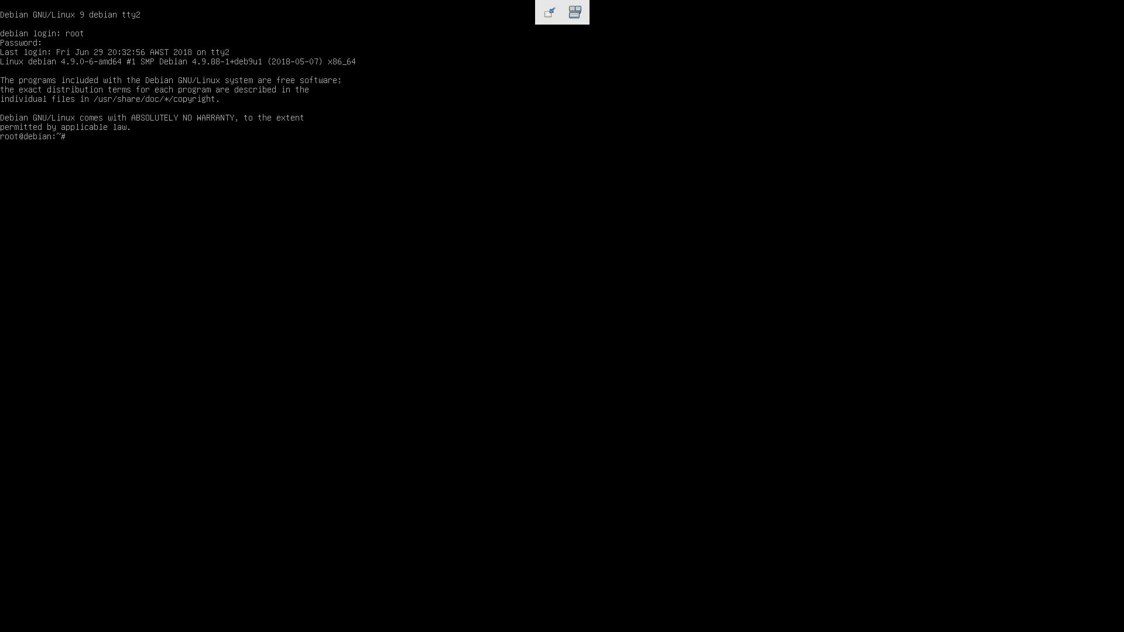
{"action": "type", "text": "vim /e"}
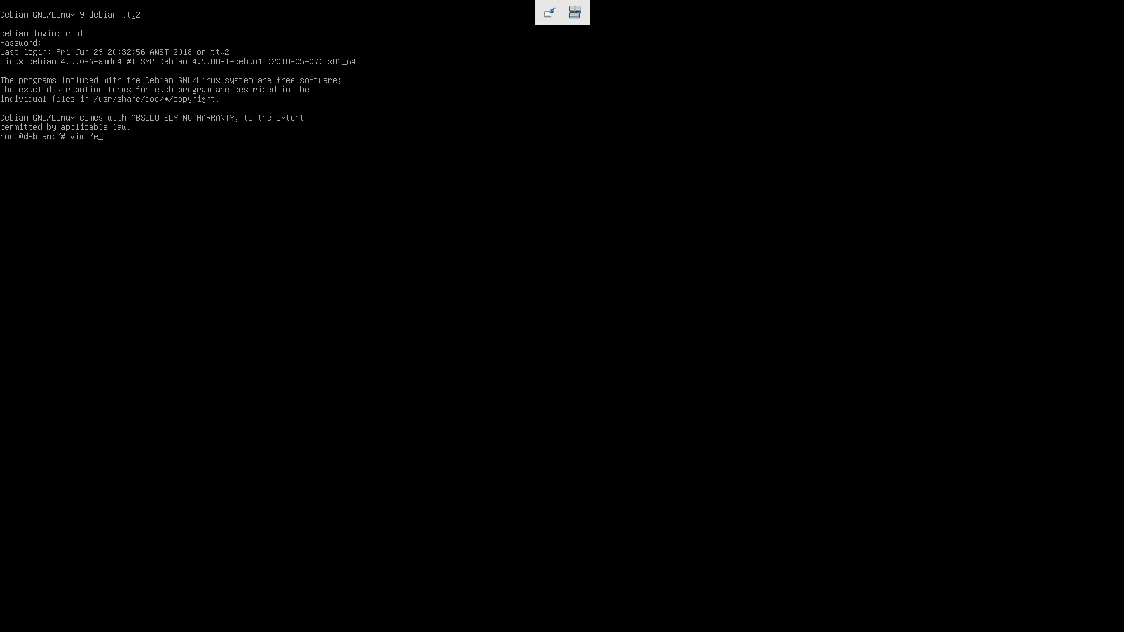
{"action": "type", "text": "boot/gru"}
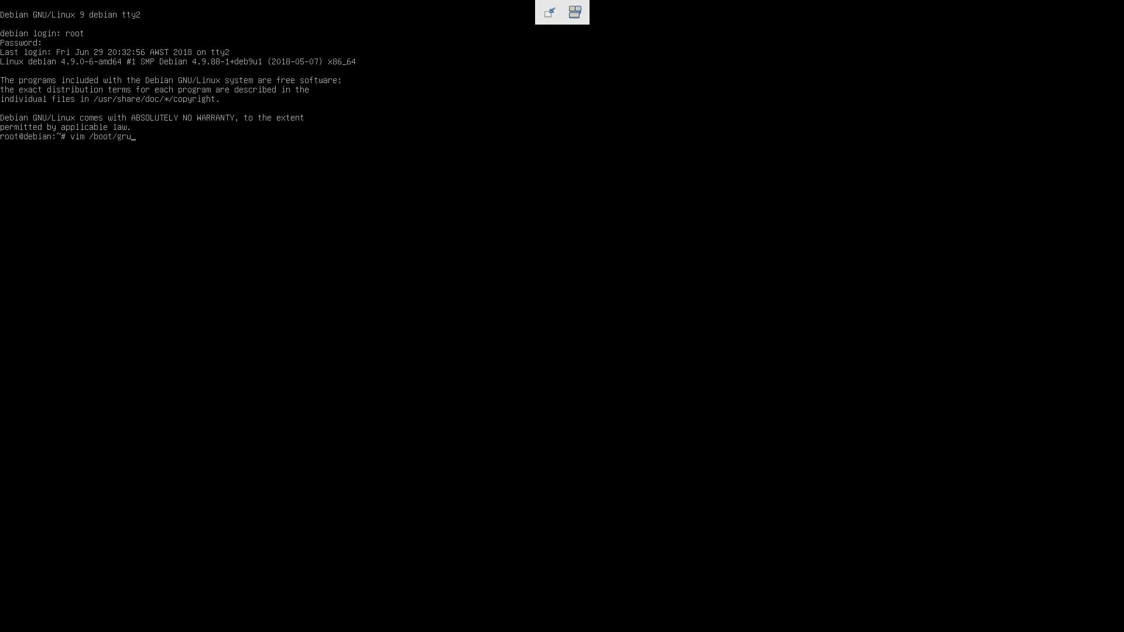
{"action": "type", "text": "b/grub"}
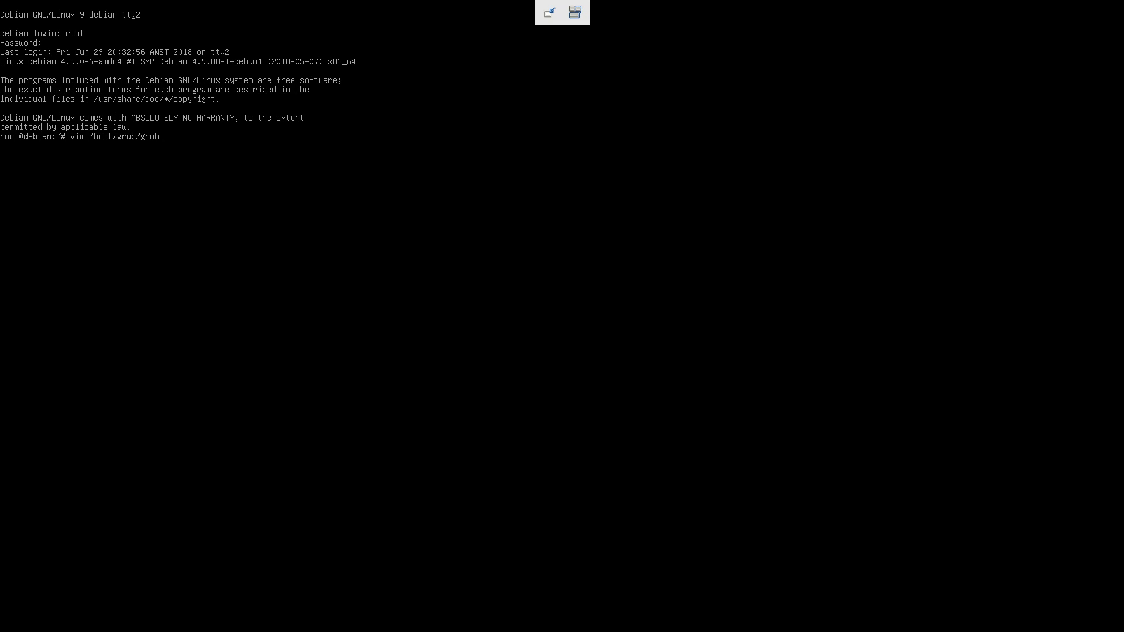
{"action": "key", "text": "Return"}
{"action": "type", "text": "/init="}
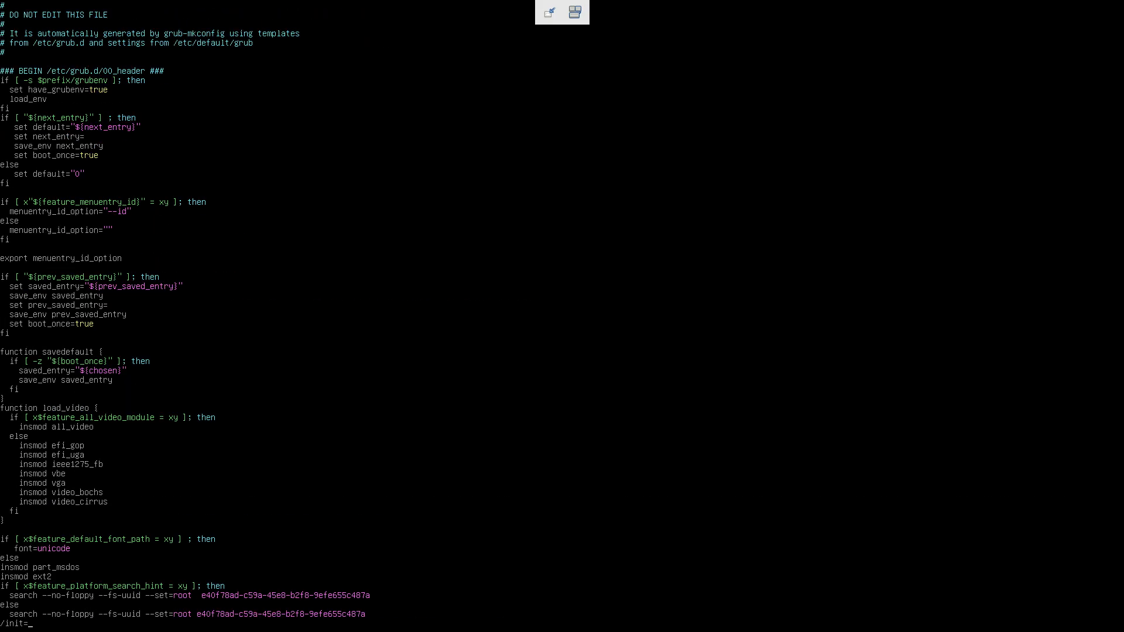
Search the debian grub.cfg for init options, then quit vim.
{"action": "scroll", "scroll_direction": "down", "scroll_amount": 3}
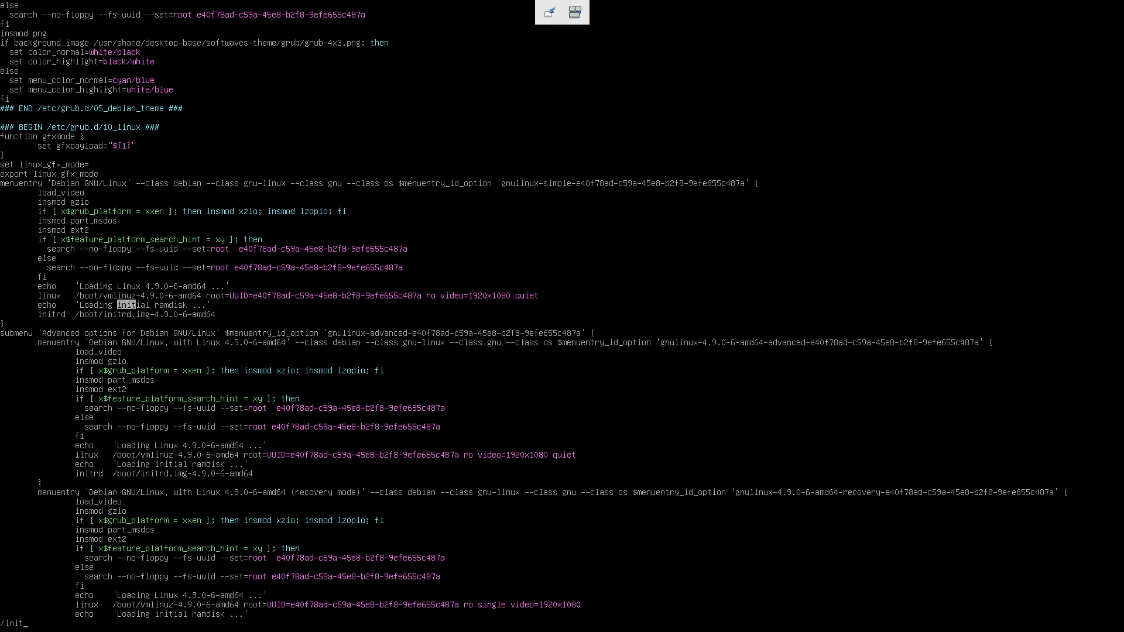
{"action": "key", "text": "ctrl+Home"}
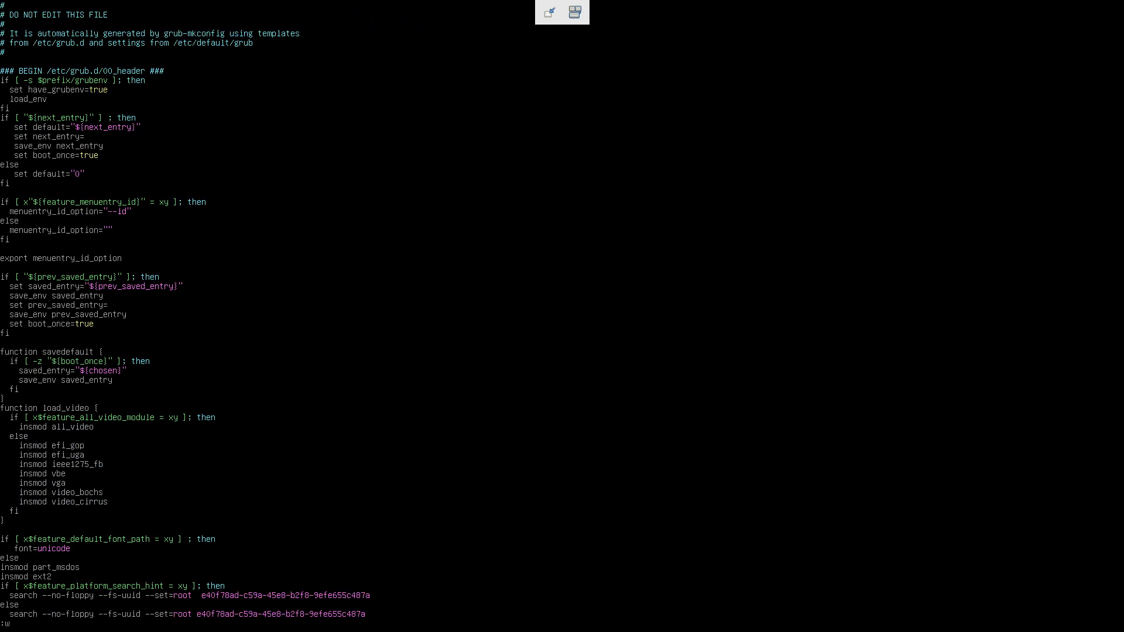
{"action": "key", "text": "Return"}
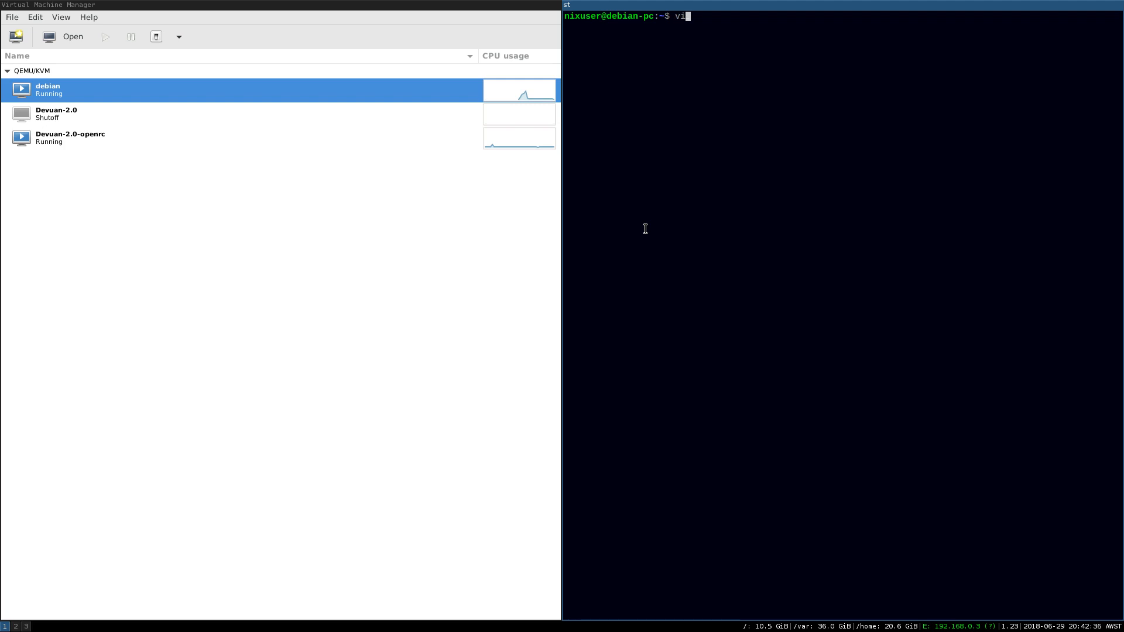
Open the host's /boot/grub/grub.cfg in vim and search for the systemd entry.
{"action": "type", "text": "im /boot/g"}
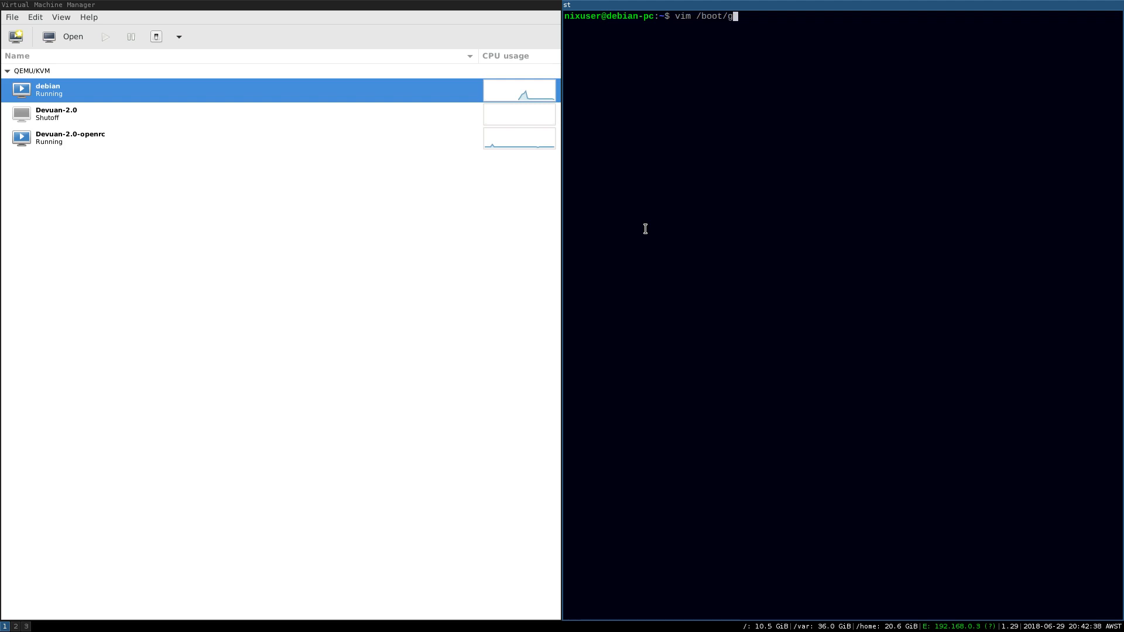
{"action": "type", "text": "rub/grub.cfg"}
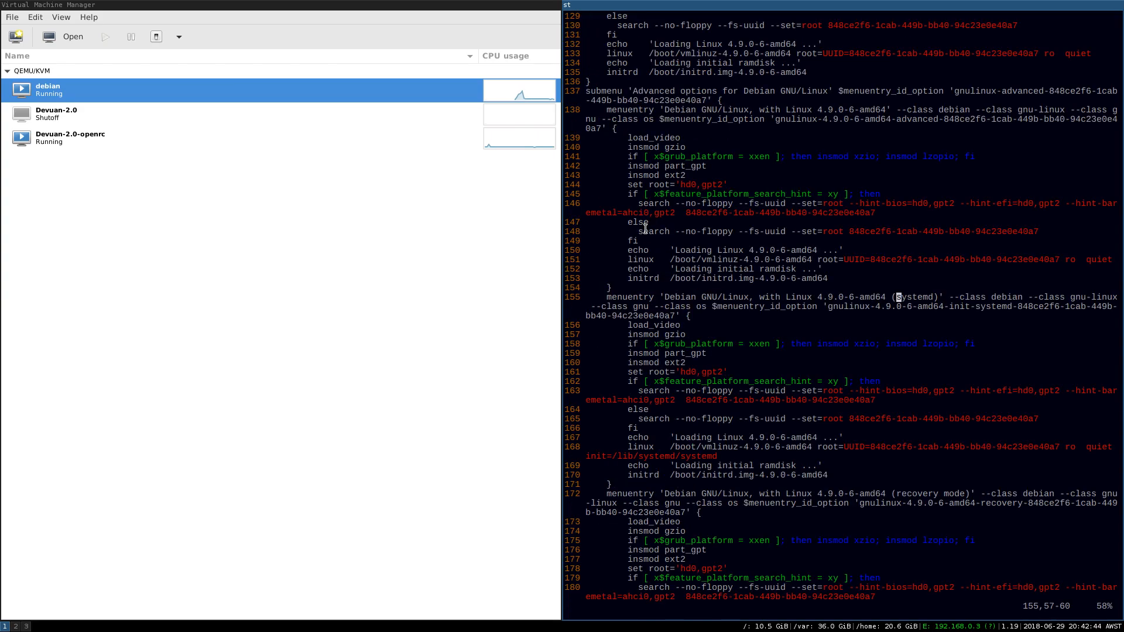
{"action": "type", "text": "/systemd"}
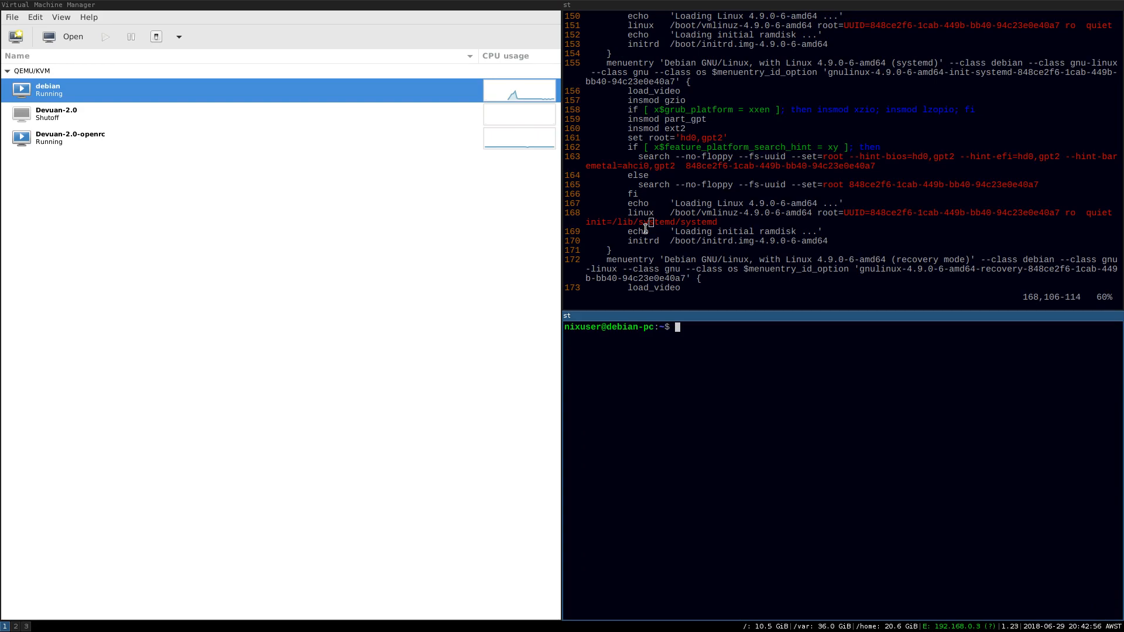
Run uname -a in the lower pane and highlight init=/lib/systemd/systemd in grub.cfg.
{"action": "type", "text": "un"}
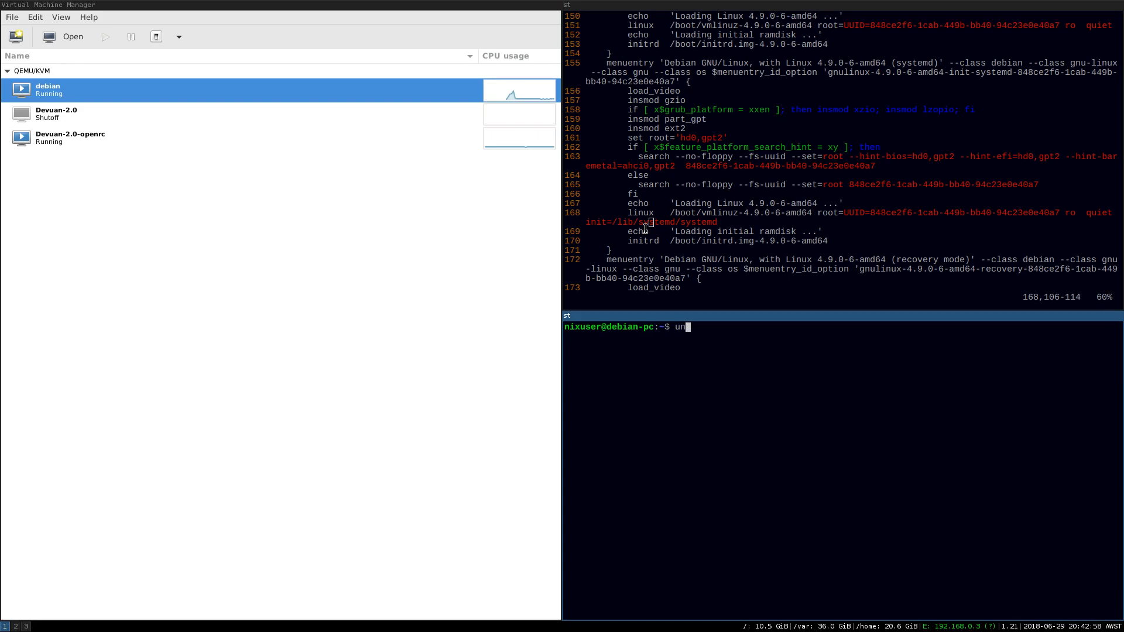
{"action": "key", "text": "Return"}
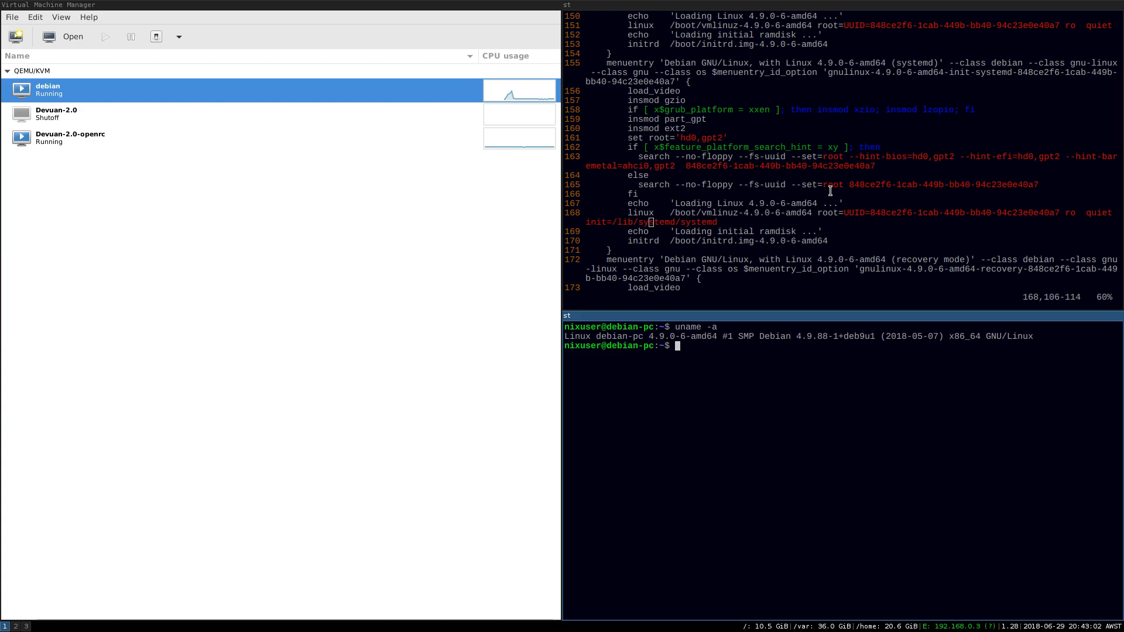
{"action": "mouse_move", "coordinate": [636, 221]}
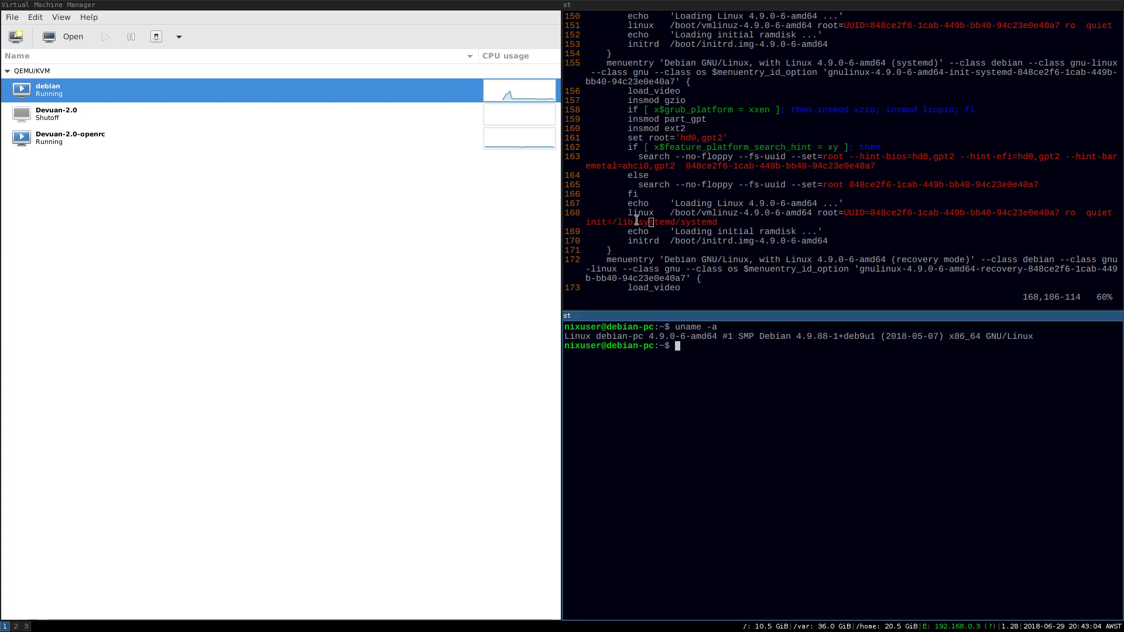
{"action": "double_click", "coordinate": [651, 221]}
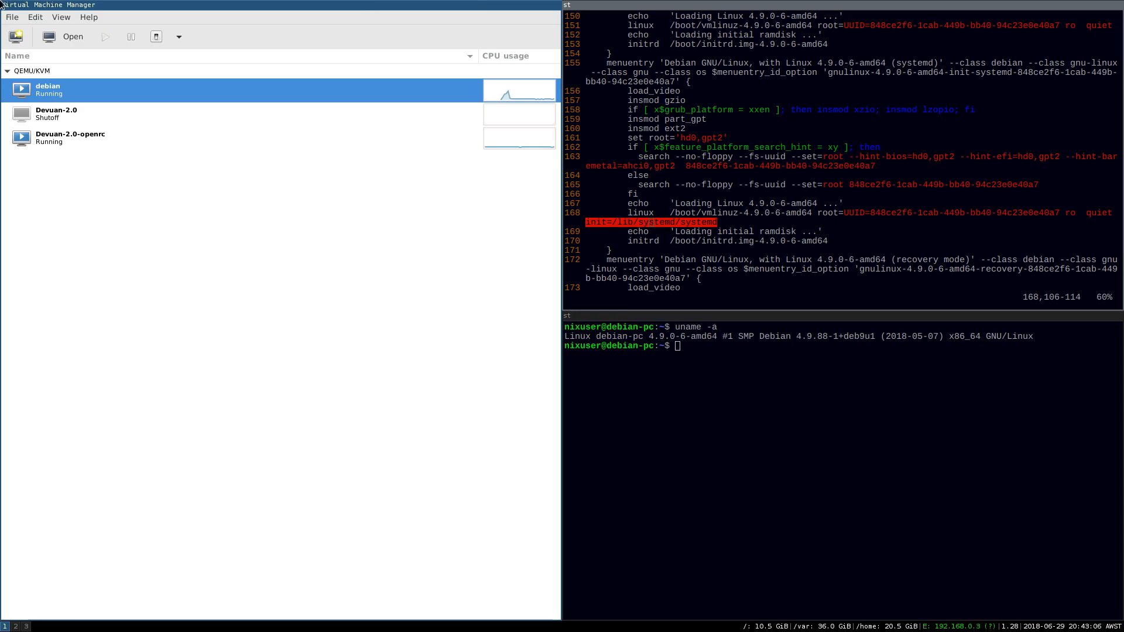
{"action": "mouse_move", "coordinate": [434, 54]}
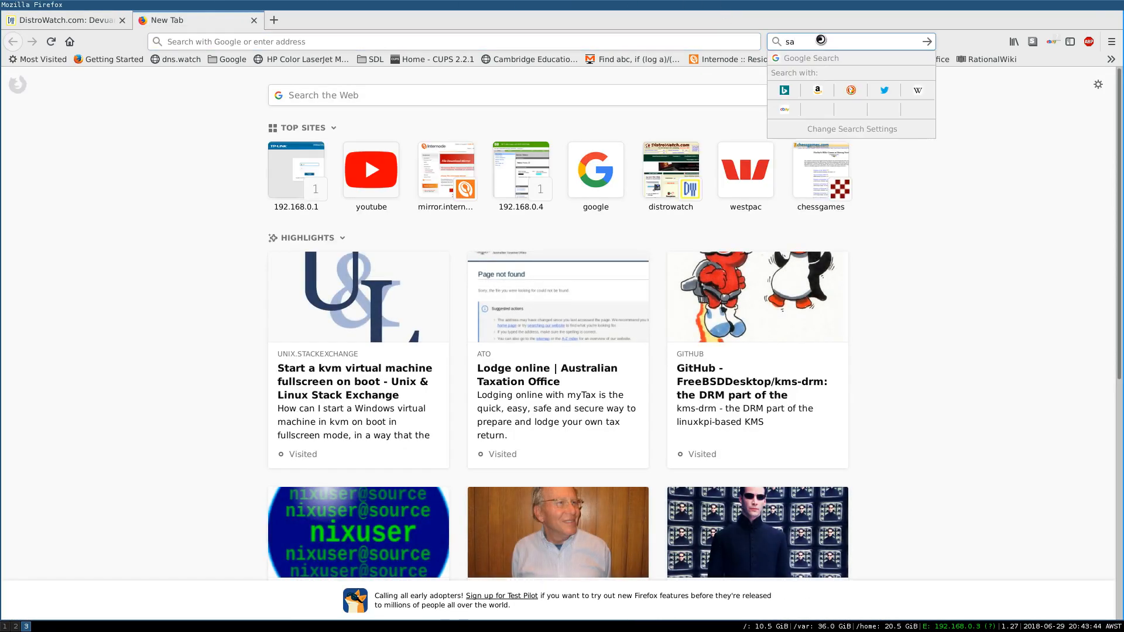
Search Google for 'no to systemd', open the Without Systemd wiki result, and show Firefox.
{"action": "type", "text": "no to sys"}
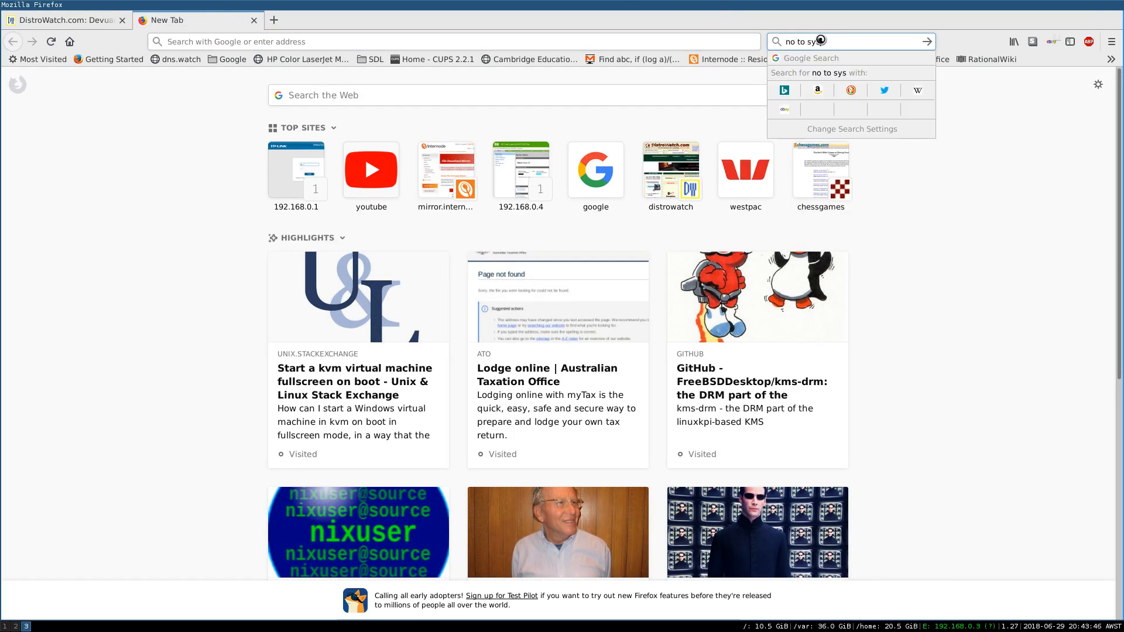
{"action": "key", "text": "Return"}
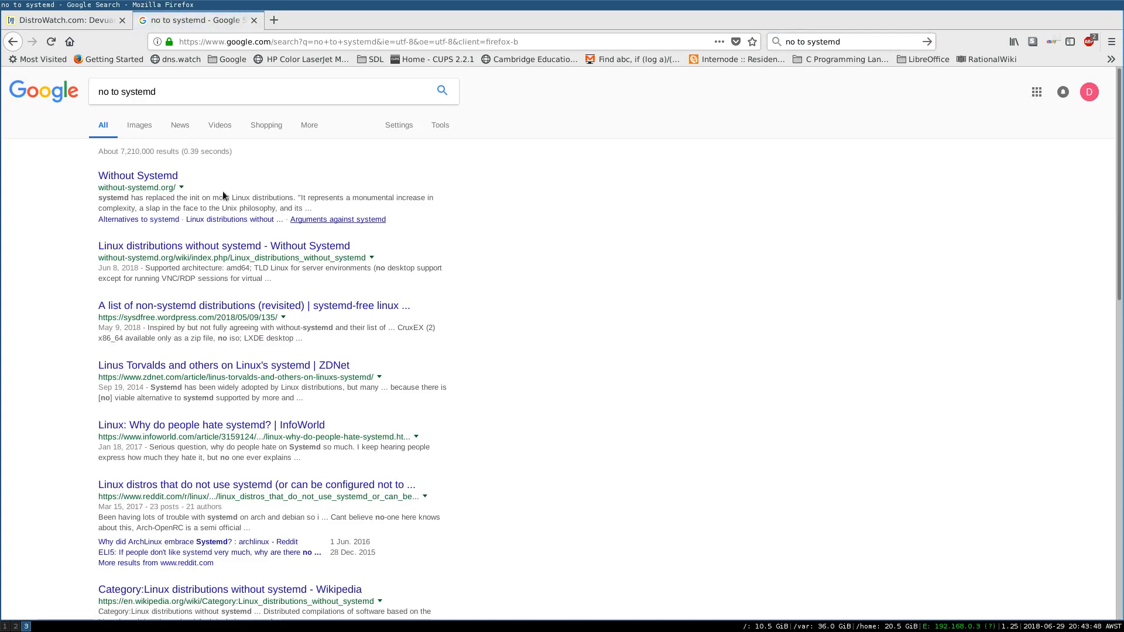
{"action": "left_click", "coordinate": [138, 175]}
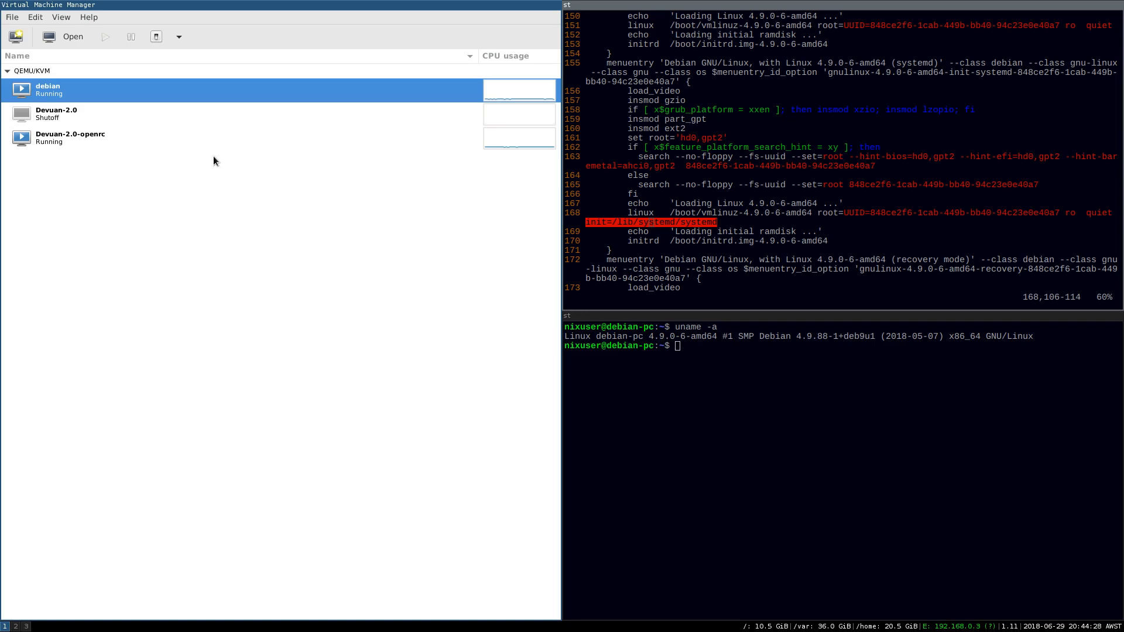
{"action": "mouse_move", "coordinate": [121, 135]}
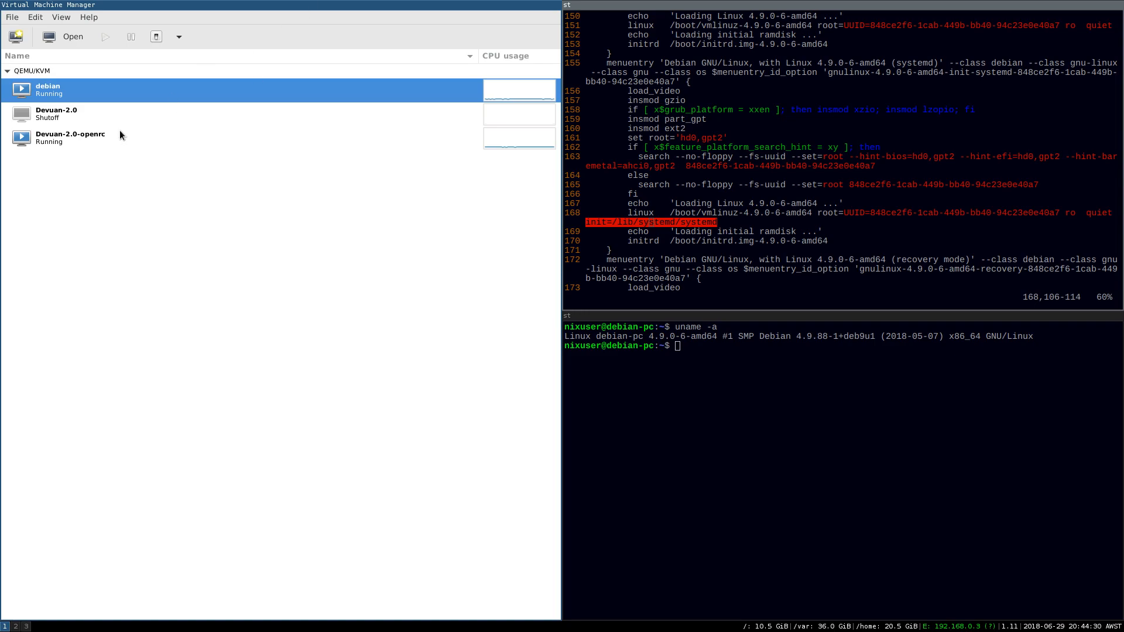
{"action": "left_click", "coordinate": [15, 627]}
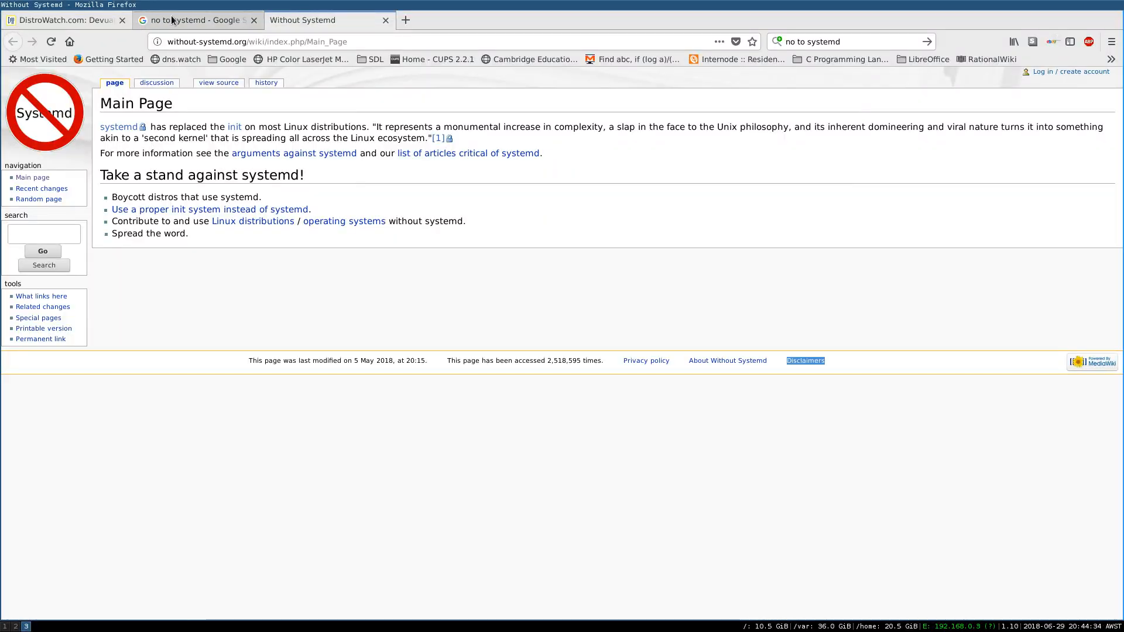
{"action": "mouse_move", "coordinate": [197, 19]}
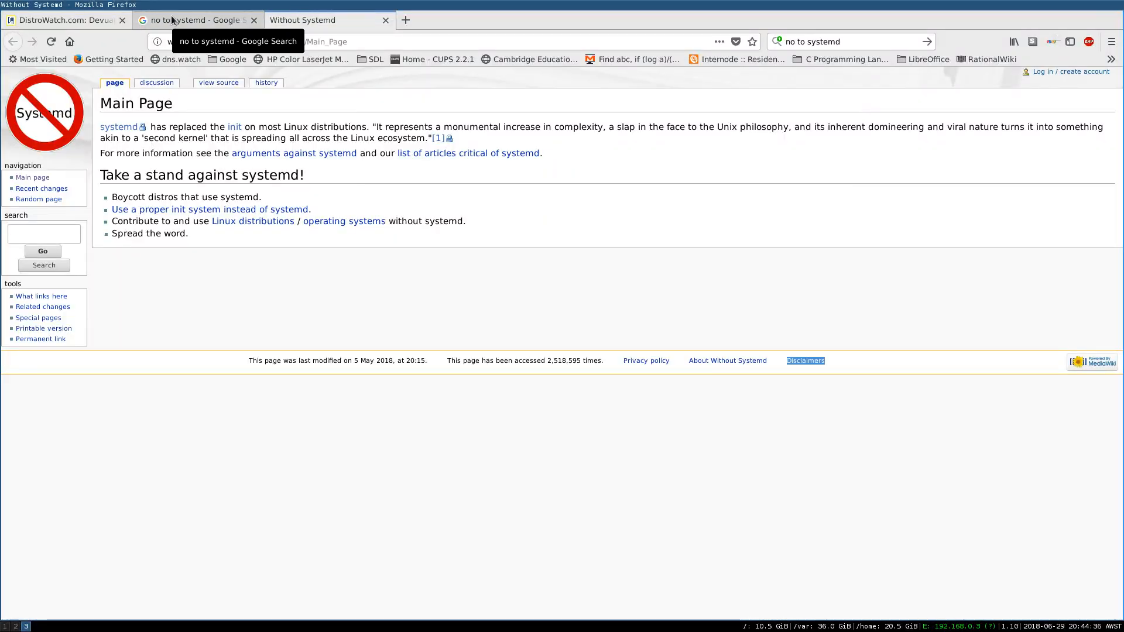
Google 'features of init systems' in a new tab and open the Gentoo comparison and init Wikipedia results.
{"action": "left_click", "coordinate": [406, 20]}
{"action": "type", "text": "features of ini"}
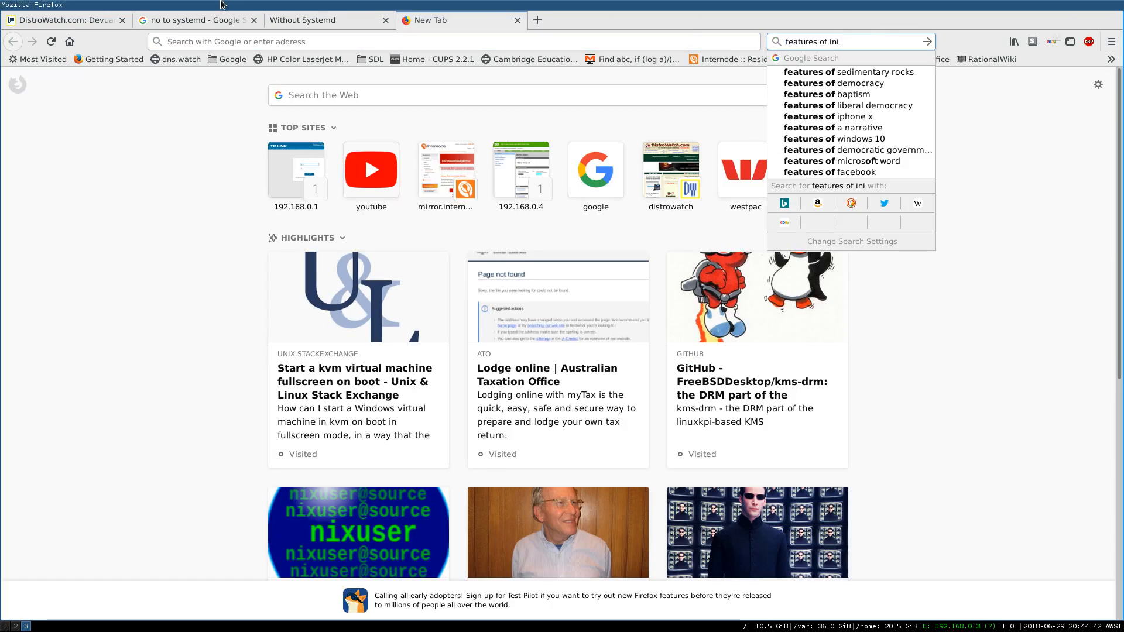
{"action": "type", "text": "t systems"}
{"action": "key", "text": "Return"}
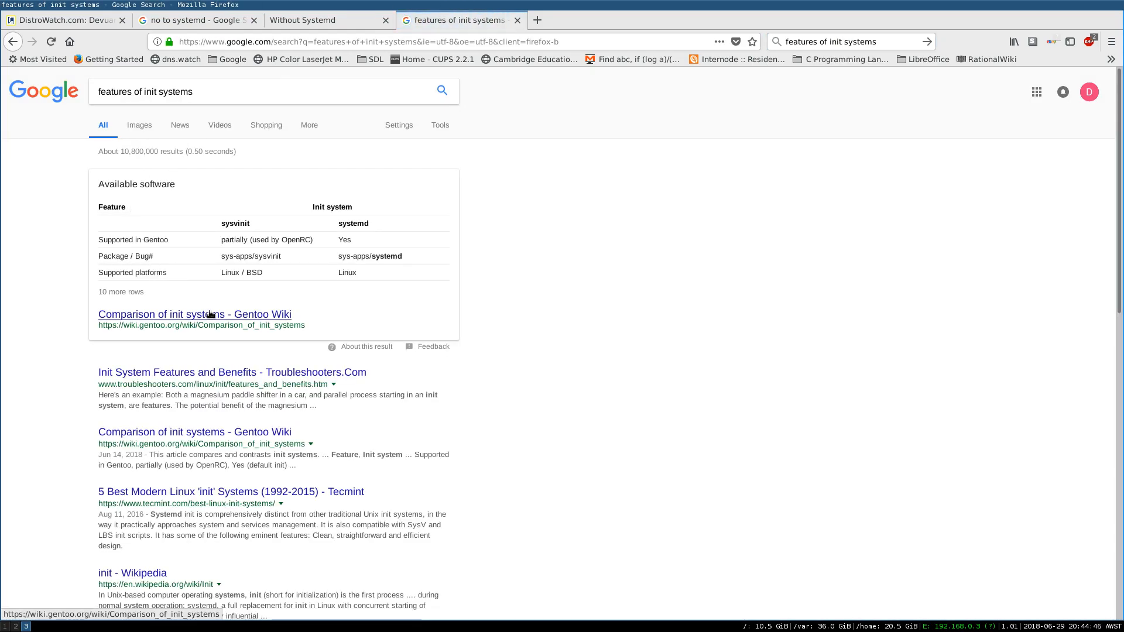
{"action": "left_click", "coordinate": [195, 314]}
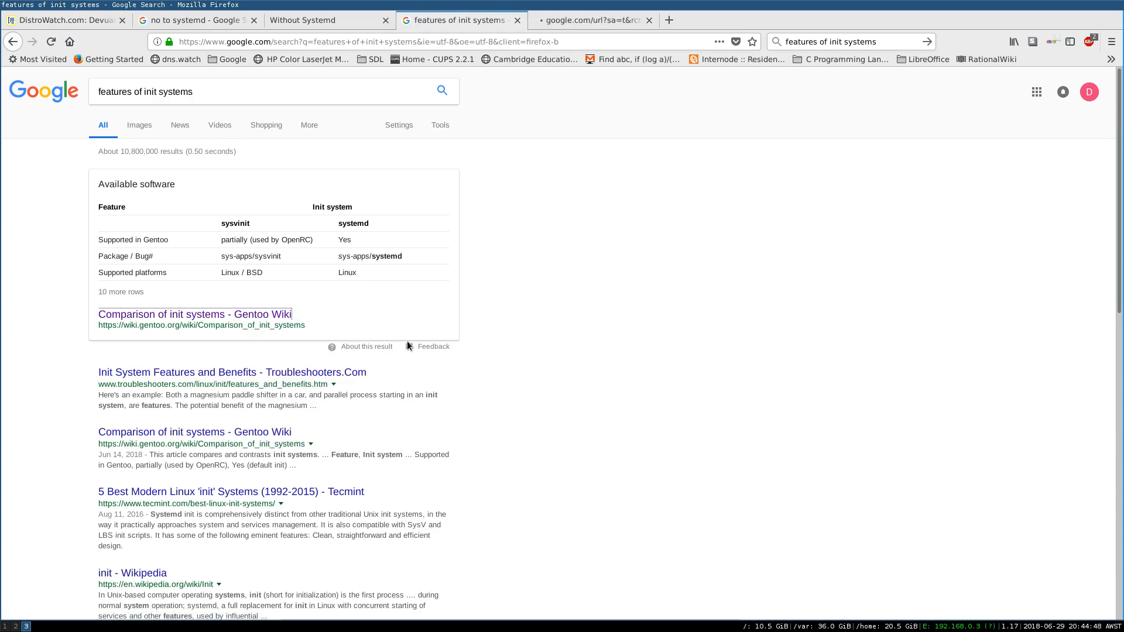
{"action": "middle_click", "coordinate": [193, 431]}
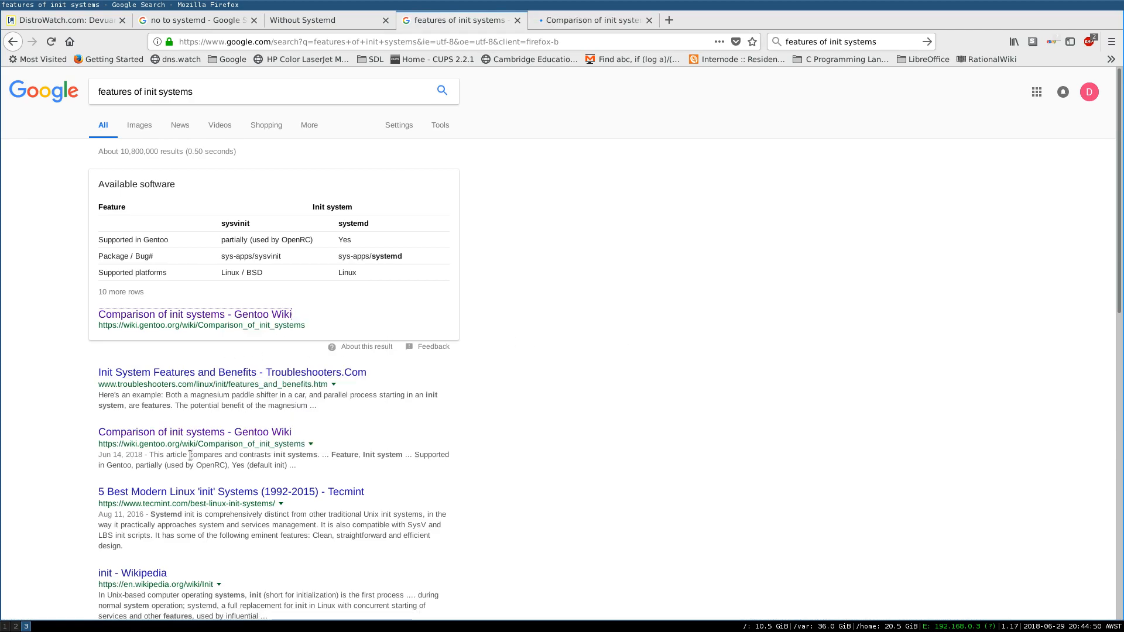
{"action": "scroll", "scroll_direction": "down", "scroll_amount": 3}
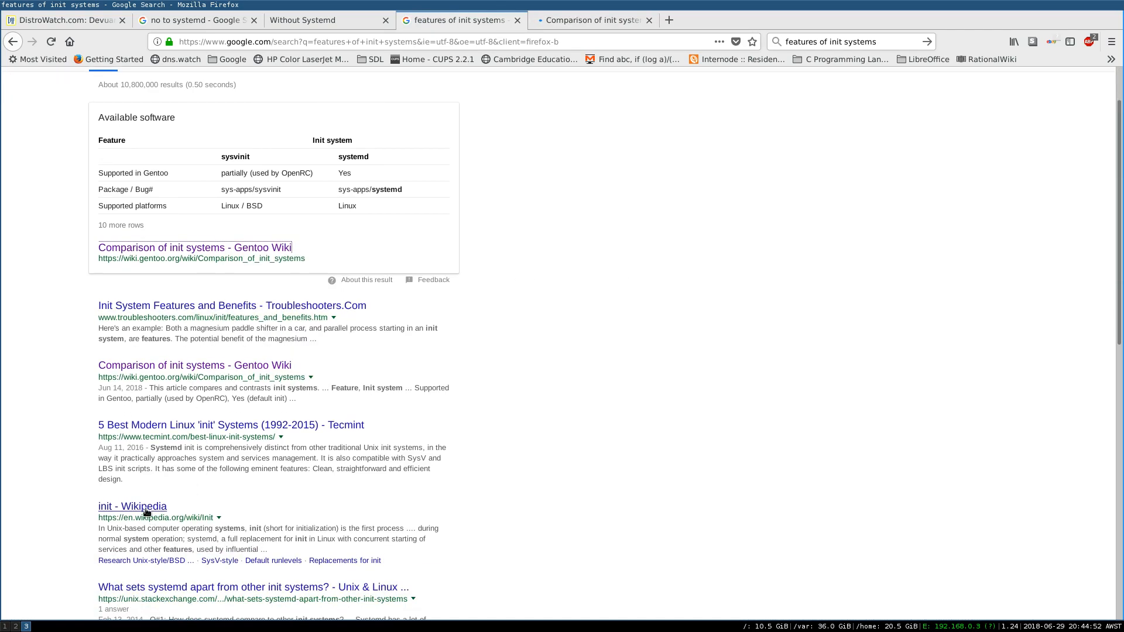
{"action": "left_click", "coordinate": [132, 506]}
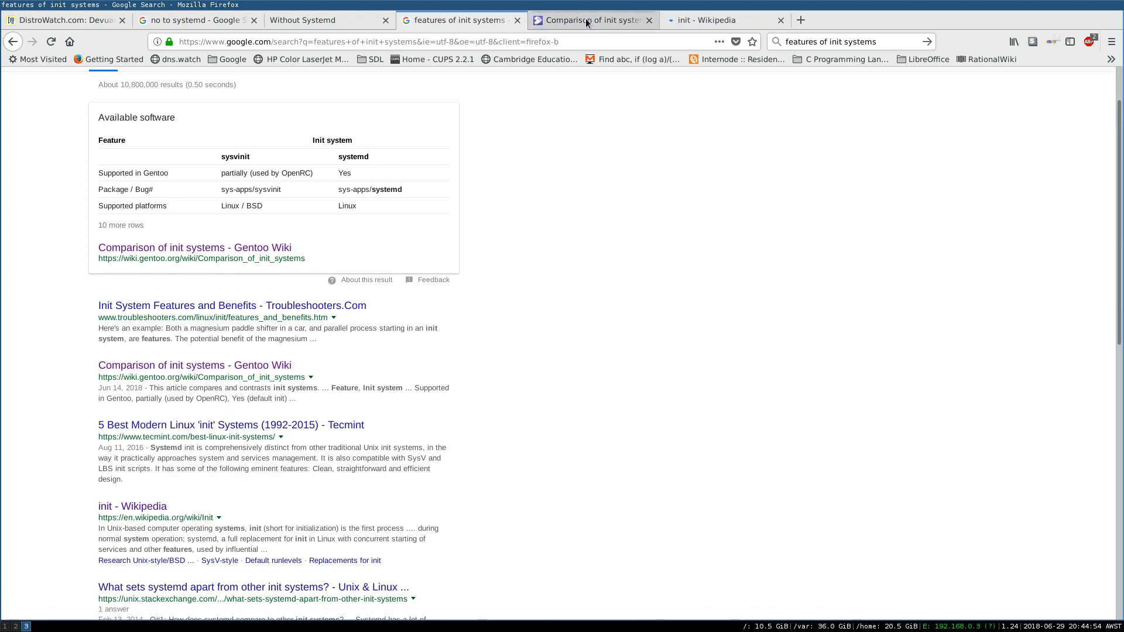
Switch to the Gentoo 'Comparison of init systems' tab and scroll through its feature and services tables.
{"action": "left_click", "coordinate": [194, 247]}
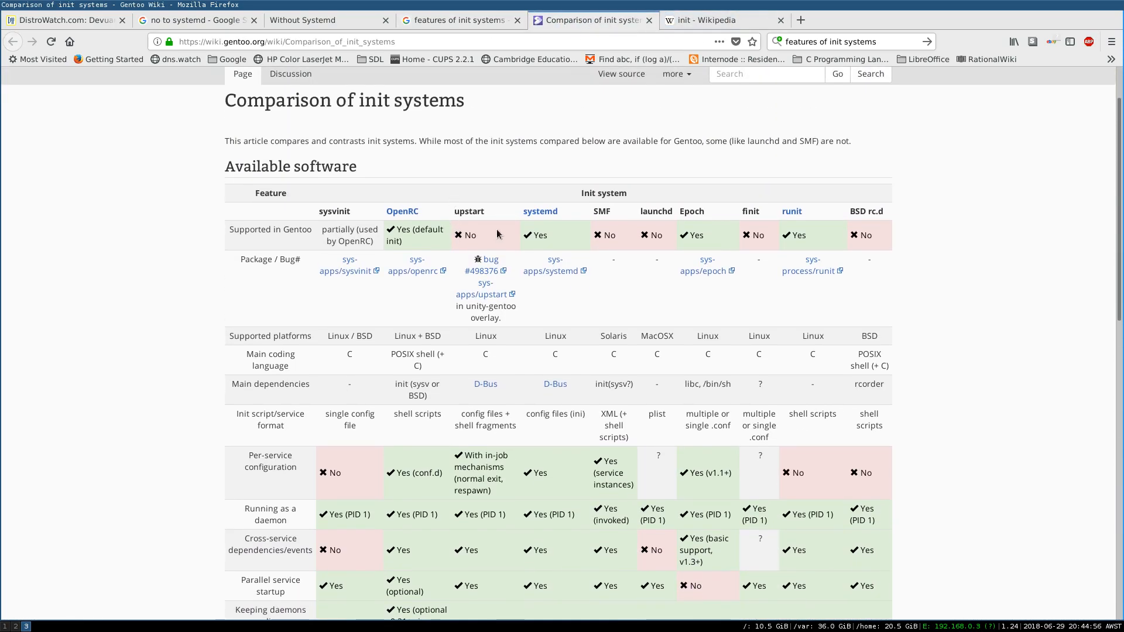
{"action": "scroll", "scroll_direction": "down", "scroll_amount": 3}
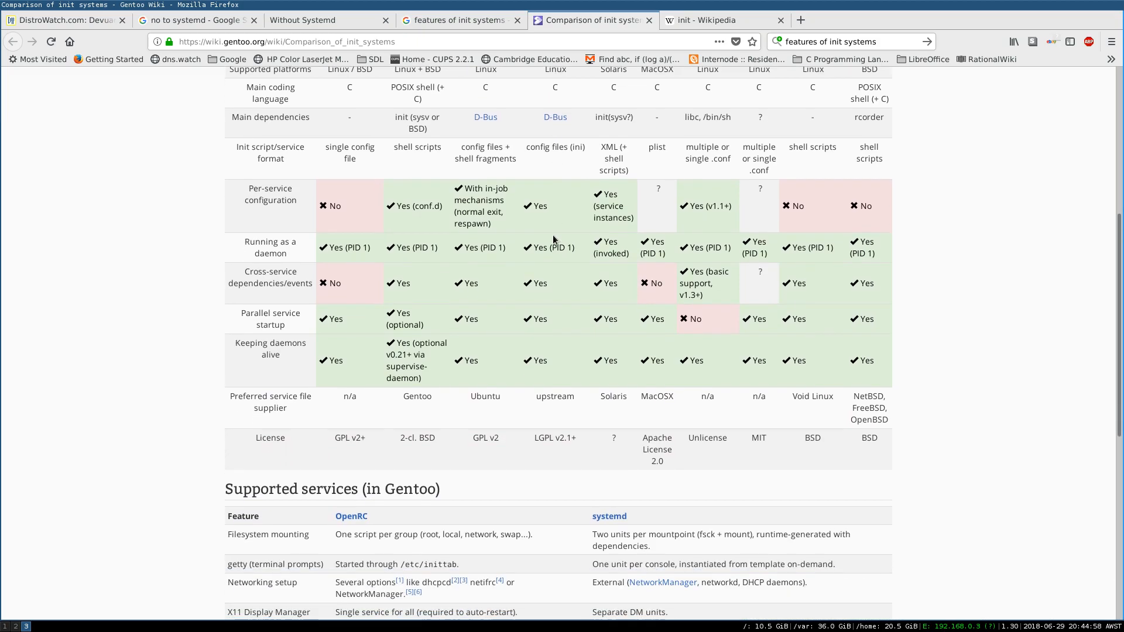
{"action": "scroll", "scroll_direction": "up", "scroll_amount": 3}
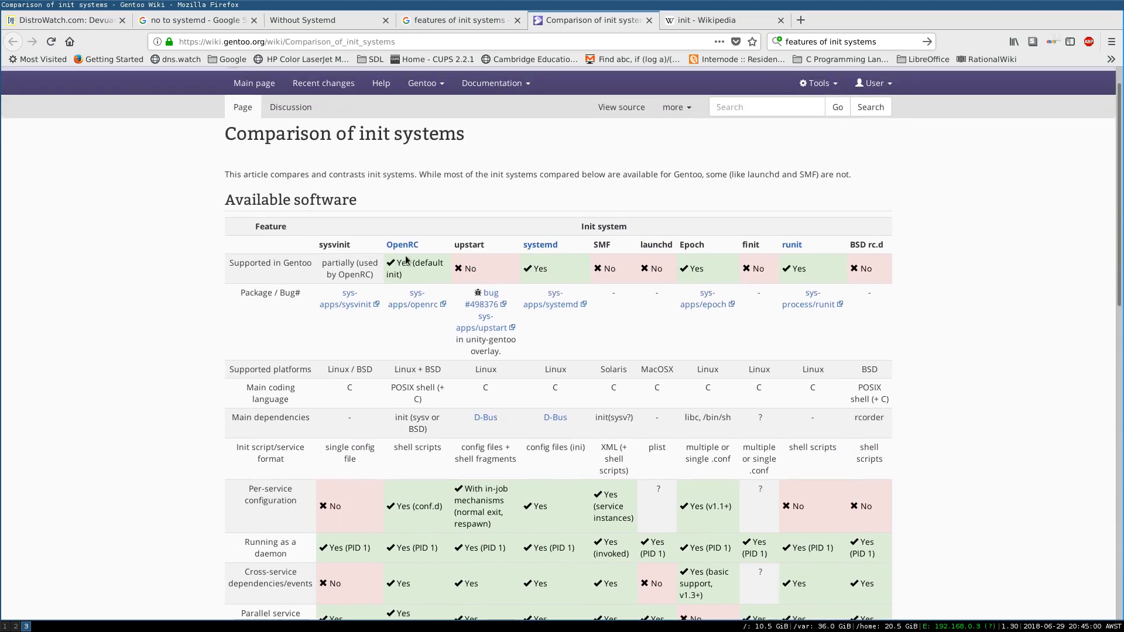
{"action": "scroll", "scroll_direction": "up", "scroll_amount": 3}
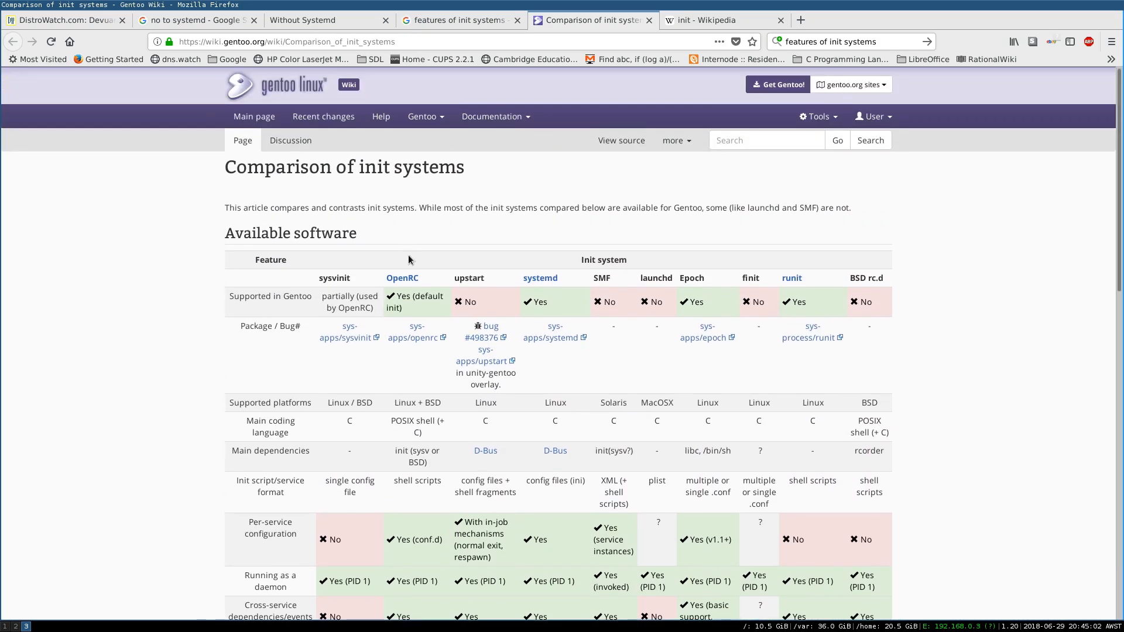
{"action": "scroll", "scroll_direction": "down", "scroll_amount": 3}
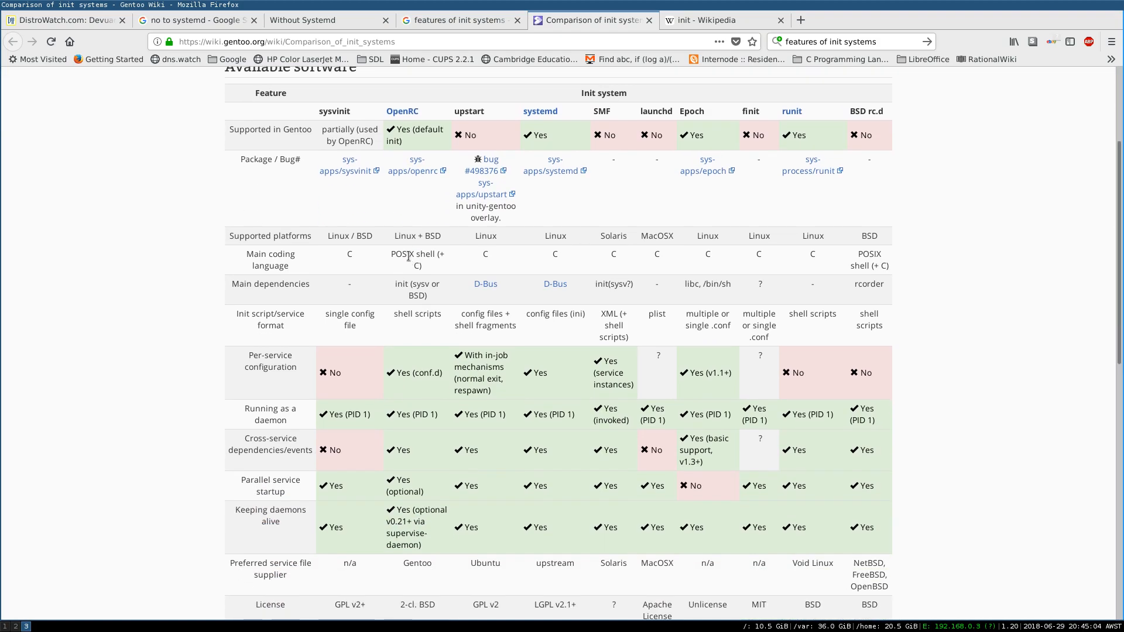
{"action": "scroll", "scroll_direction": "down", "scroll_amount": 3}
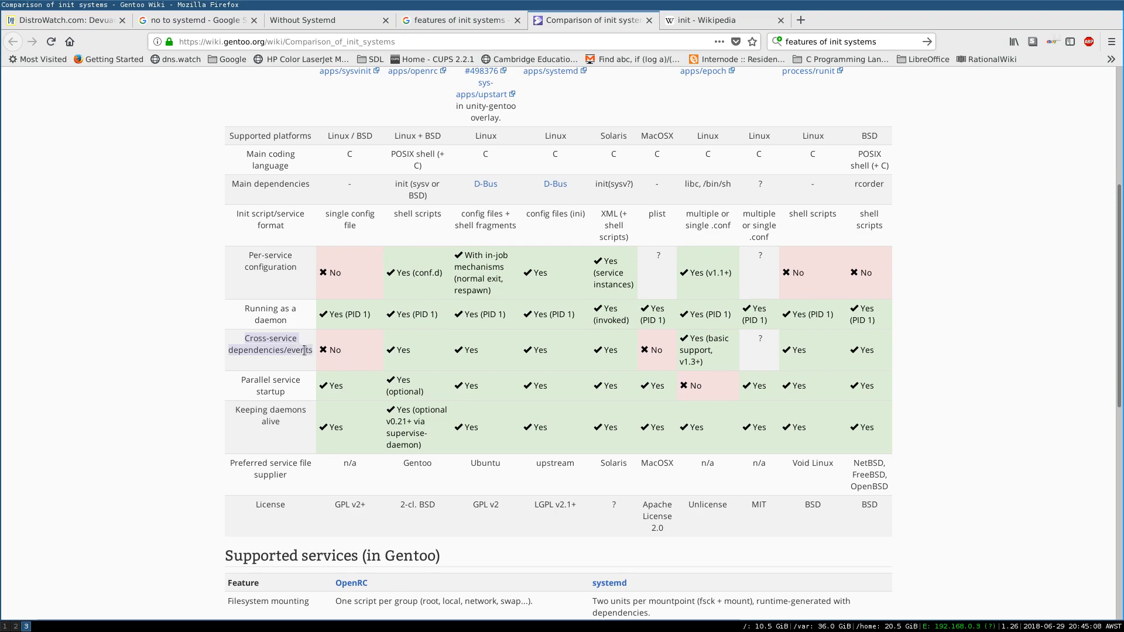
{"action": "scroll", "scroll_direction": "down", "scroll_amount": 3}
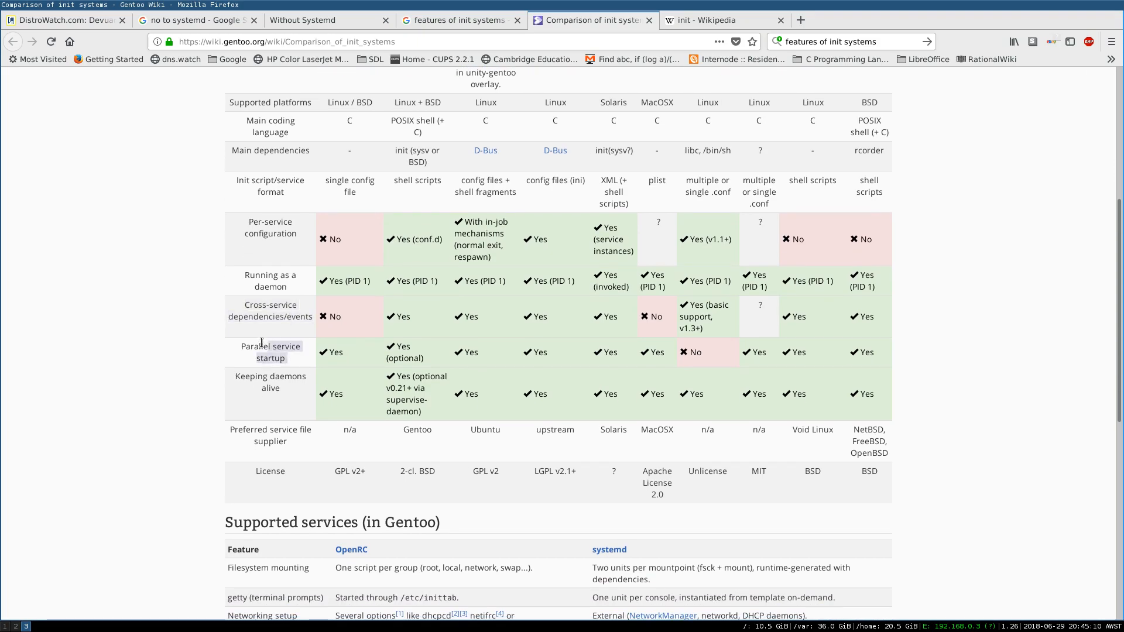
{"action": "scroll", "scroll_direction": "up", "scroll_amount": 3}
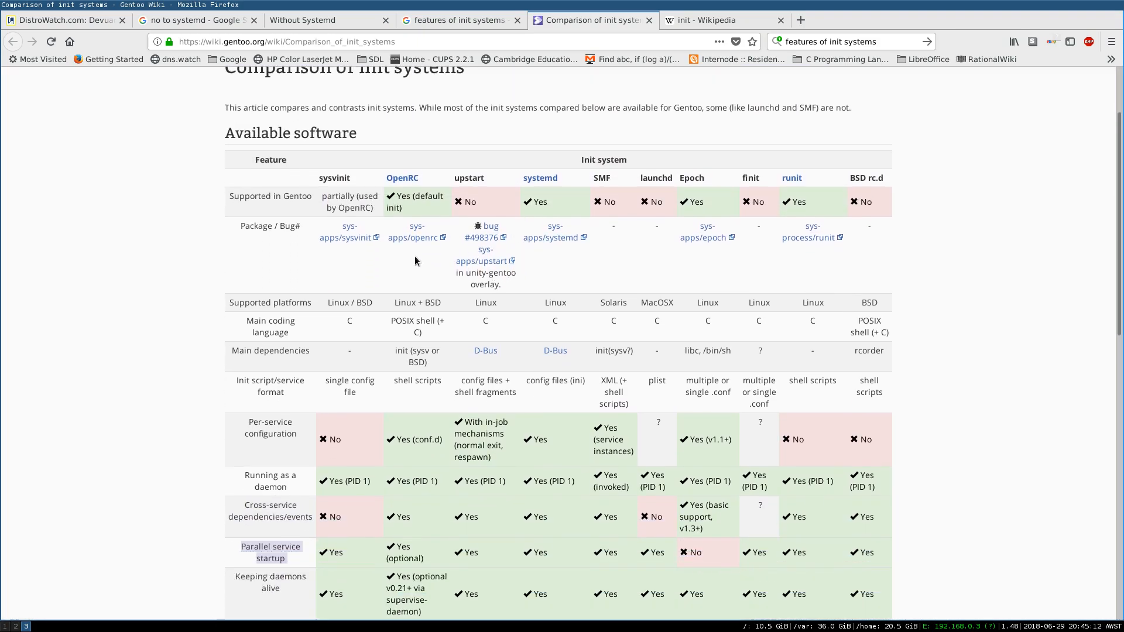
{"action": "scroll", "scroll_direction": "down", "scroll_amount": 3}
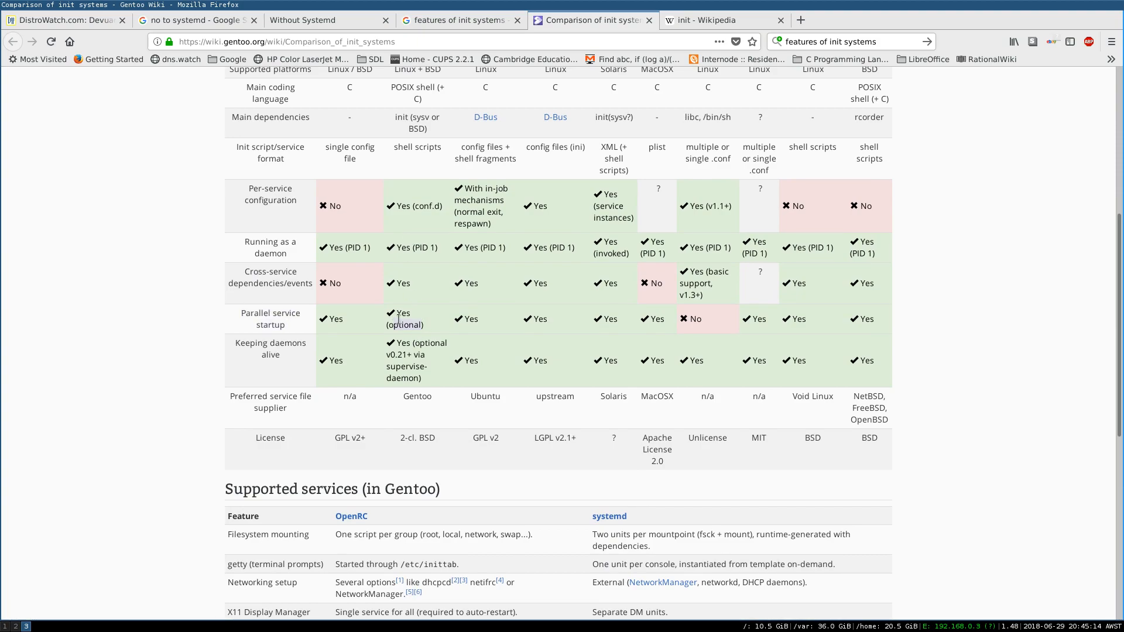
{"action": "mouse_move", "coordinate": [552, 387]}
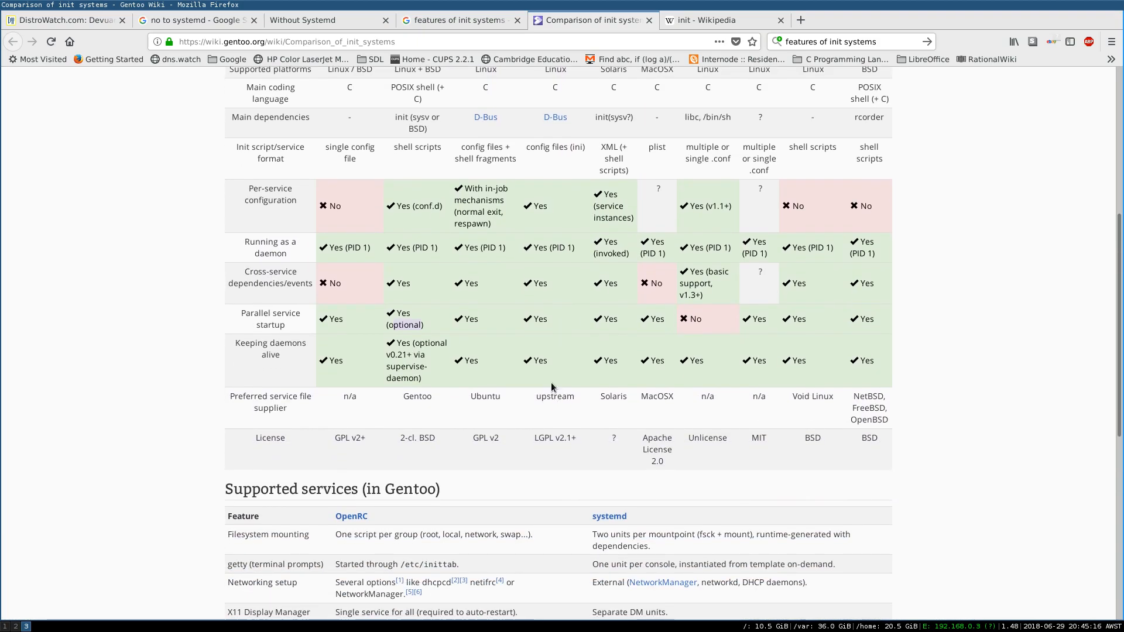
{"action": "scroll", "scroll_direction": "down", "scroll_amount": 3}
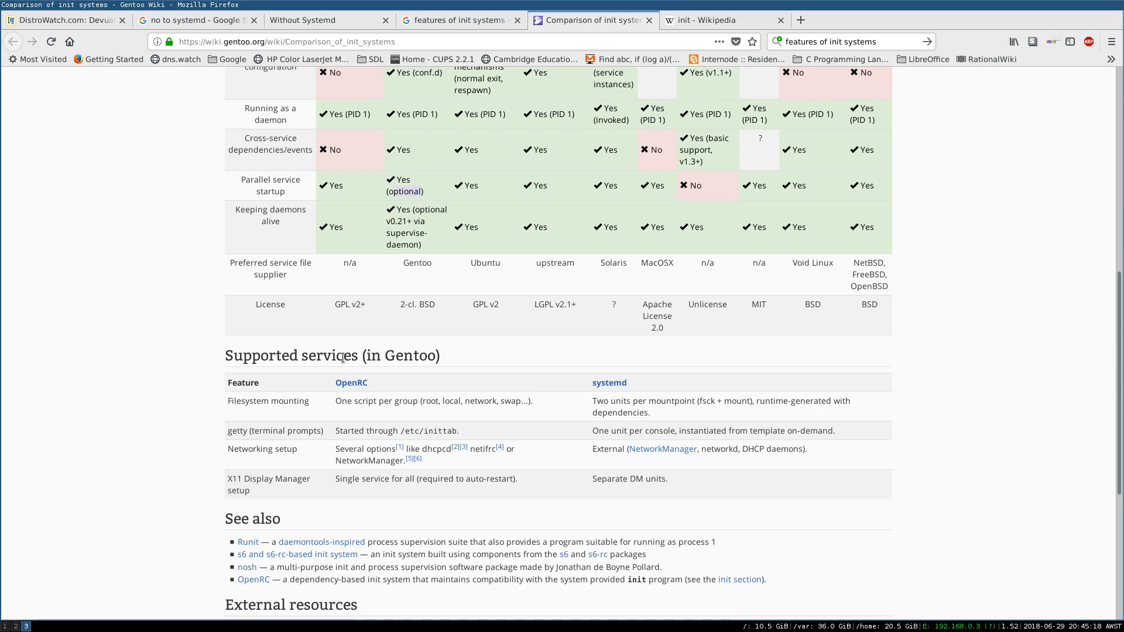
{"action": "scroll", "scroll_direction": "up", "scroll_amount": 3}
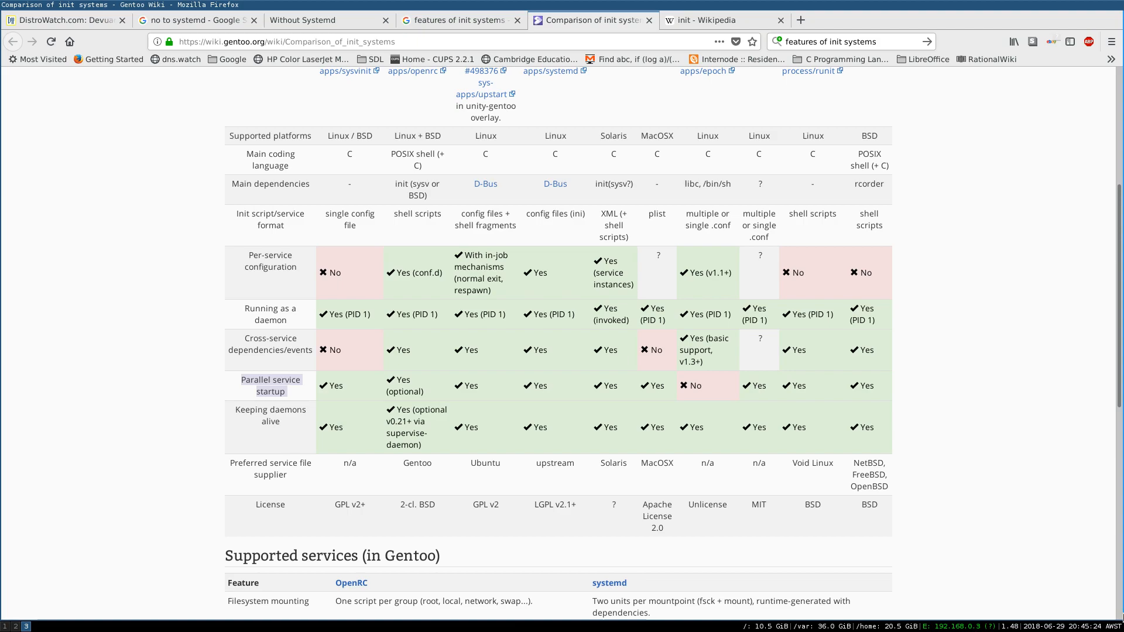
{"action": "scroll", "scroll_direction": "up", "scroll_amount": 3}
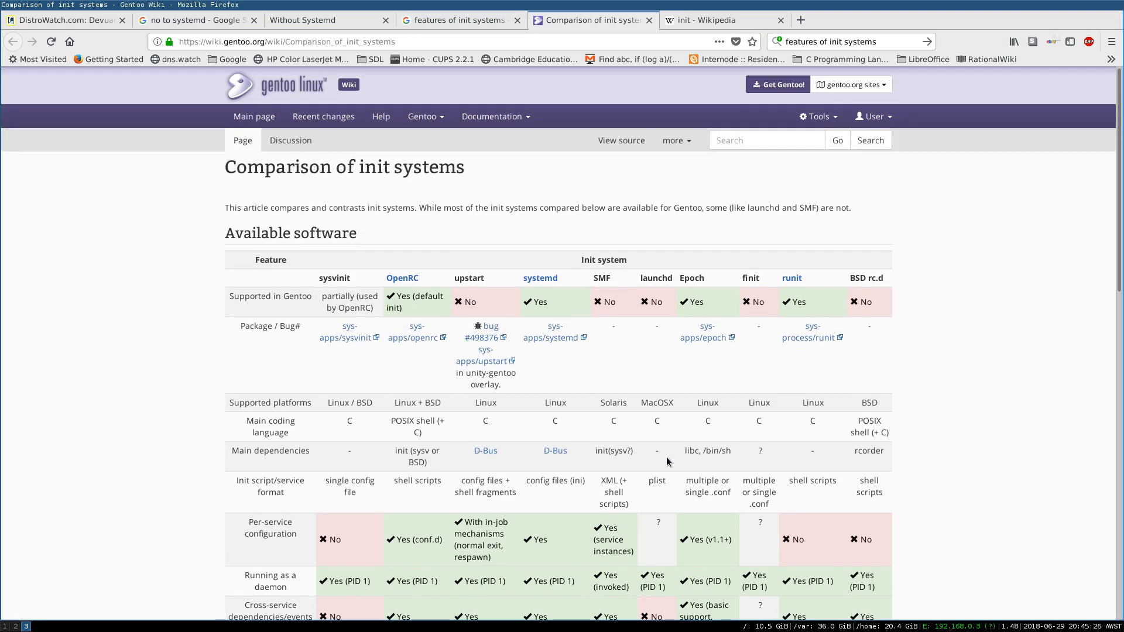
{"action": "mouse_move", "coordinate": [667, 358]}
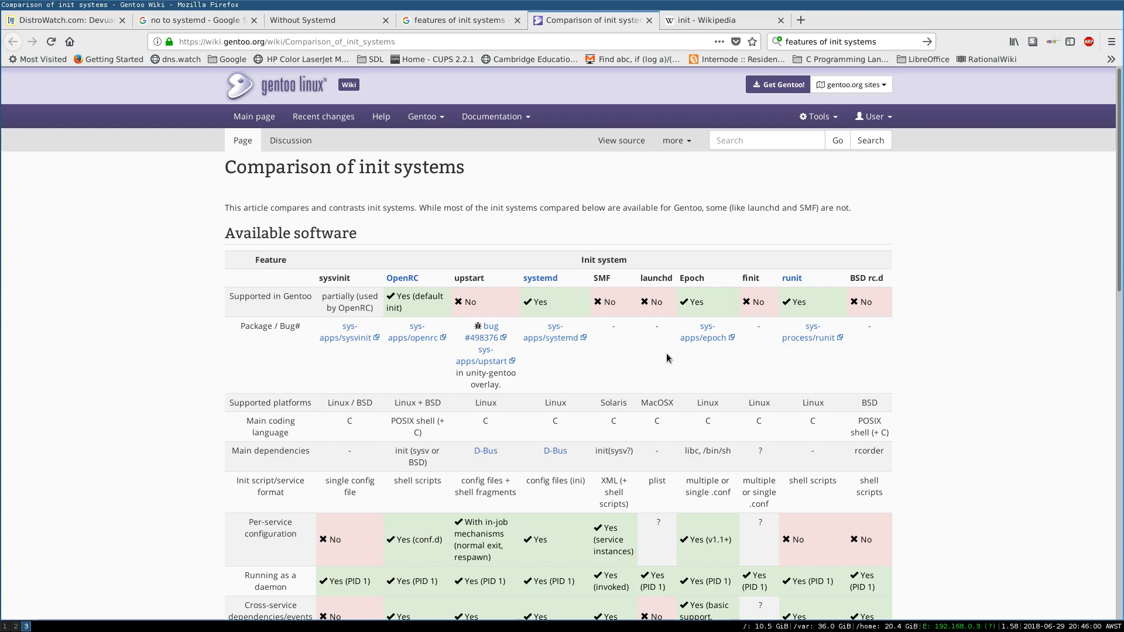
{"action": "mouse_move", "coordinate": [327, 294]}
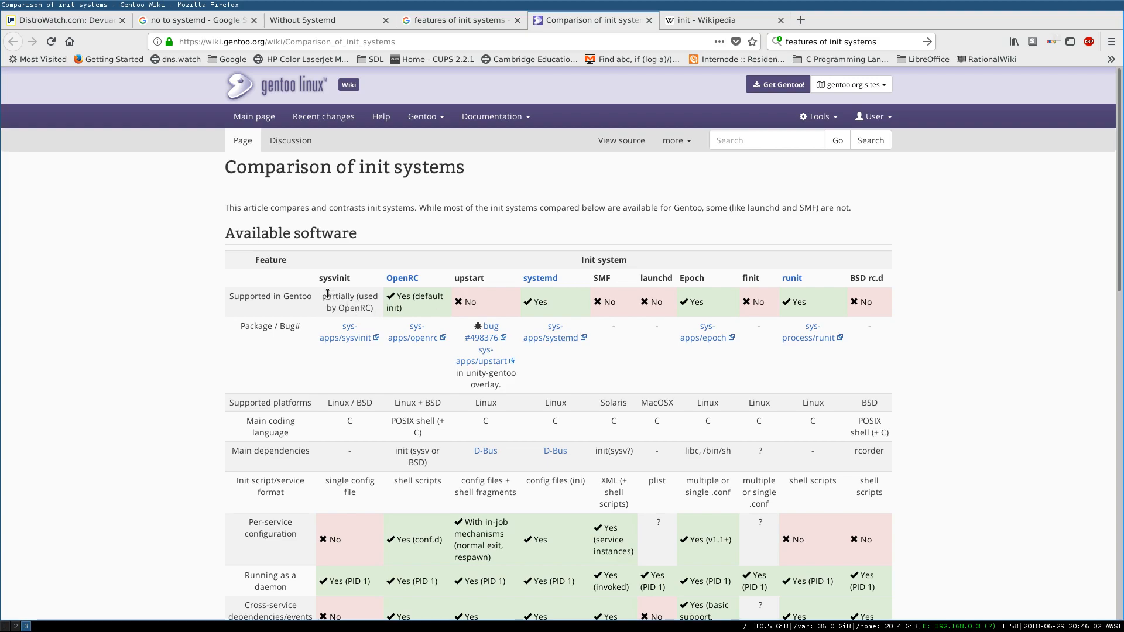